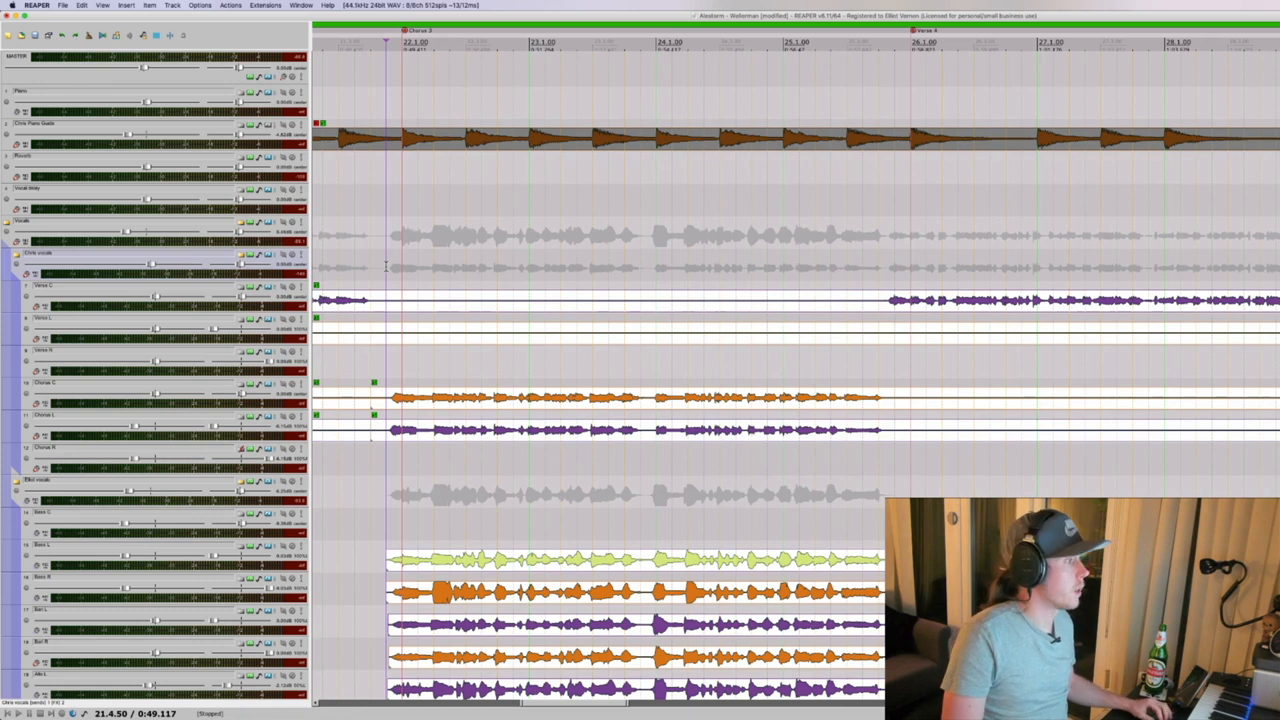
- Review a track's effects chain — its EQ then its compressor controls — and close the window
{"action": "scroll", "scroll_direction": "left", "scroll_amount": 3}
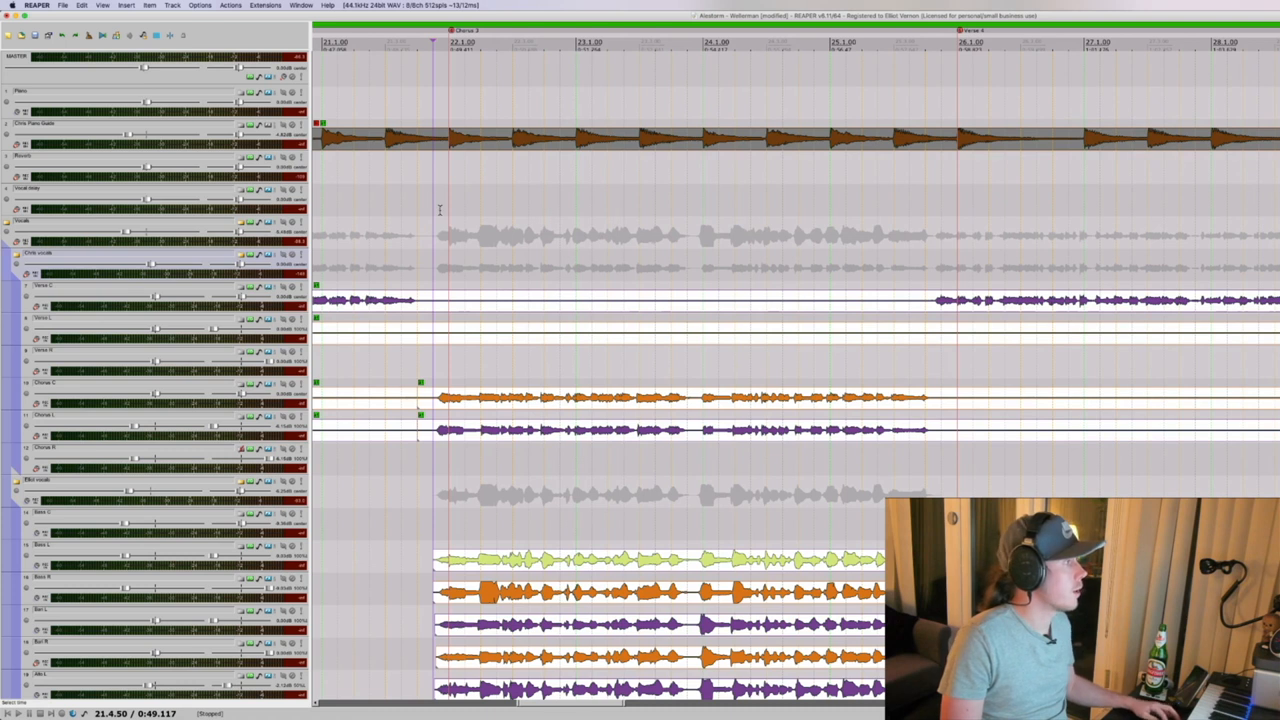
{"action": "mouse_move", "coordinate": [432, 230]}
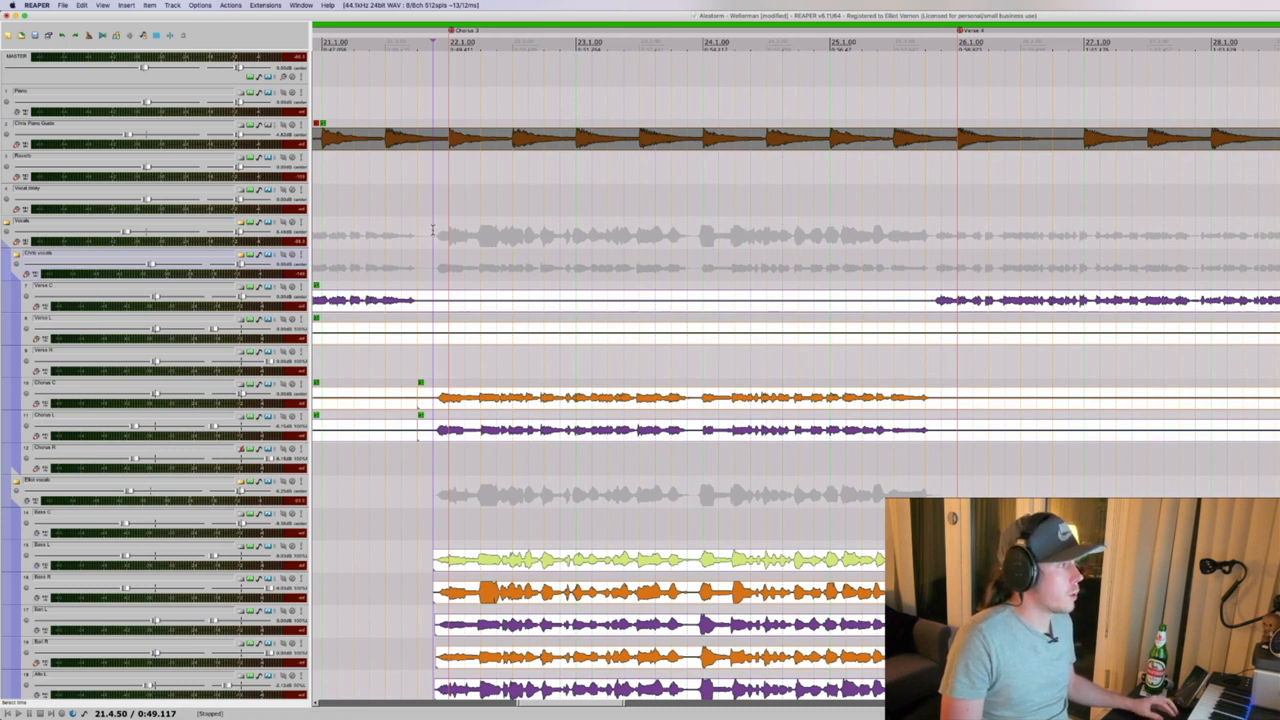
{"action": "scroll", "scroll_direction": "up", "scroll_amount": 3}
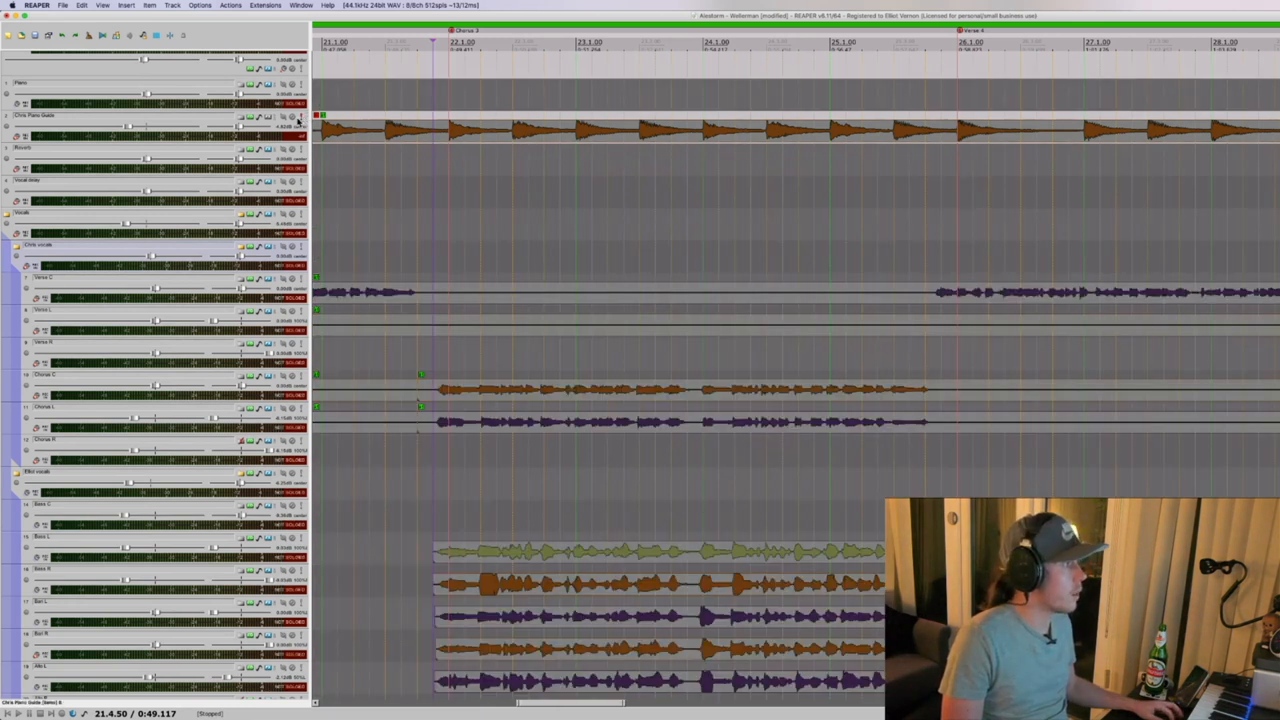
{"action": "left_click", "coordinate": [450, 128]}
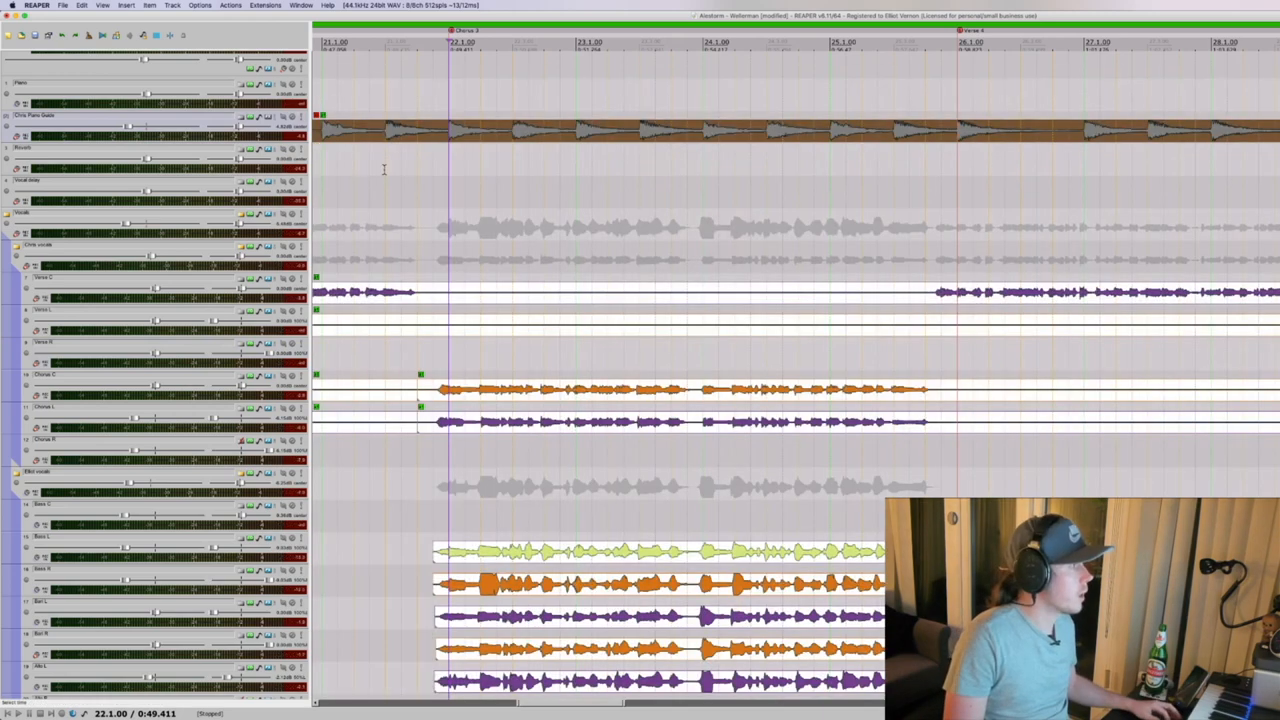
{"action": "scroll", "scroll_direction": "down", "scroll_amount": 3}
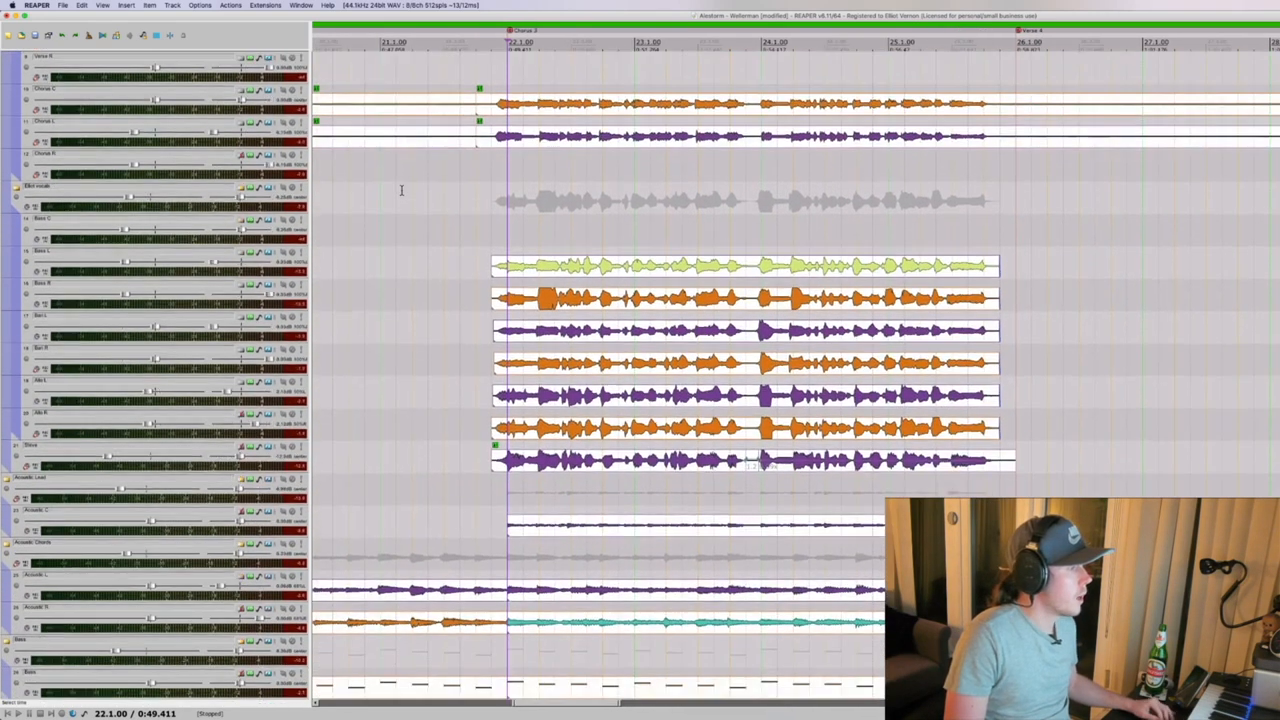
{"action": "scroll", "scroll_direction": "down", "scroll_amount": 3}
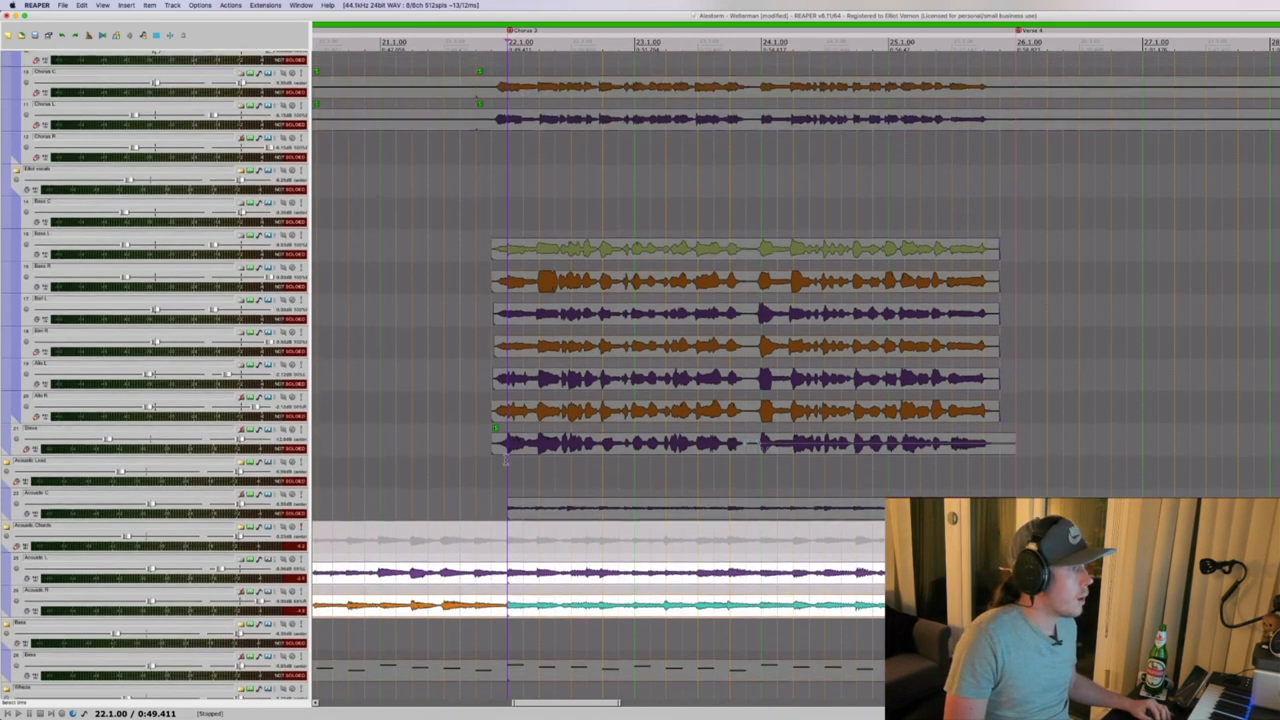
{"action": "scroll", "scroll_direction": "down", "scroll_amount": 3}
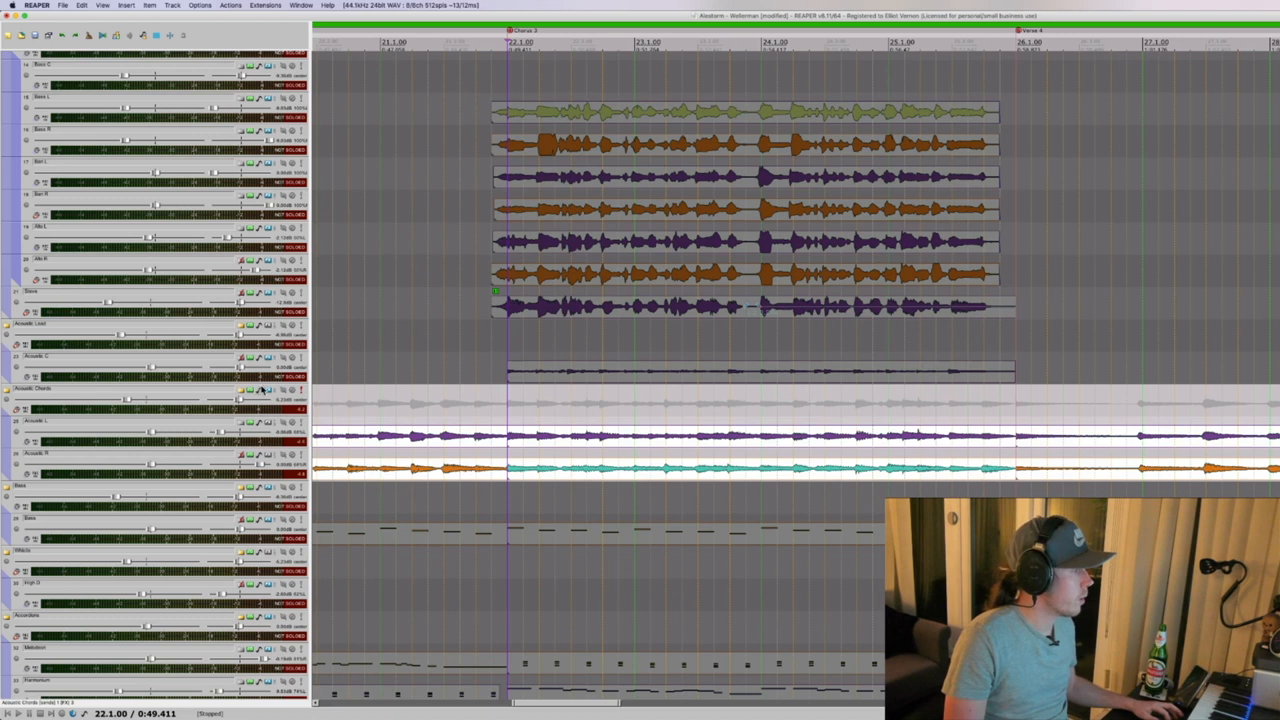
{"action": "left_click", "coordinate": [260, 388]}
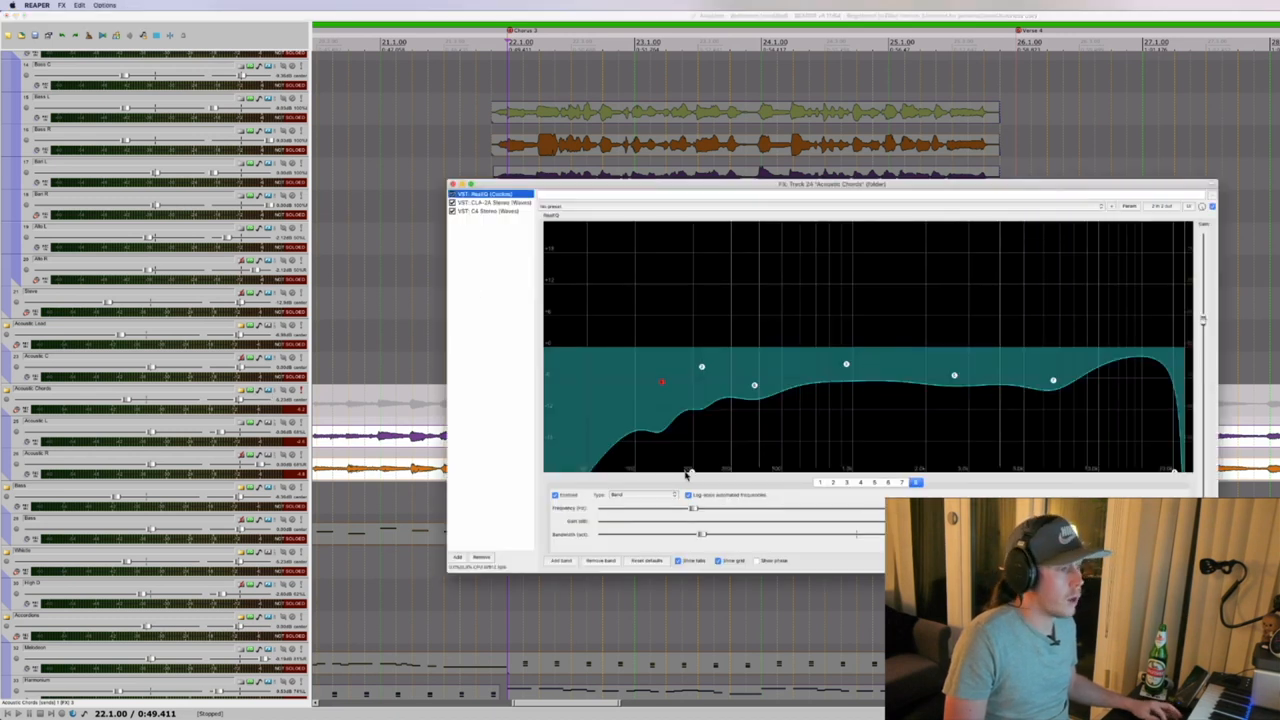
{"action": "mouse_move", "coordinate": [770, 402]}
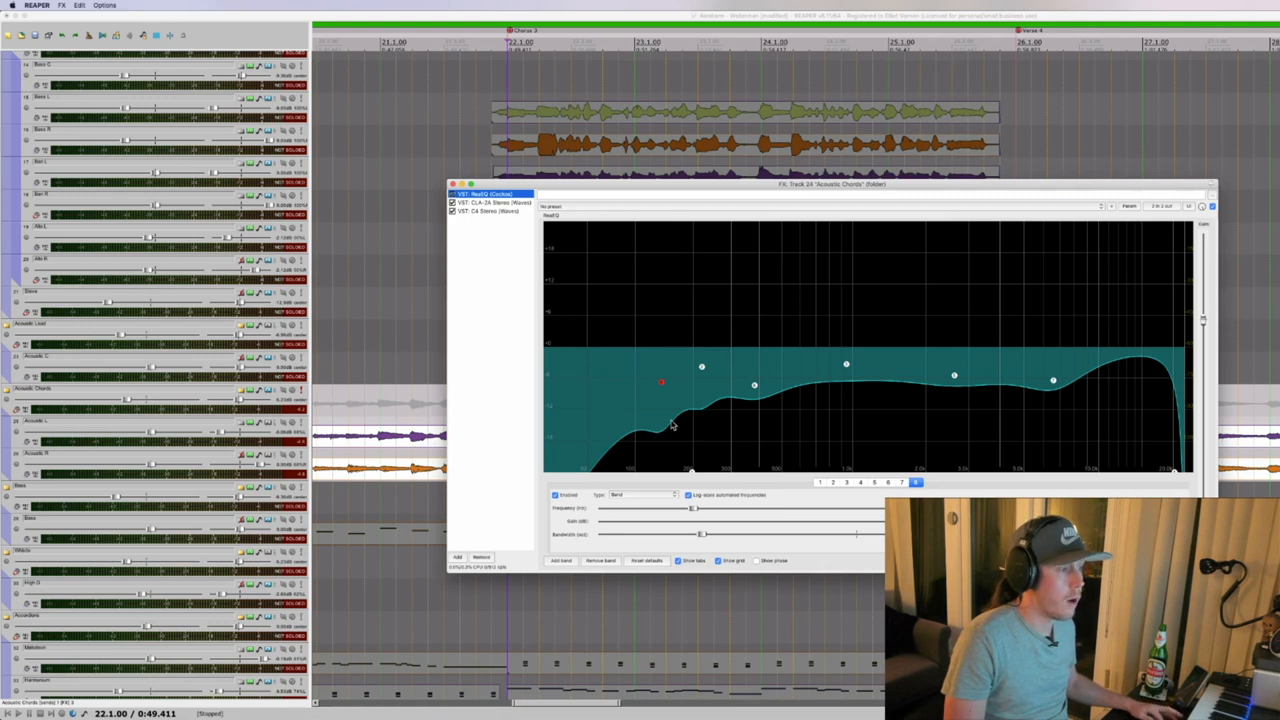
{"action": "mouse_move", "coordinate": [1070, 376]}
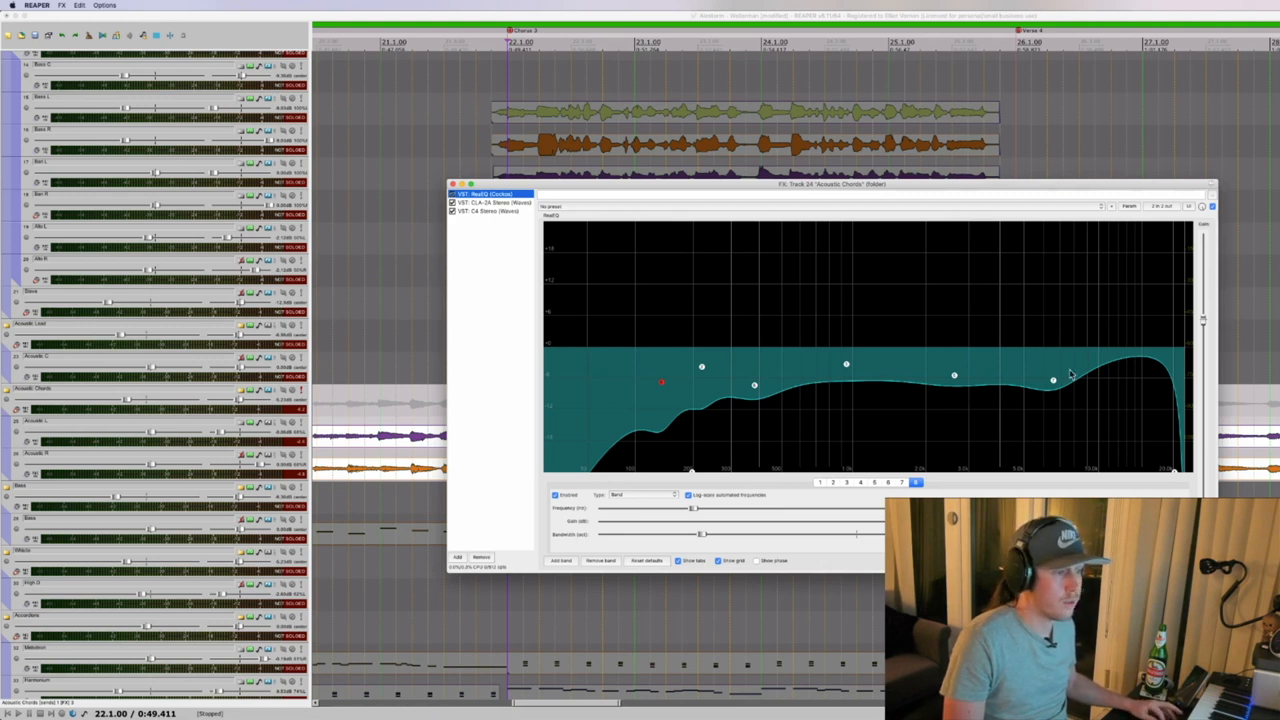
{"action": "mouse_move", "coordinate": [1034, 396]}
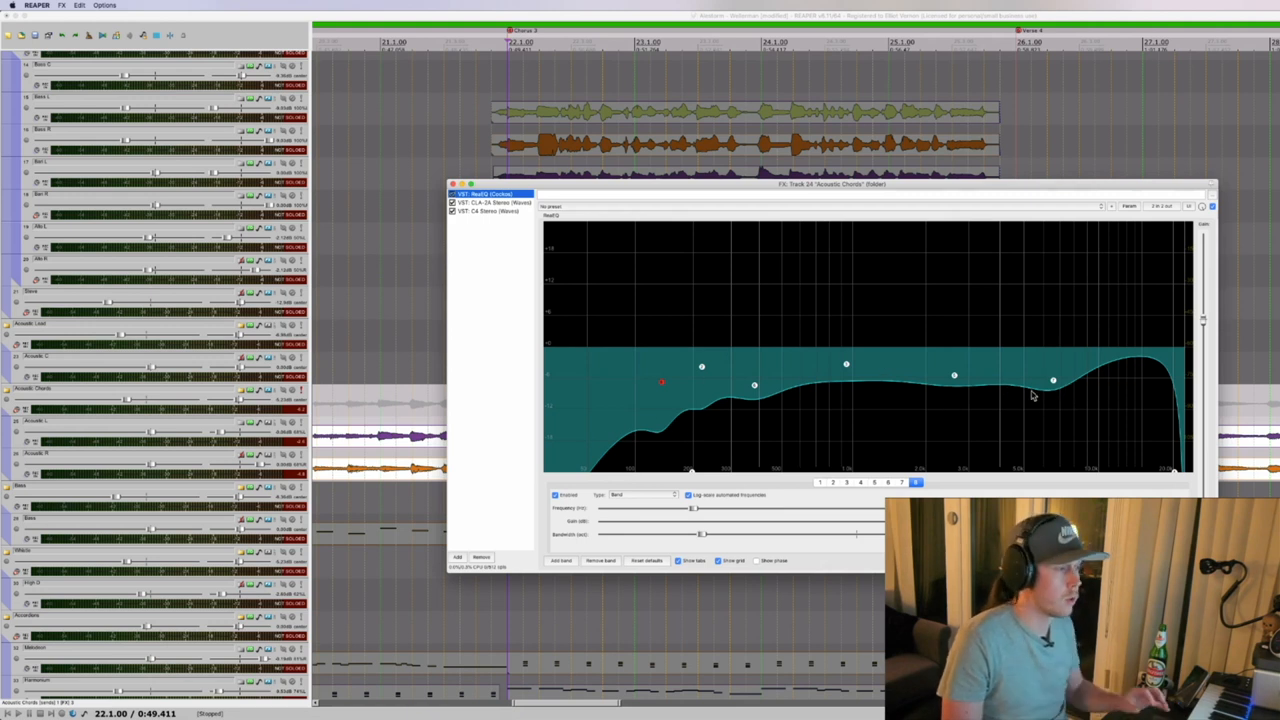
{"action": "left_click", "coordinate": [488, 202]}
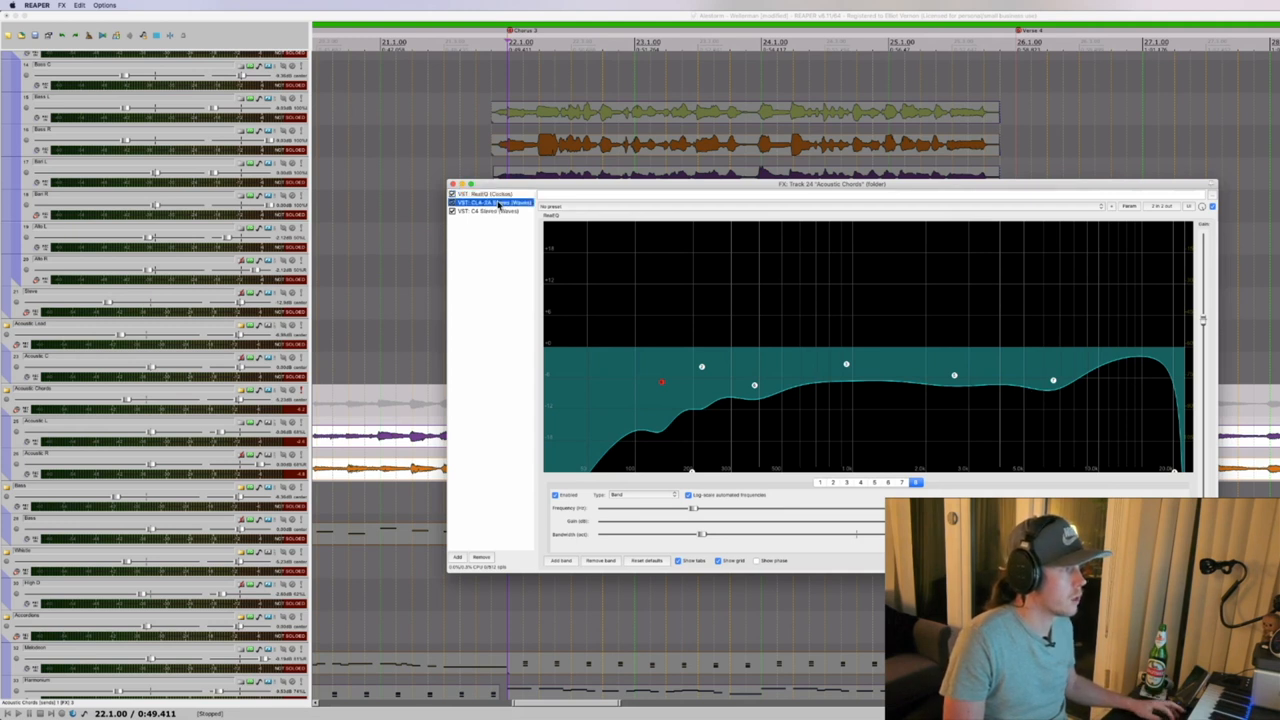
{"action": "left_click", "coordinate": [490, 202]}
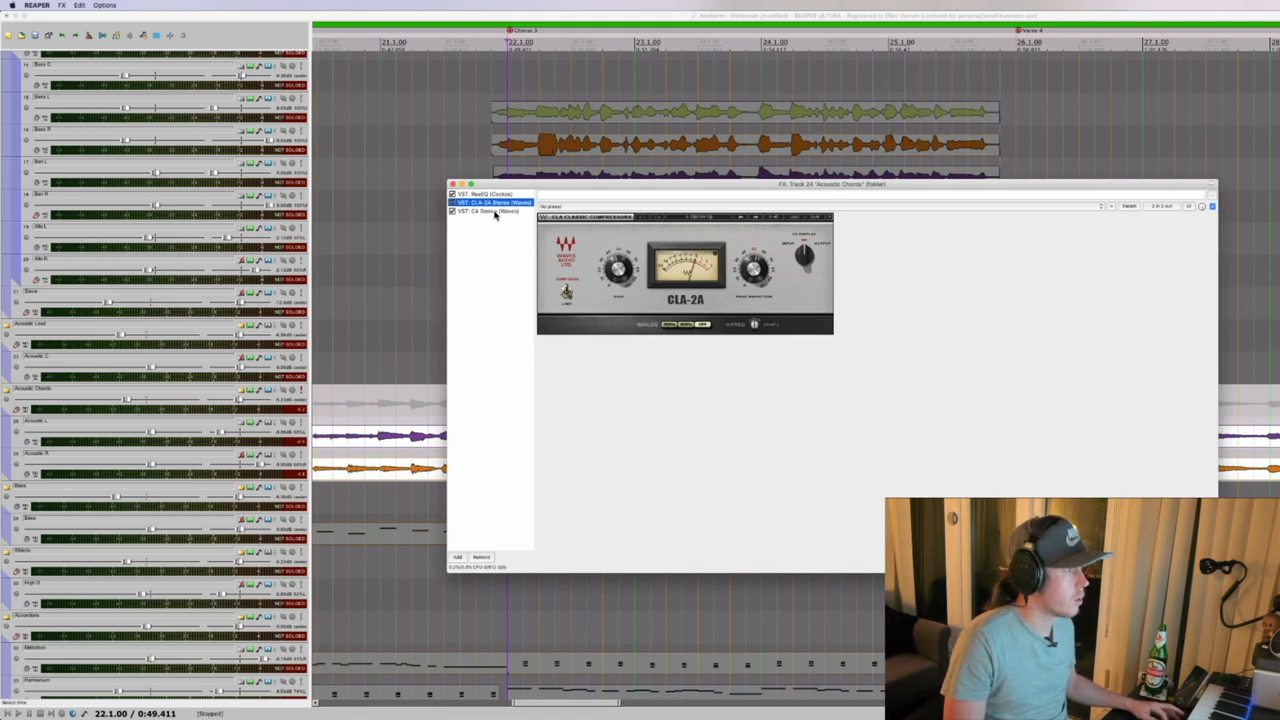
{"action": "left_click", "coordinate": [490, 212]}
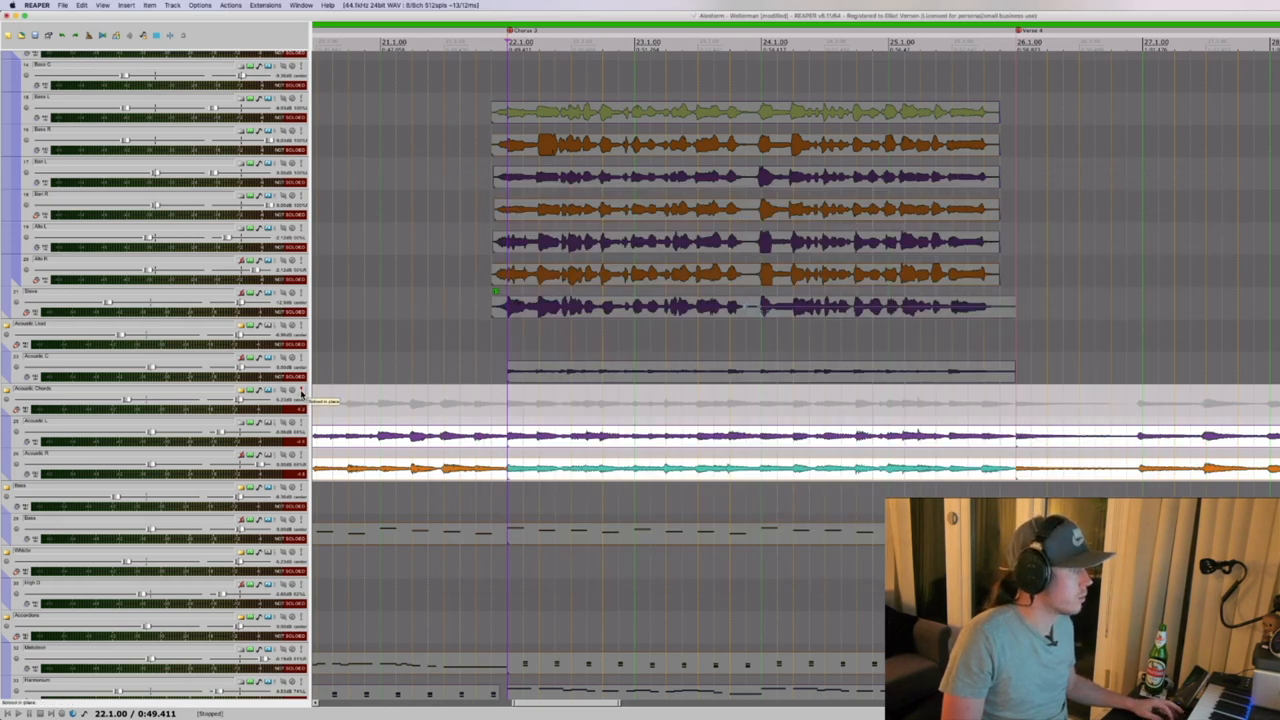
- Open the bass track's effects chain, step through its plugins, then close it
{"action": "scroll", "scroll_direction": "up", "scroll_amount": 3}
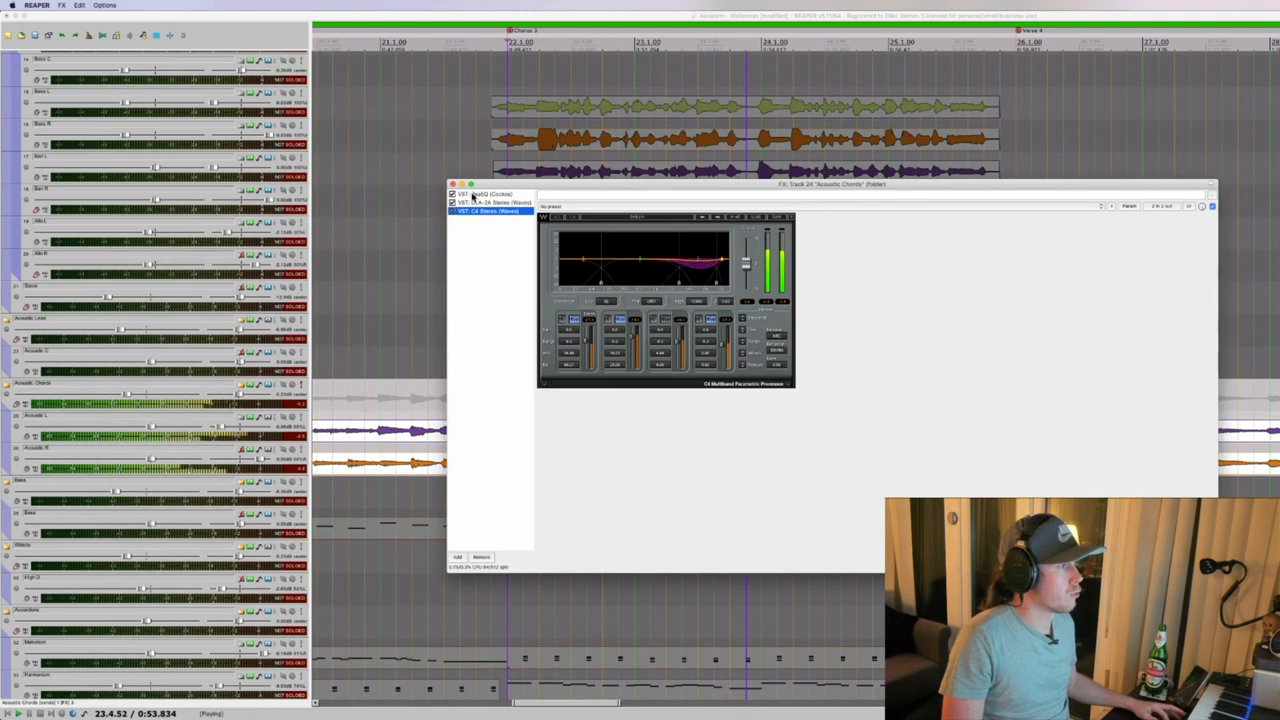
{"action": "left_click", "coordinate": [484, 192]}
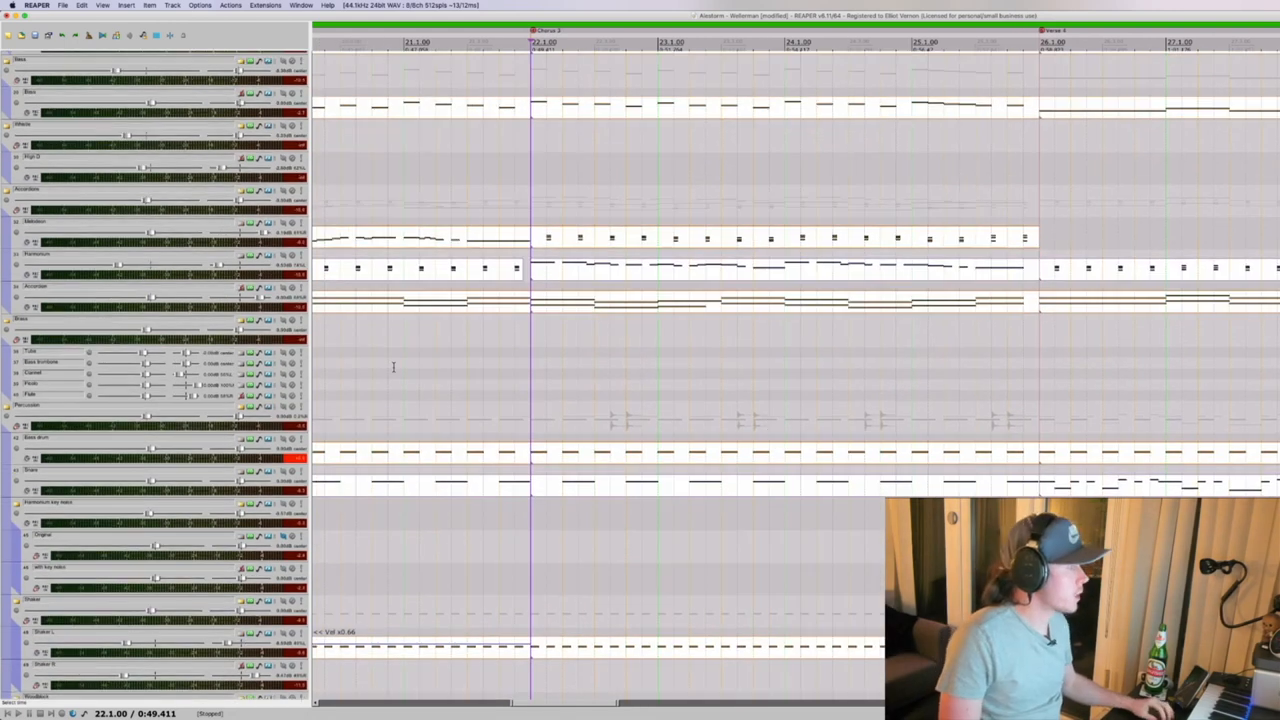
{"action": "scroll", "scroll_direction": "up", "scroll_amount": 3}
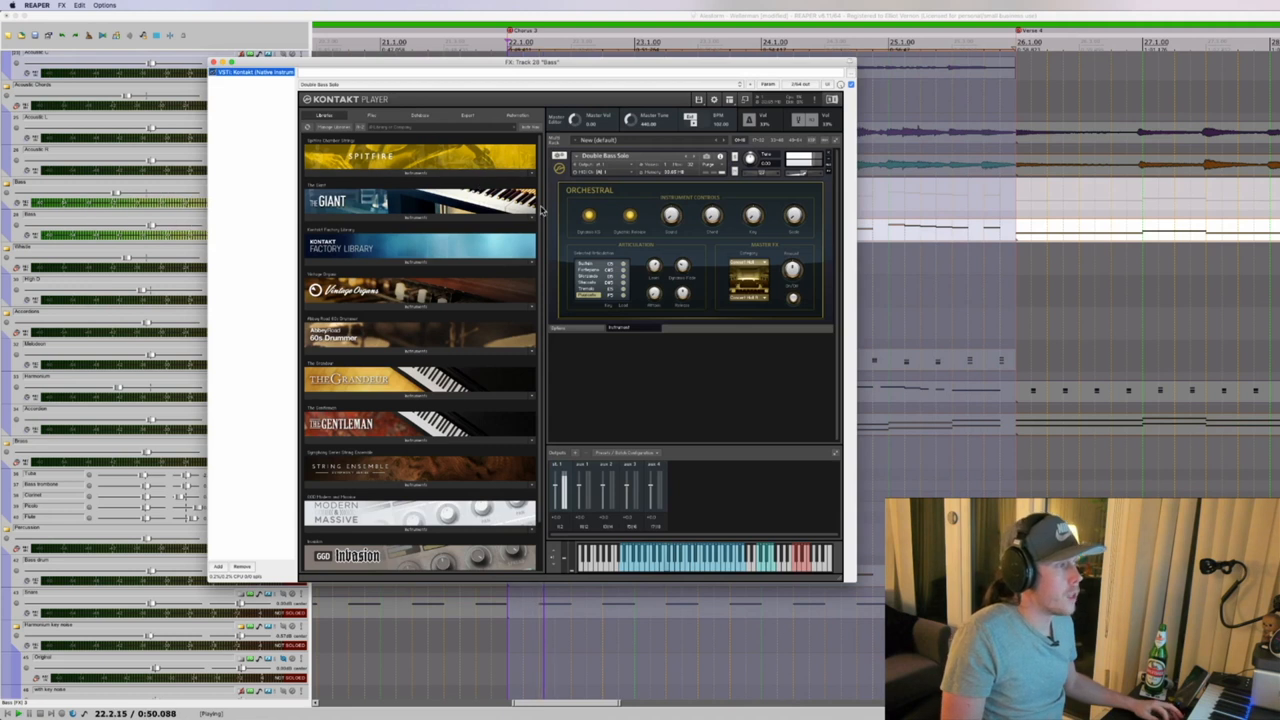
{"action": "mouse_move", "coordinate": [424, 358]}
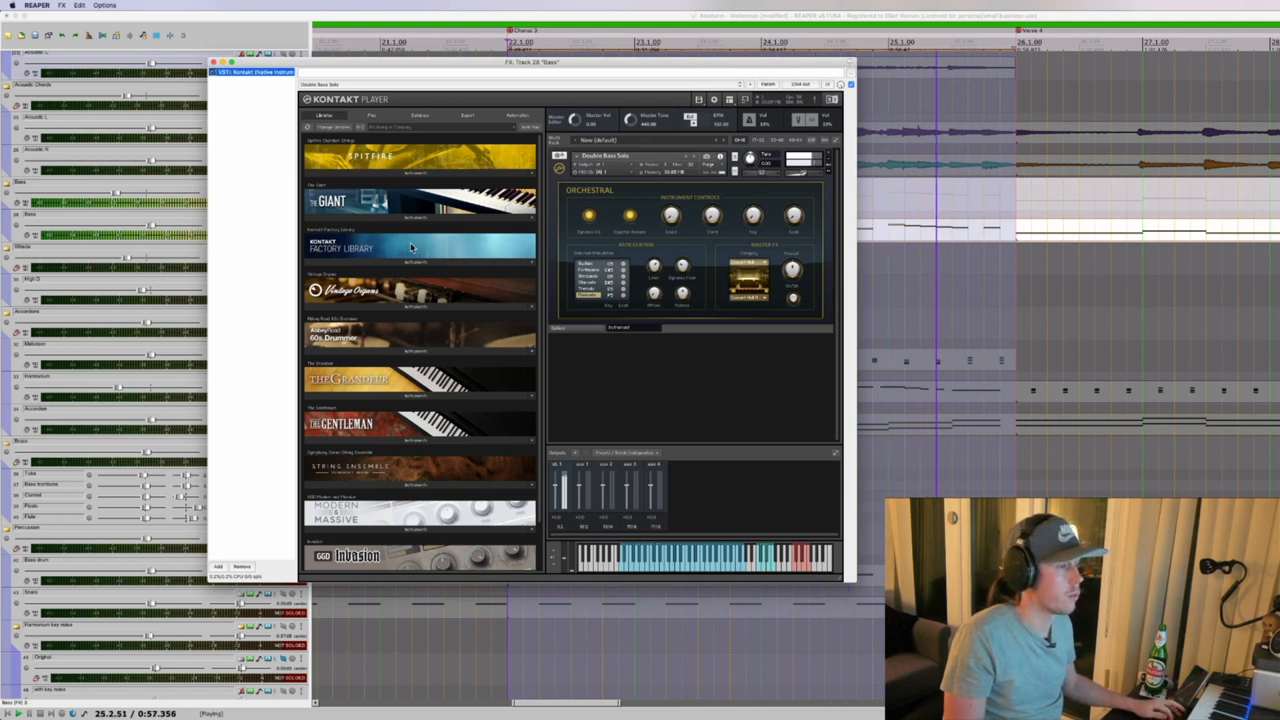
{"action": "left_click", "coordinate": [826, 62]}
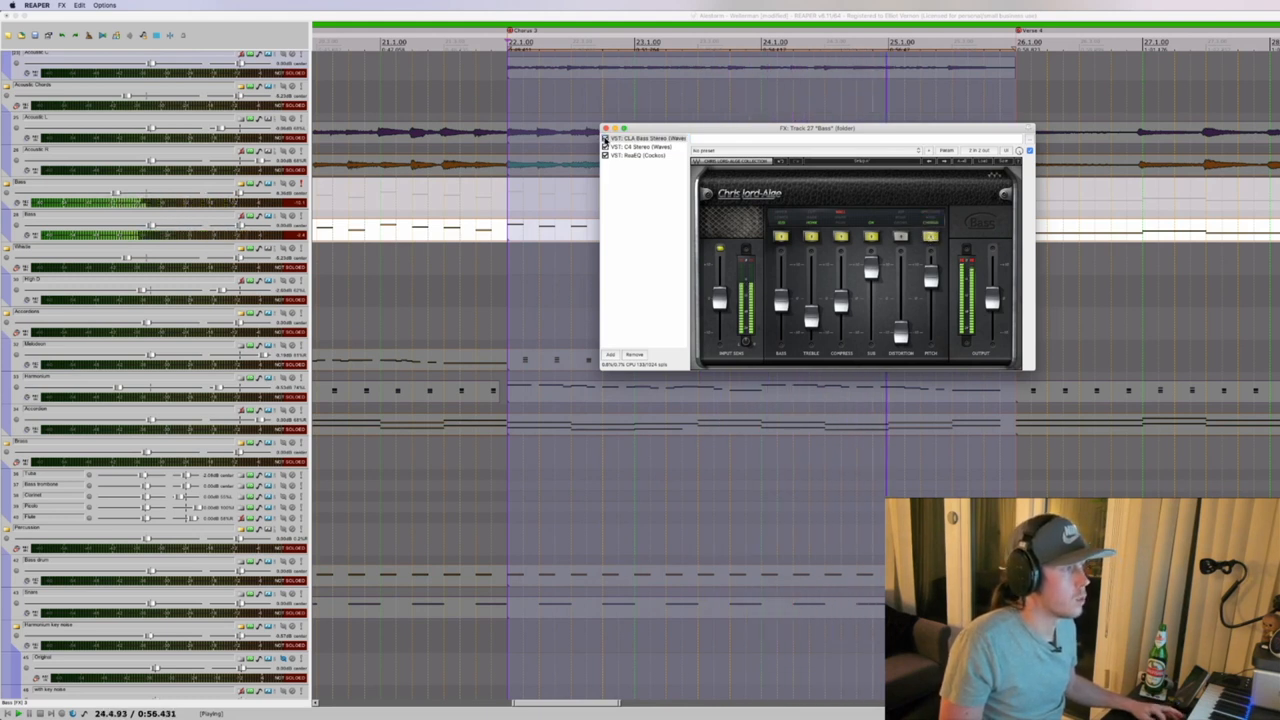
{"action": "left_click", "coordinate": [644, 138]}
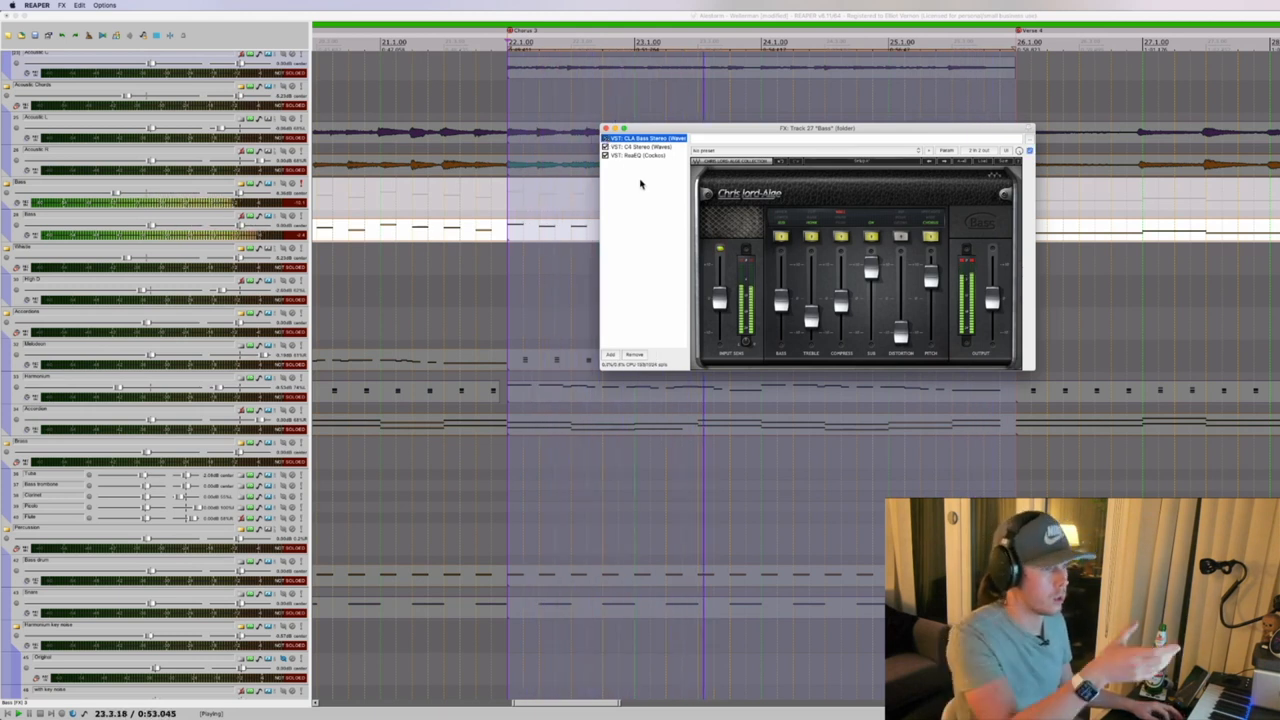
{"action": "left_click", "coordinate": [640, 148]}
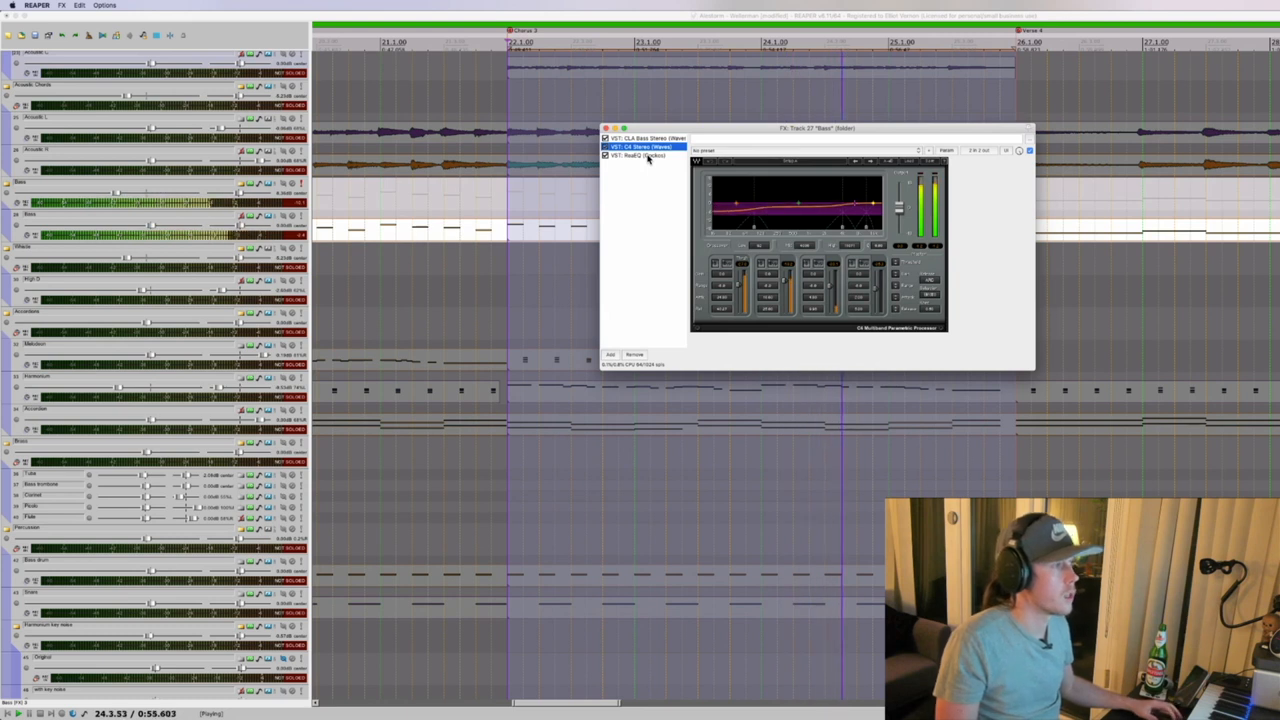
{"action": "left_click", "coordinate": [640, 156]}
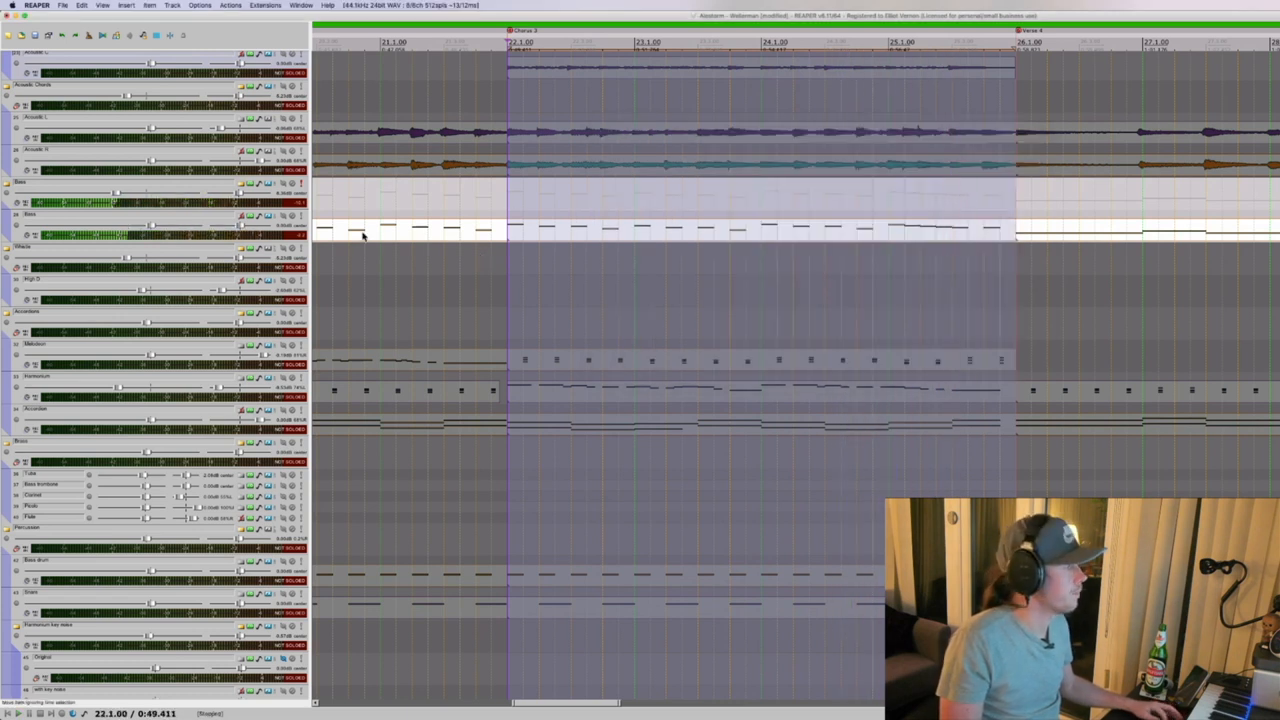
- Open the drum track's chain showing its sampler instrument, then its EQ with the low cut and mid dip
{"action": "scroll", "scroll_direction": "down", "scroll_amount": 3}
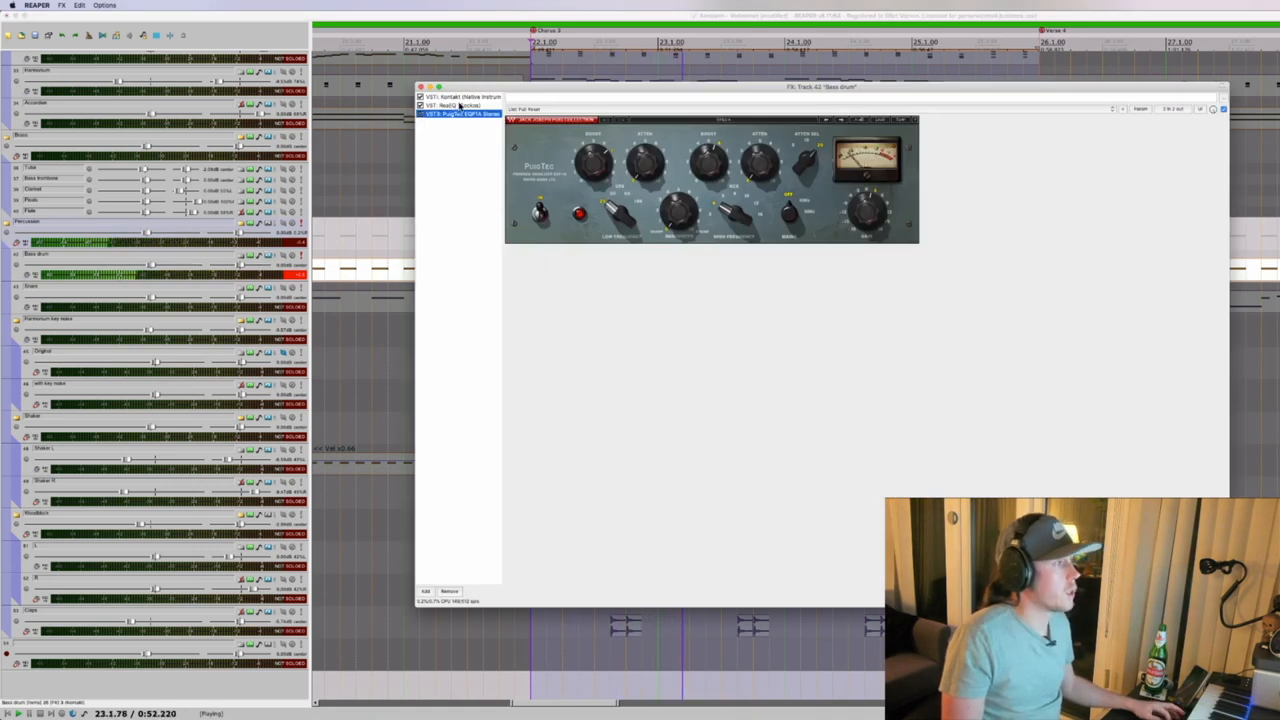
{"action": "left_click", "coordinate": [460, 96]}
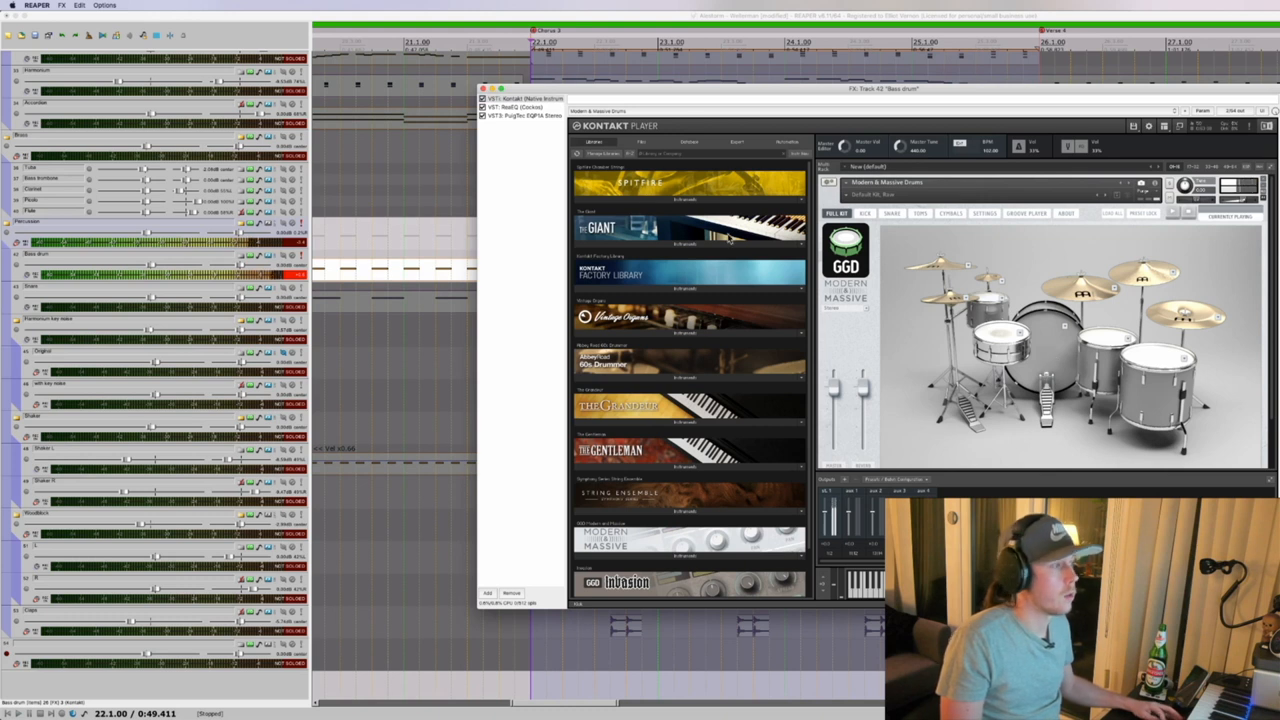
{"action": "left_click", "coordinate": [520, 108]}
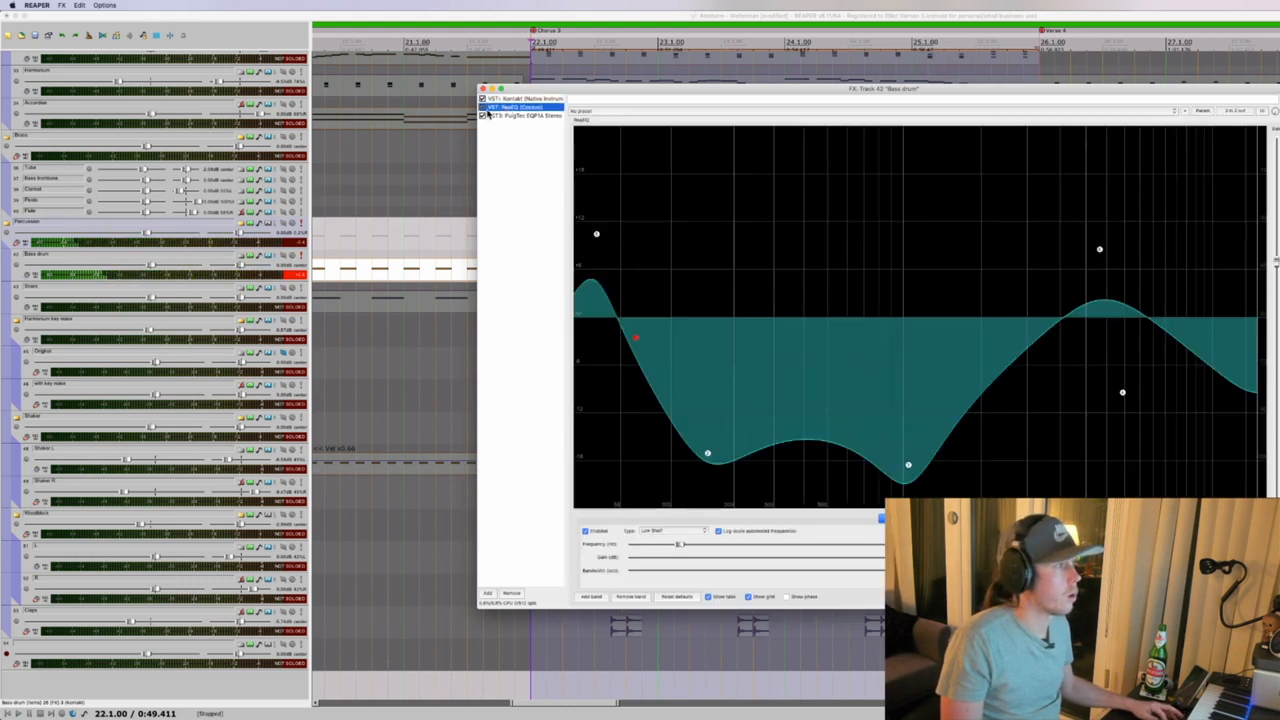
{"action": "left_click", "coordinate": [484, 114]}
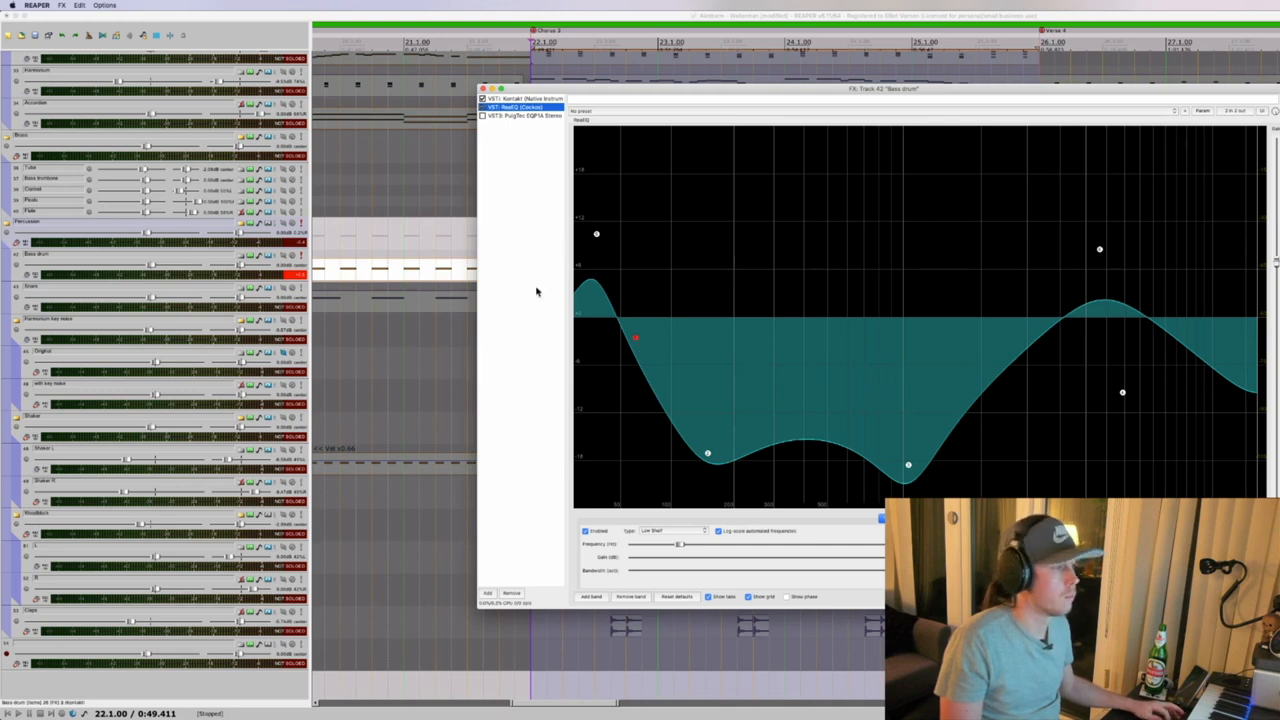
{"action": "mouse_move", "coordinate": [708, 244]}
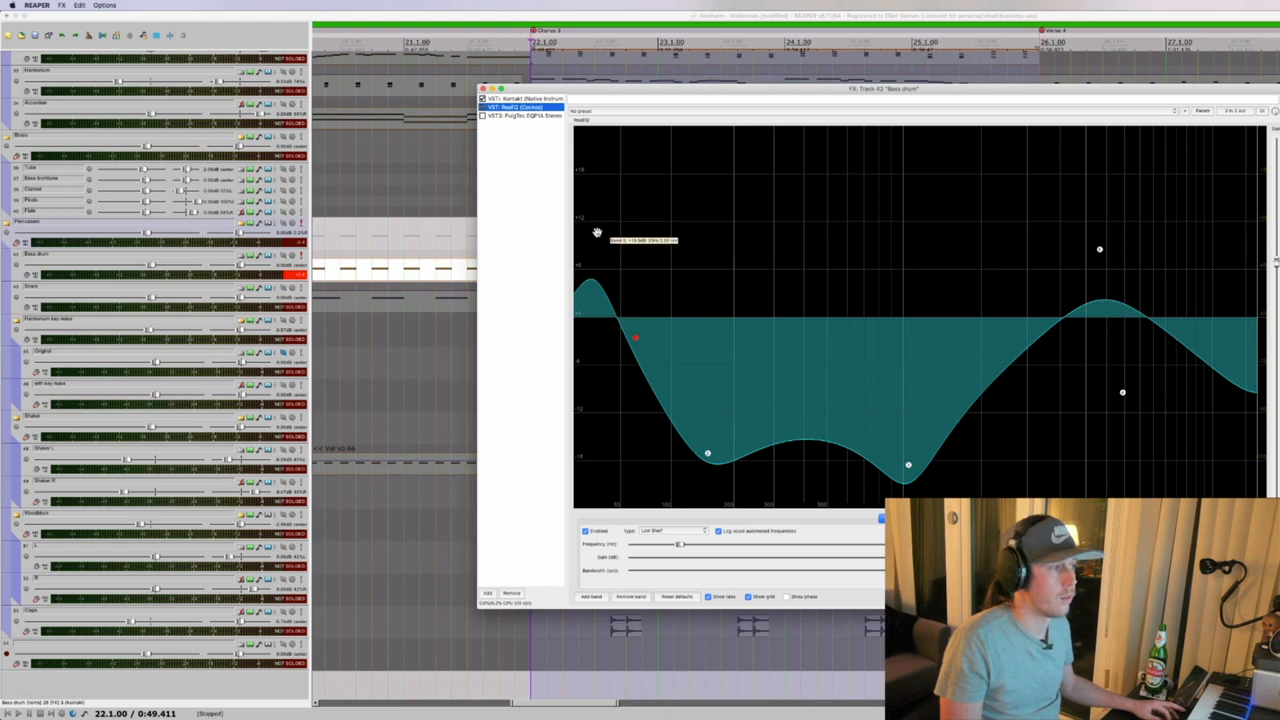
{"action": "mouse_move", "coordinate": [1088, 244]}
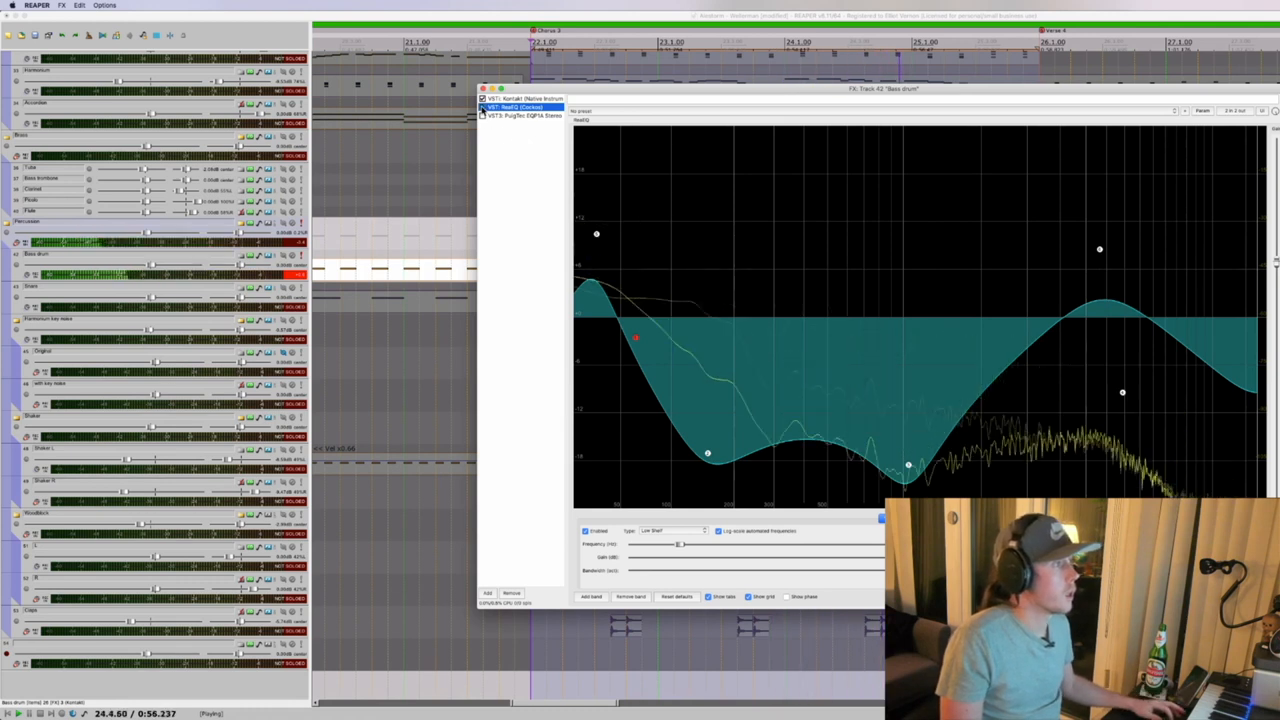
{"action": "mouse_move", "coordinate": [538, 164]}
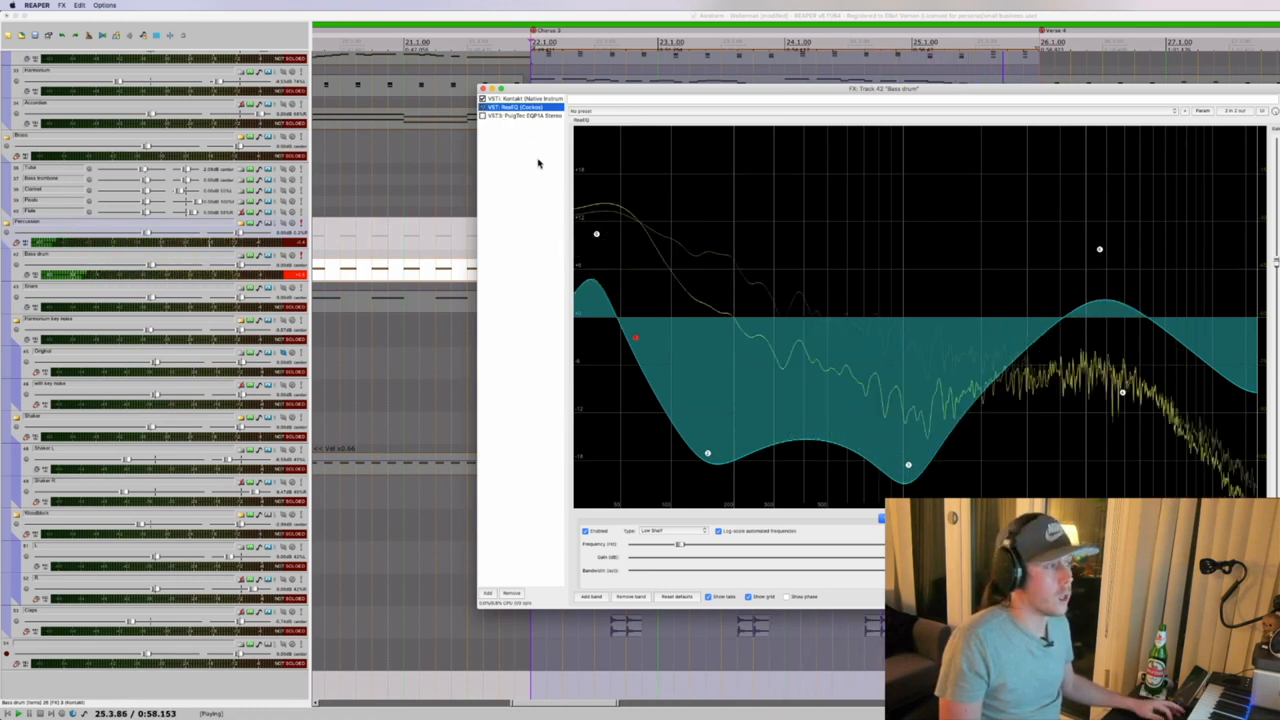
{"action": "left_click", "coordinate": [520, 114]}
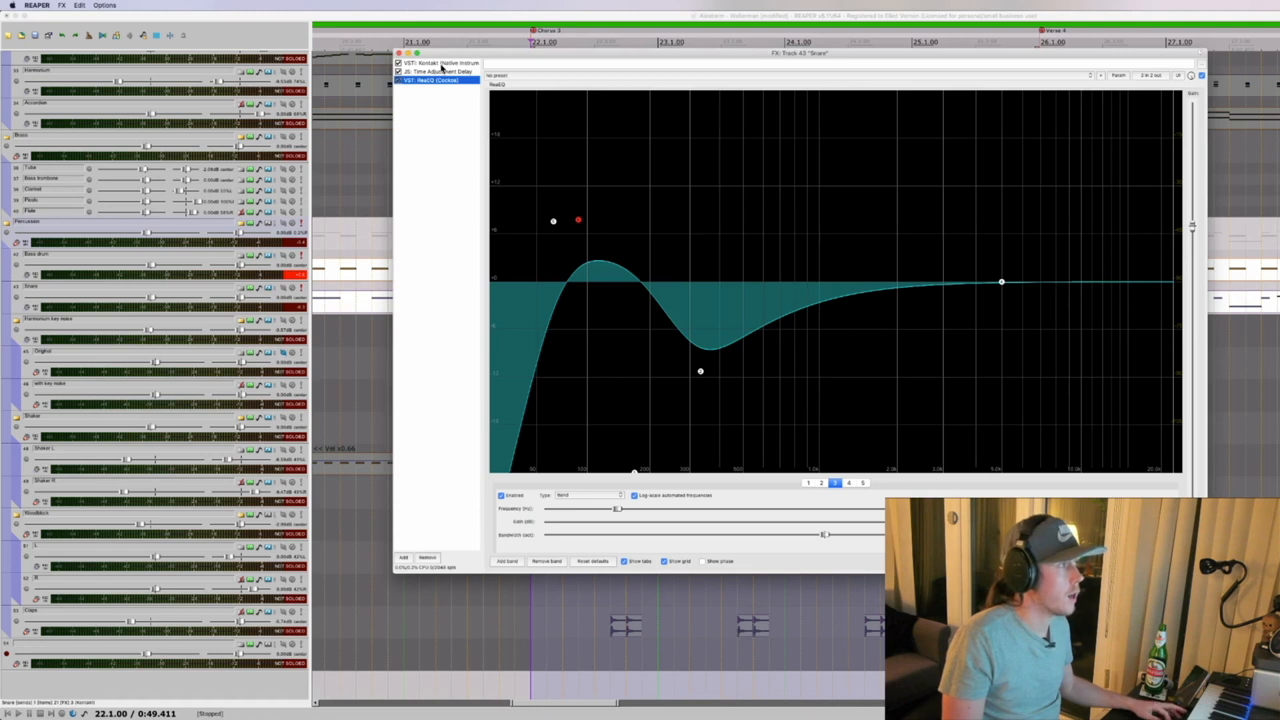
- Step through the Kontakt instrument, the utility plugin and back to the track's EQ curve
{"action": "left_click", "coordinate": [436, 62]}
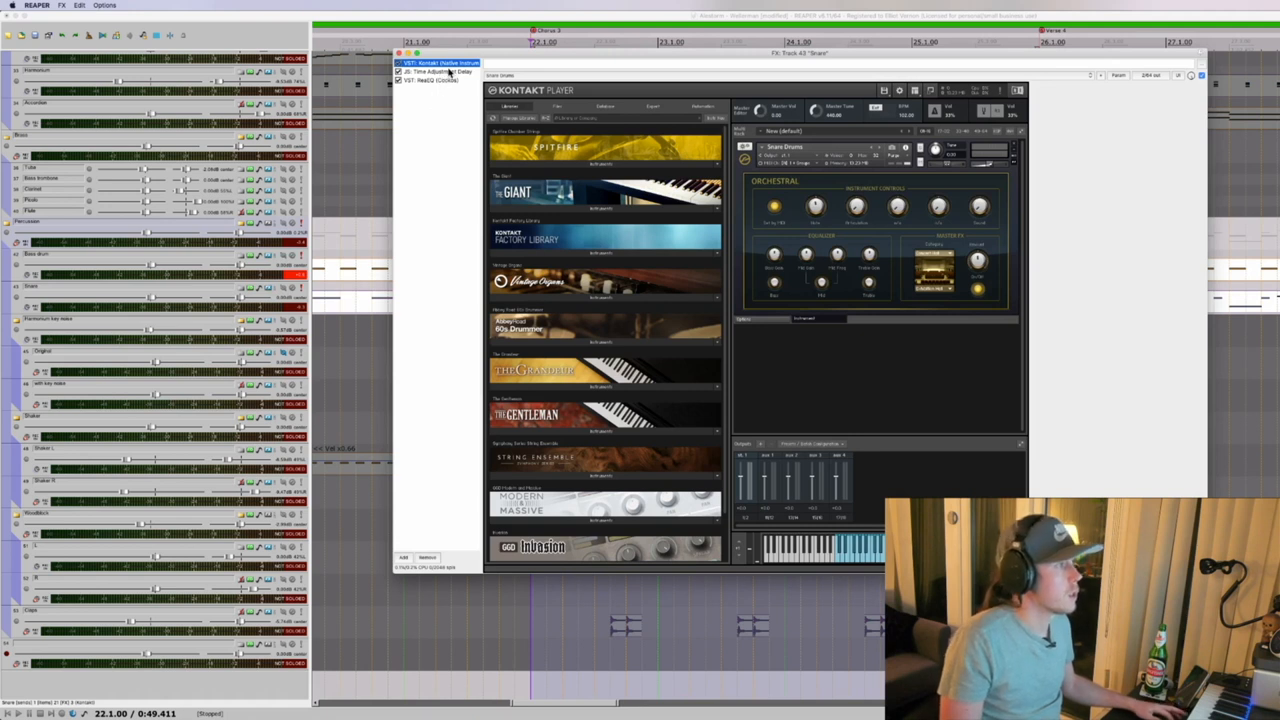
{"action": "left_click", "coordinate": [436, 72]}
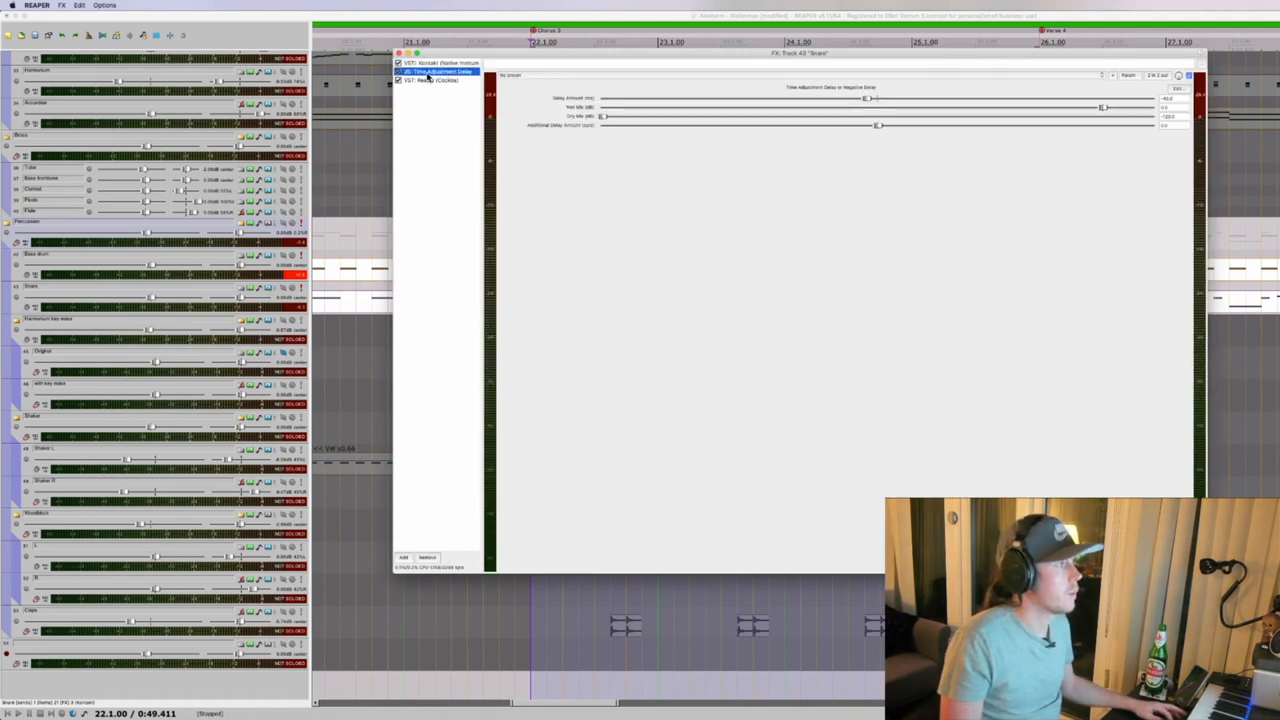
{"action": "left_click", "coordinate": [430, 80]}
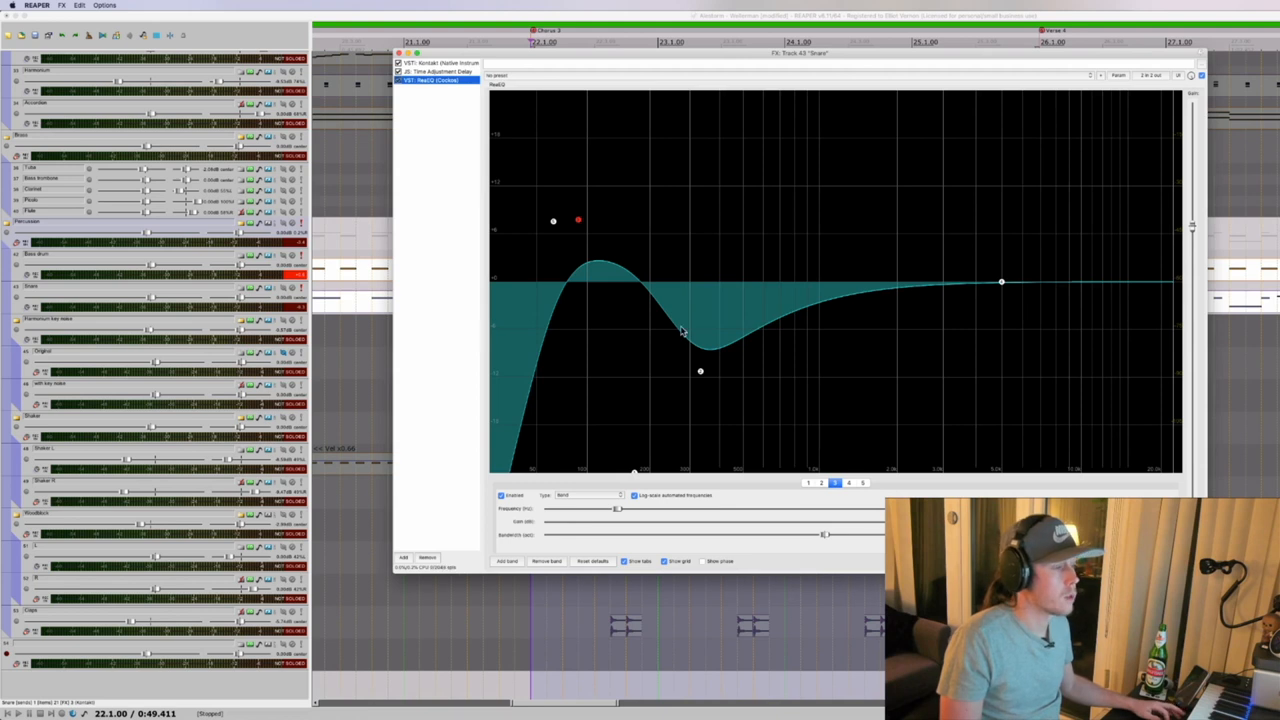
{"action": "mouse_move", "coordinate": [580, 198]}
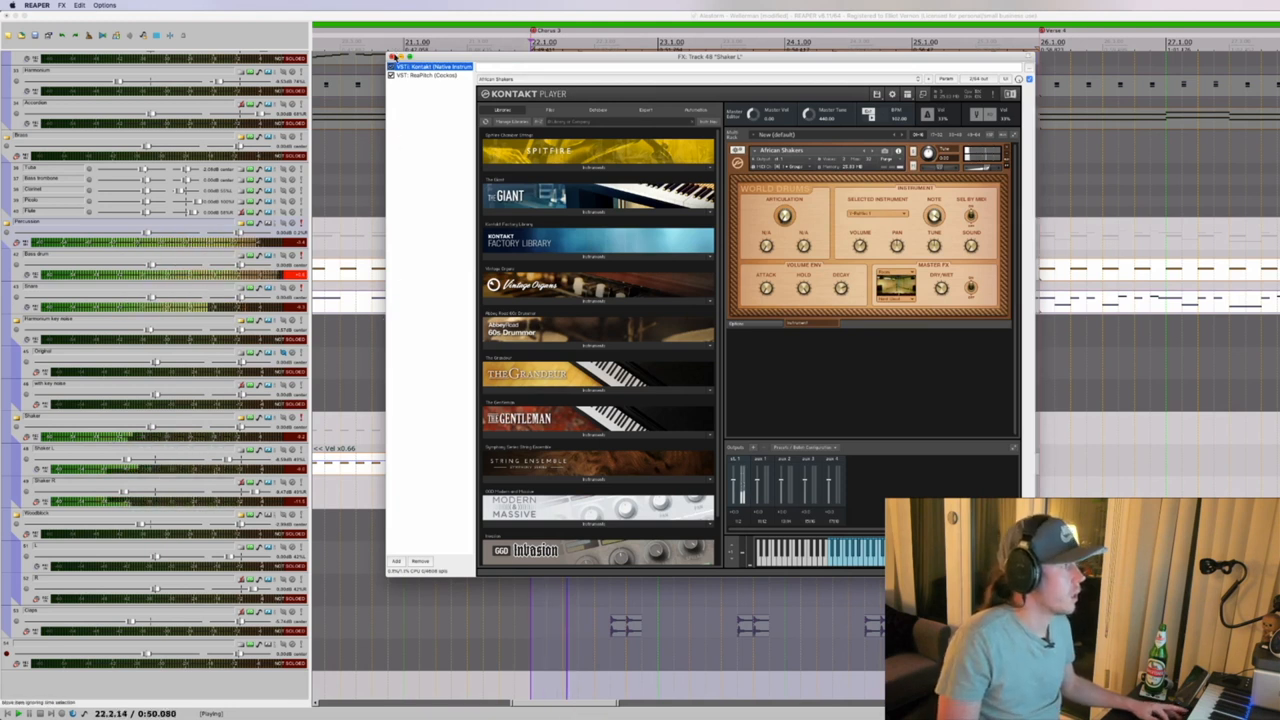
- Close the shaker plugin window to return to the track arrangement
{"action": "left_click", "coordinate": [1028, 80]}
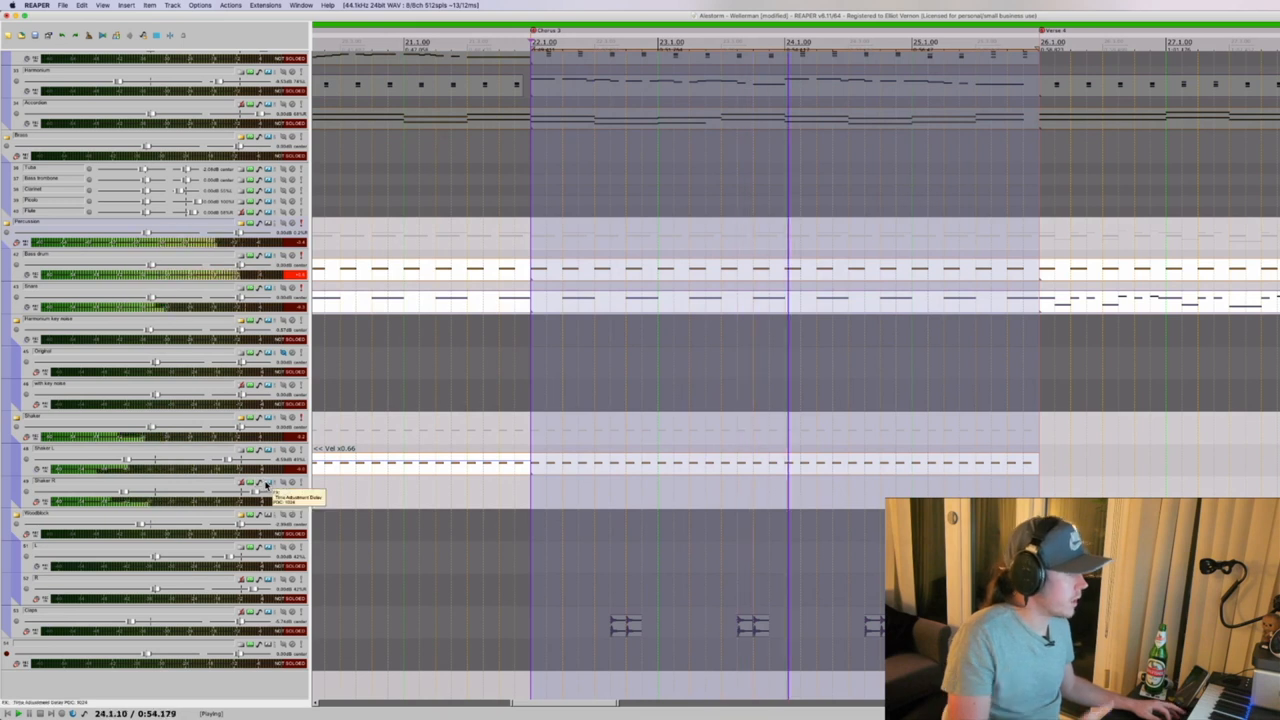
{"action": "left_click", "coordinate": [256, 482]}
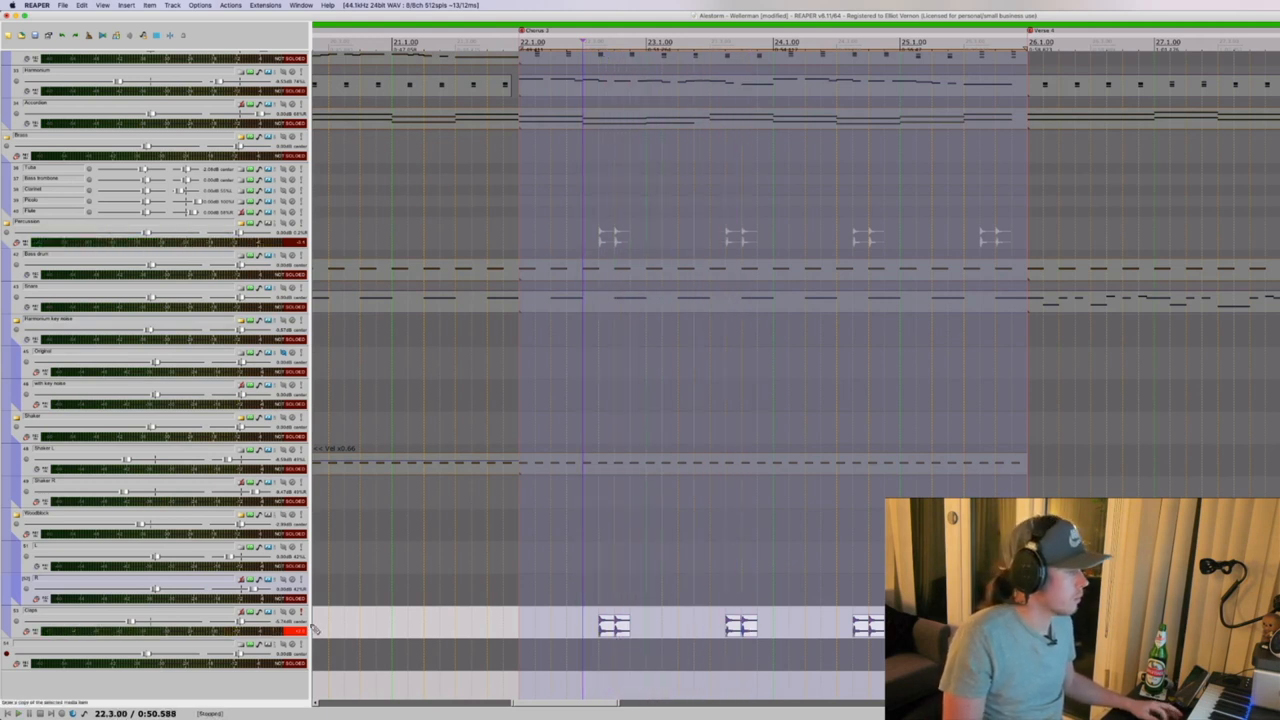
{"action": "scroll", "scroll_direction": "up", "scroll_amount": 3}
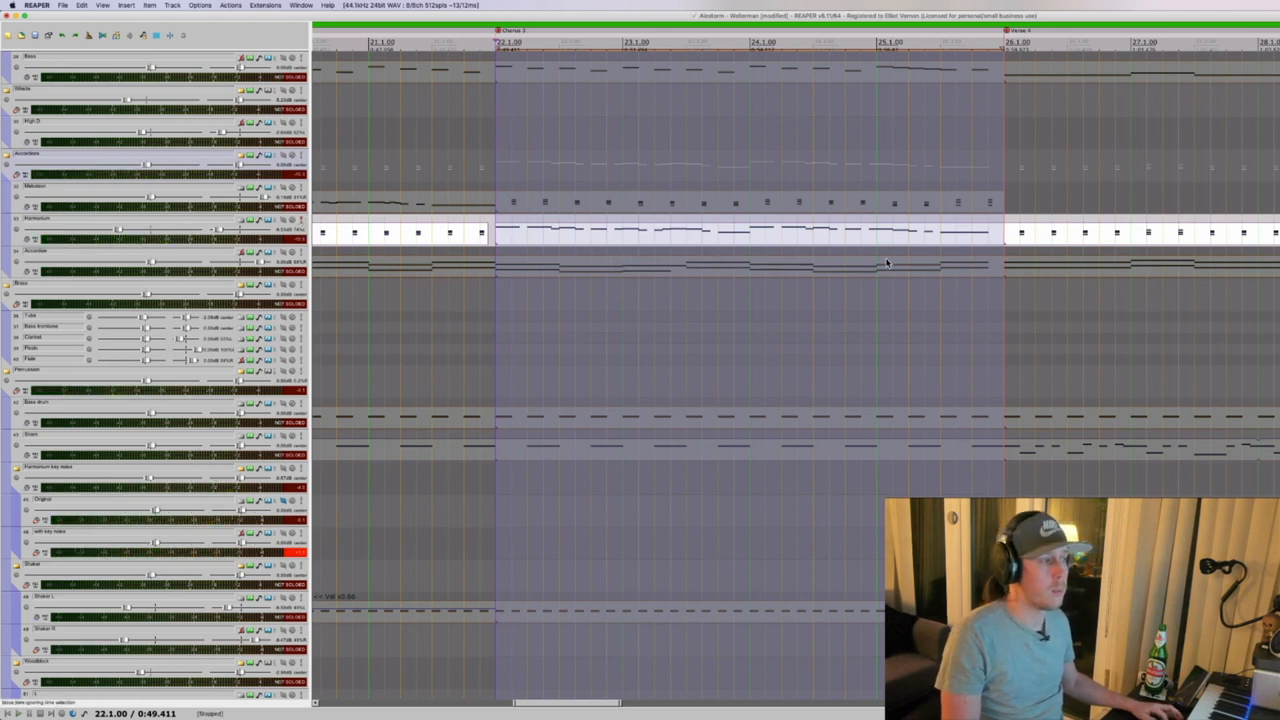
{"action": "mouse_move", "coordinate": [808, 236]}
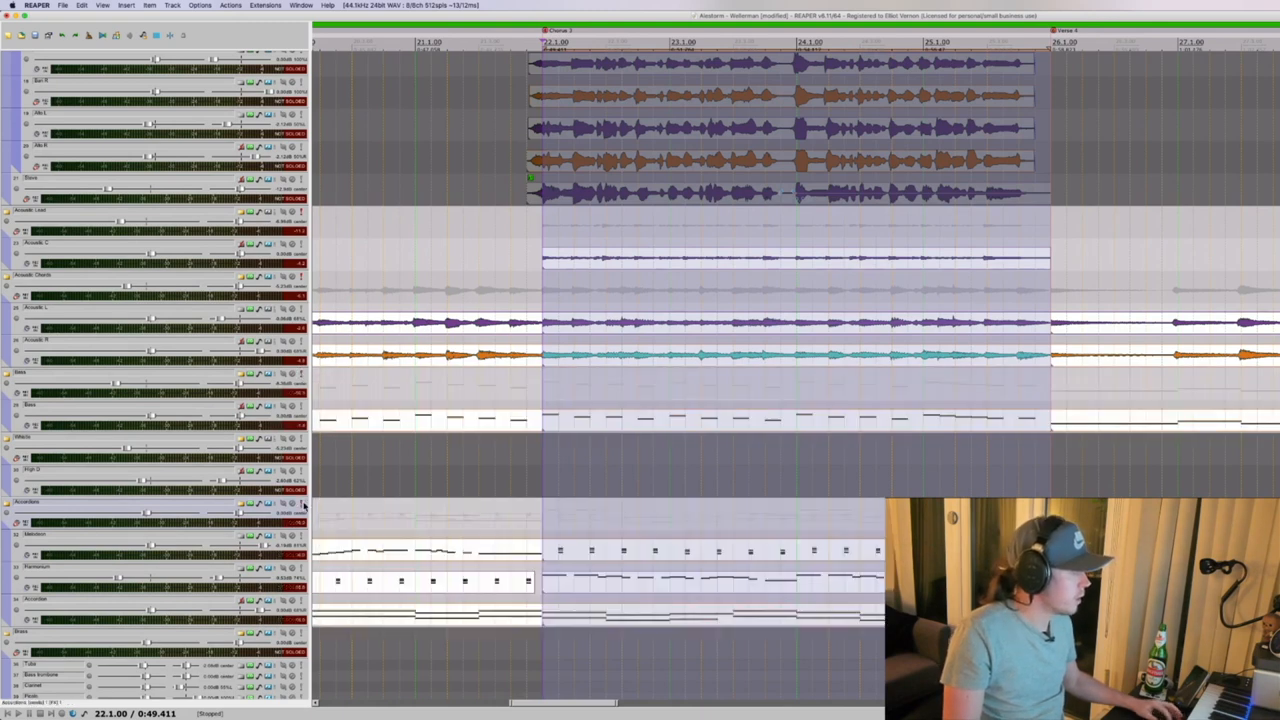
{"action": "scroll", "scroll_direction": "down", "scroll_amount": 3}
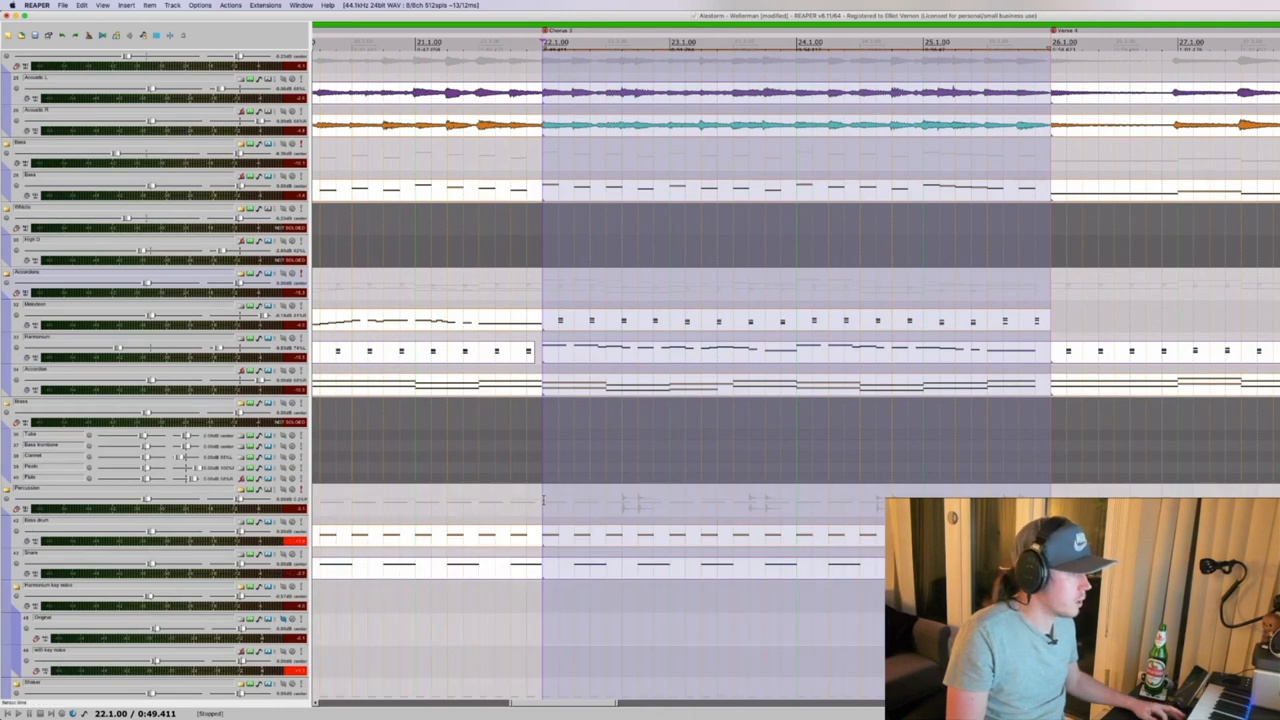
{"action": "key", "text": "space"}
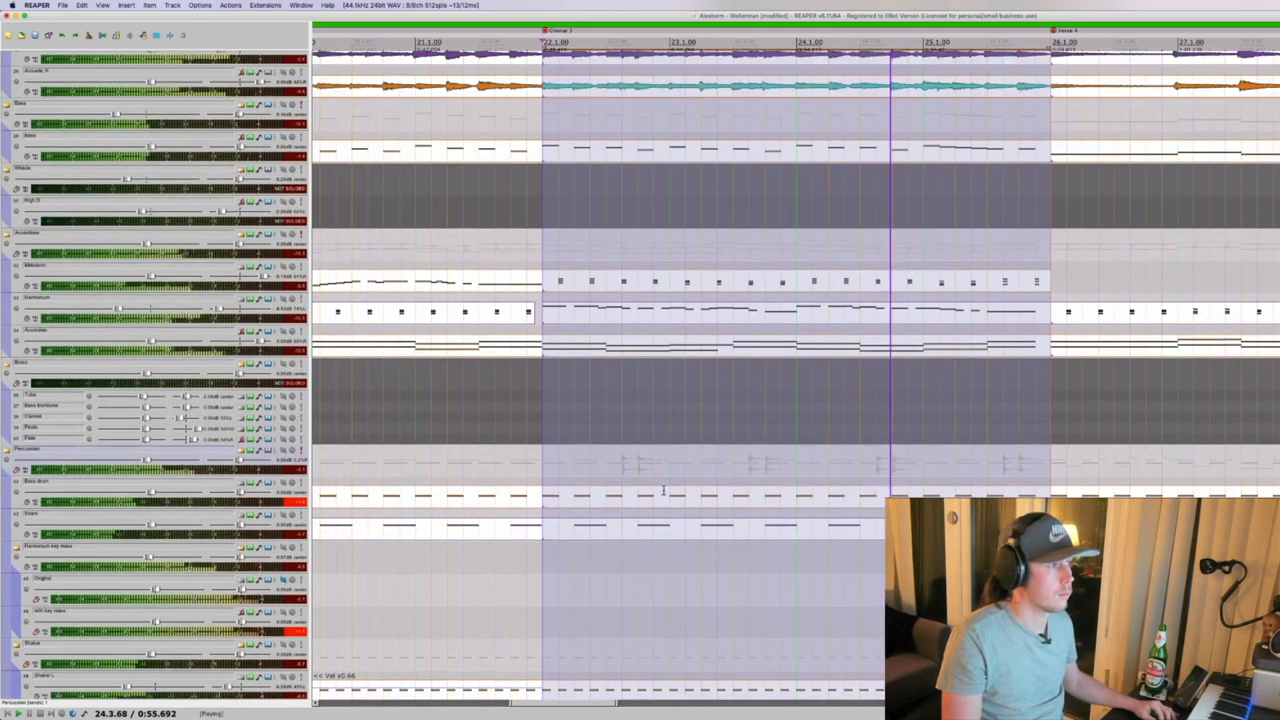
{"action": "scroll", "scroll_direction": "down", "scroll_amount": 3}
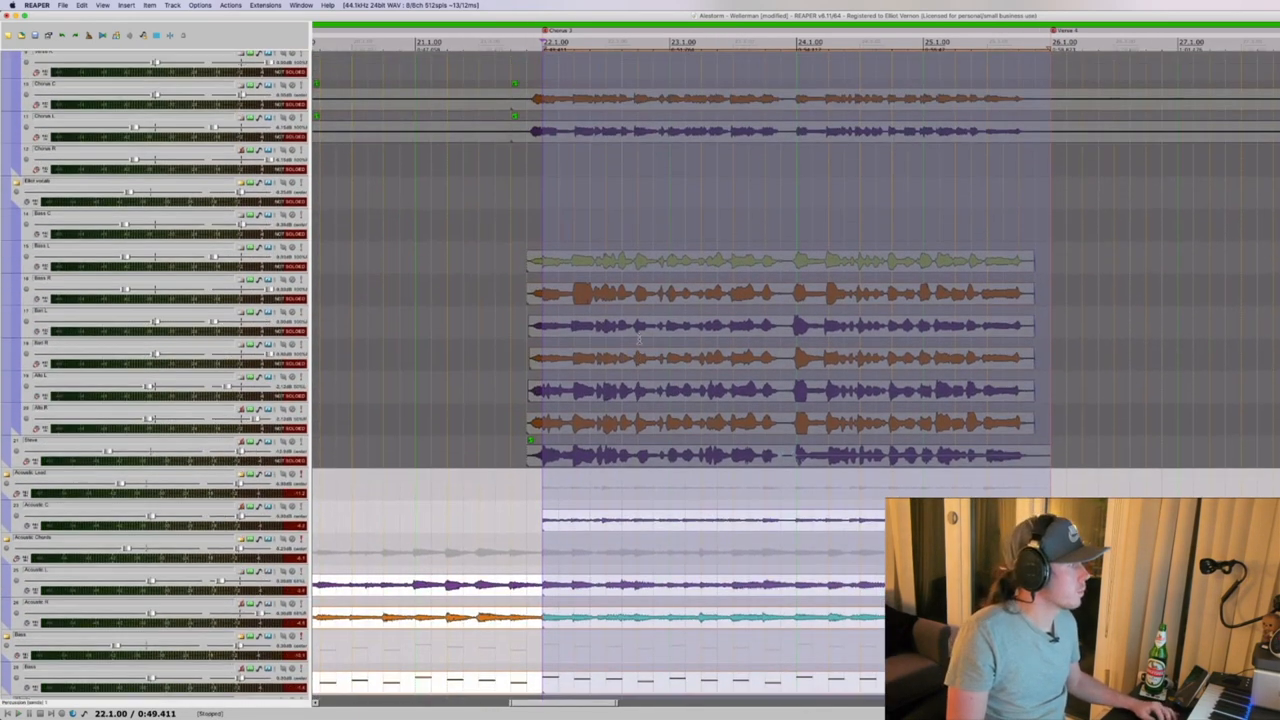
- Start looped playback and step through the chorus vocal chain: EQ, channel strip, CLA-2A
{"action": "scroll", "scroll_direction": "up", "scroll_amount": 3}
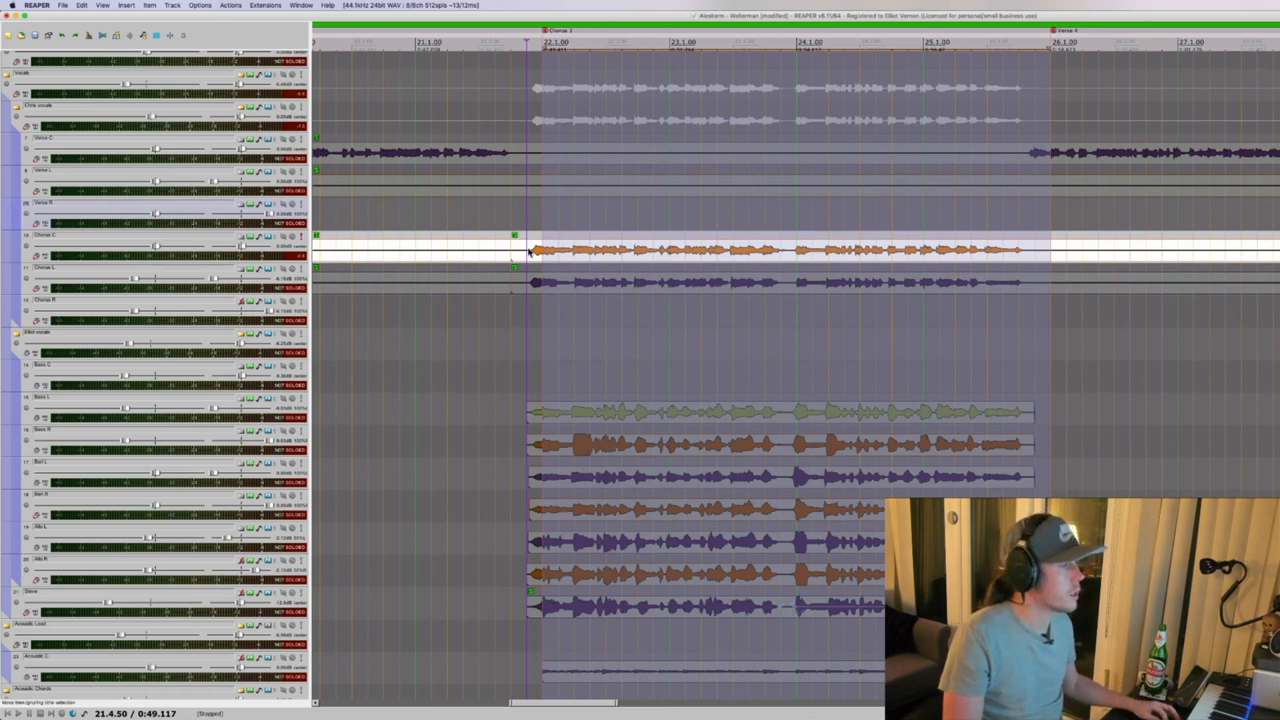
{"action": "key", "text": "Space"}
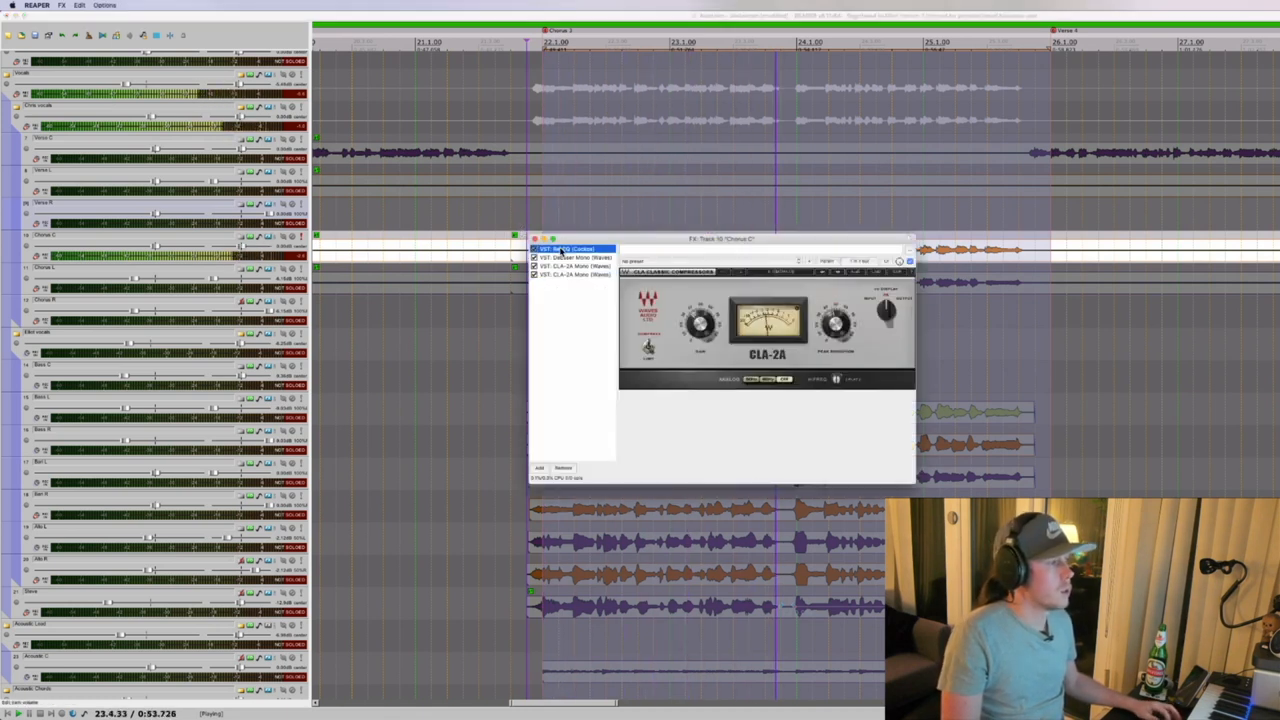
{"action": "left_click", "coordinate": [570, 248]}
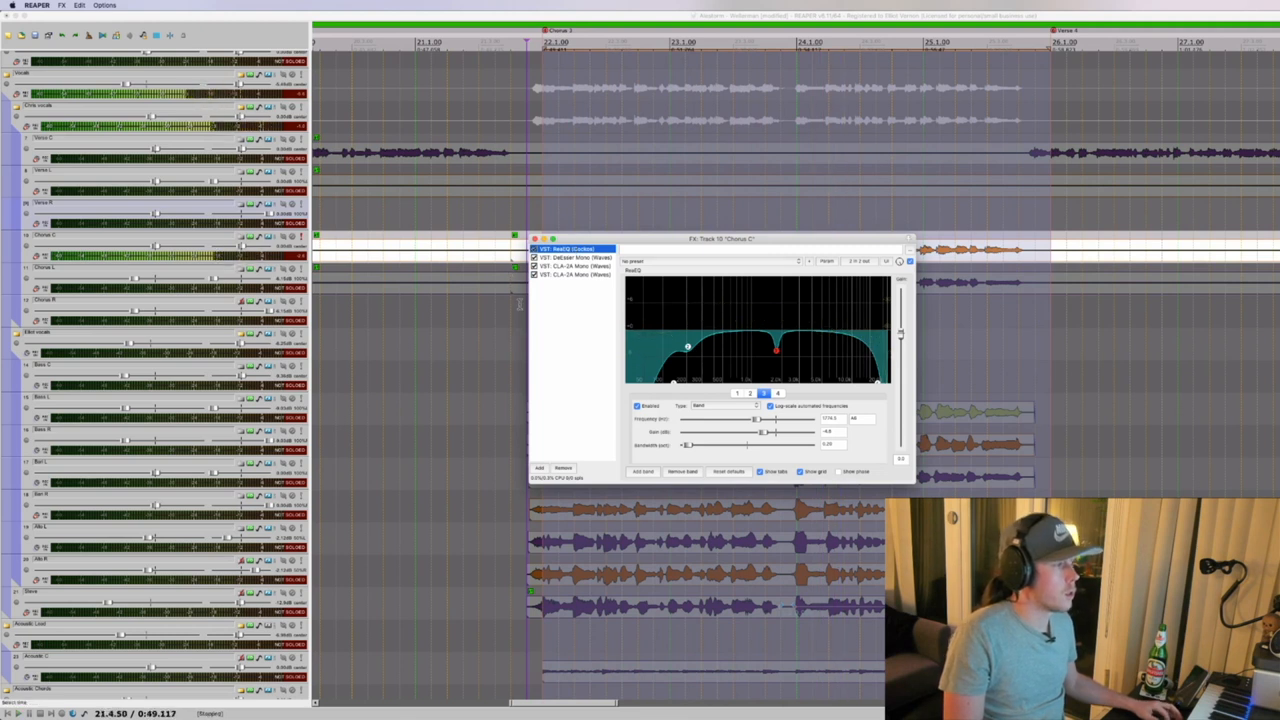
{"action": "mouse_move", "coordinate": [676, 364]}
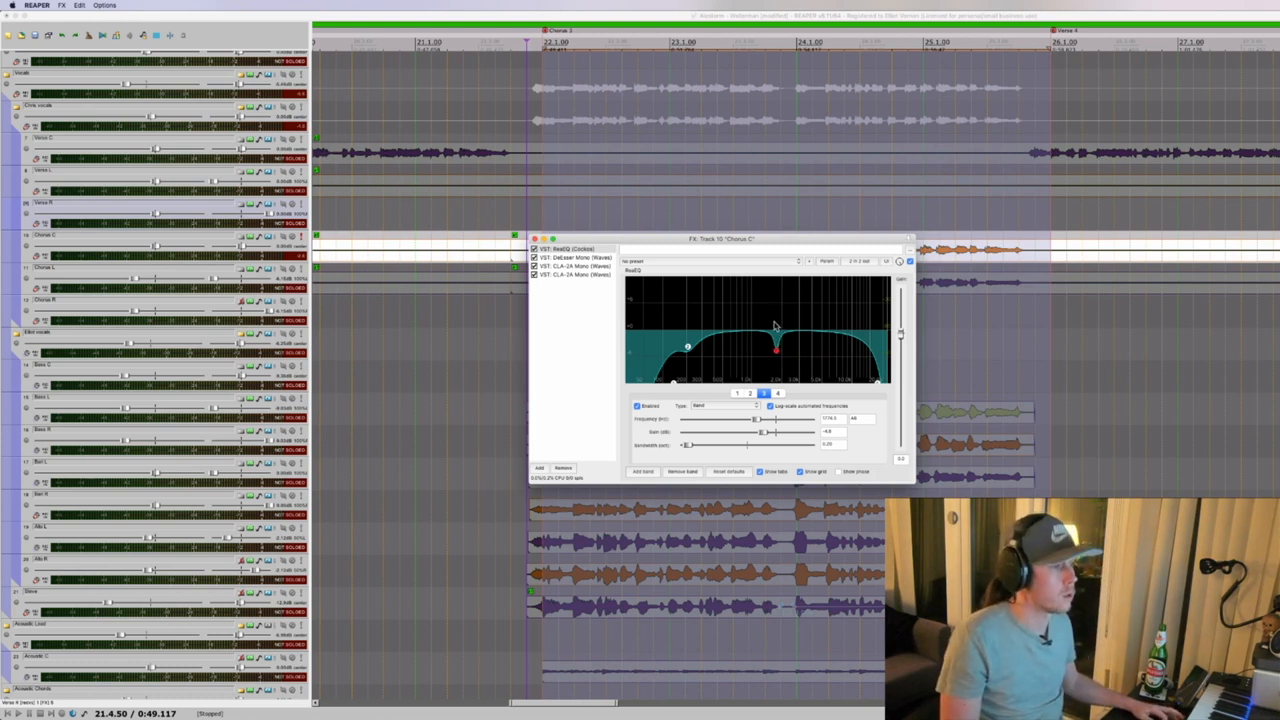
{"action": "left_click", "coordinate": [576, 256]}
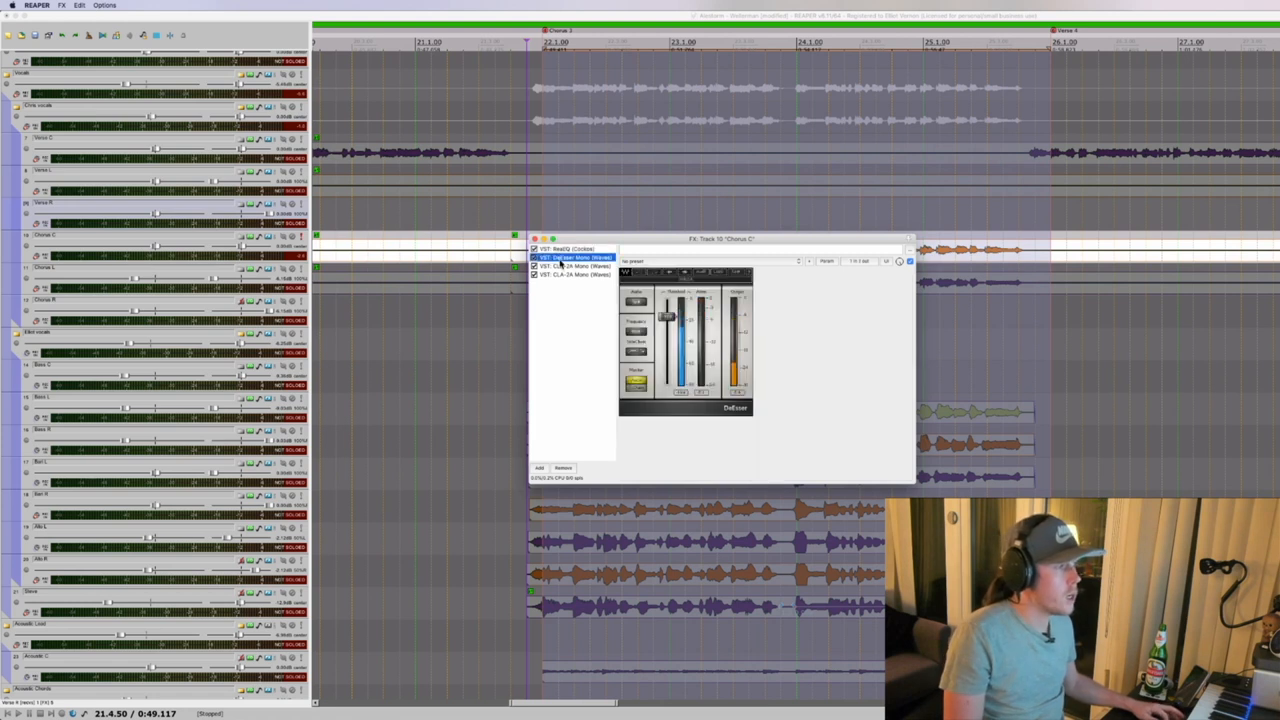
{"action": "left_click", "coordinate": [576, 276]}
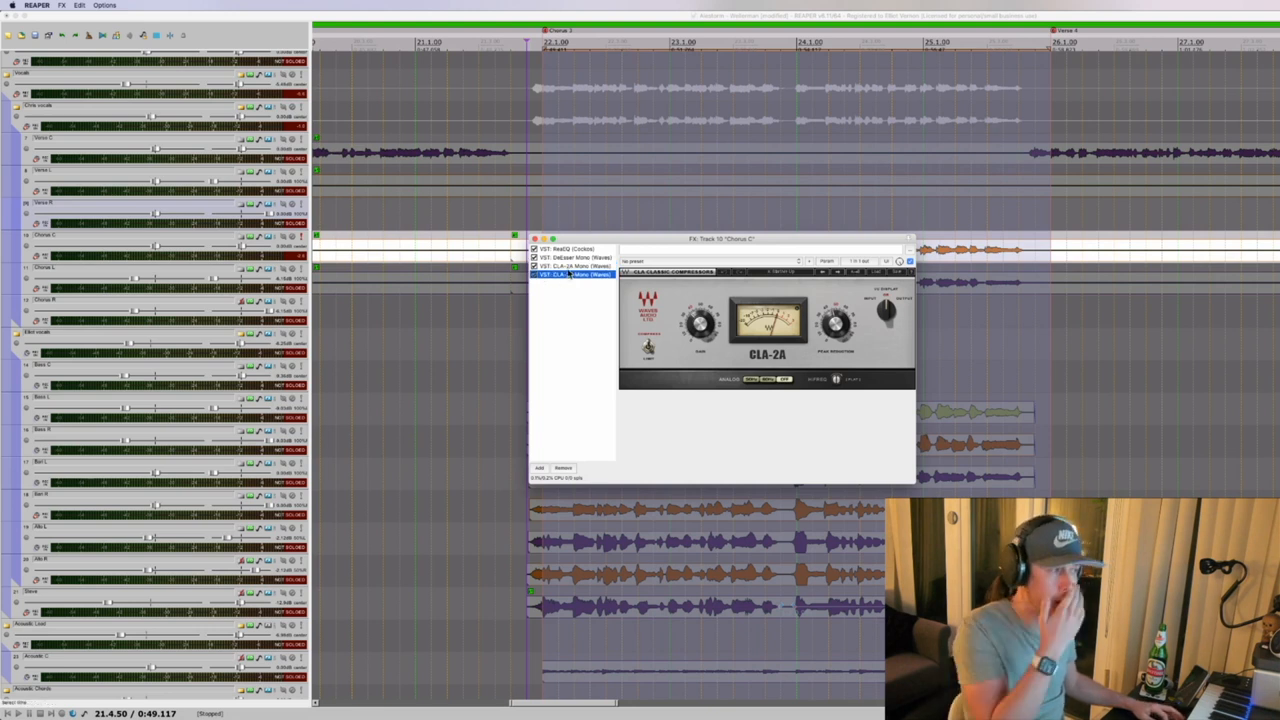
{"action": "mouse_move", "coordinate": [572, 314]}
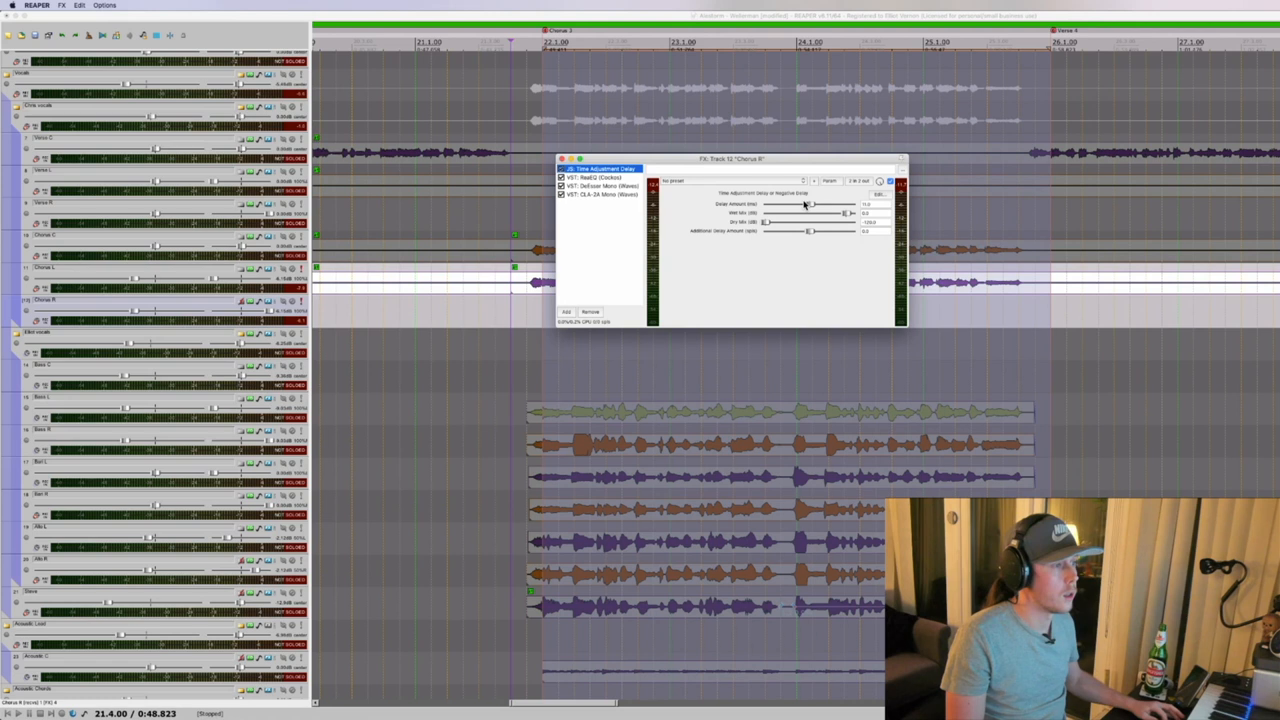
{"action": "mouse_move", "coordinate": [604, 236]}
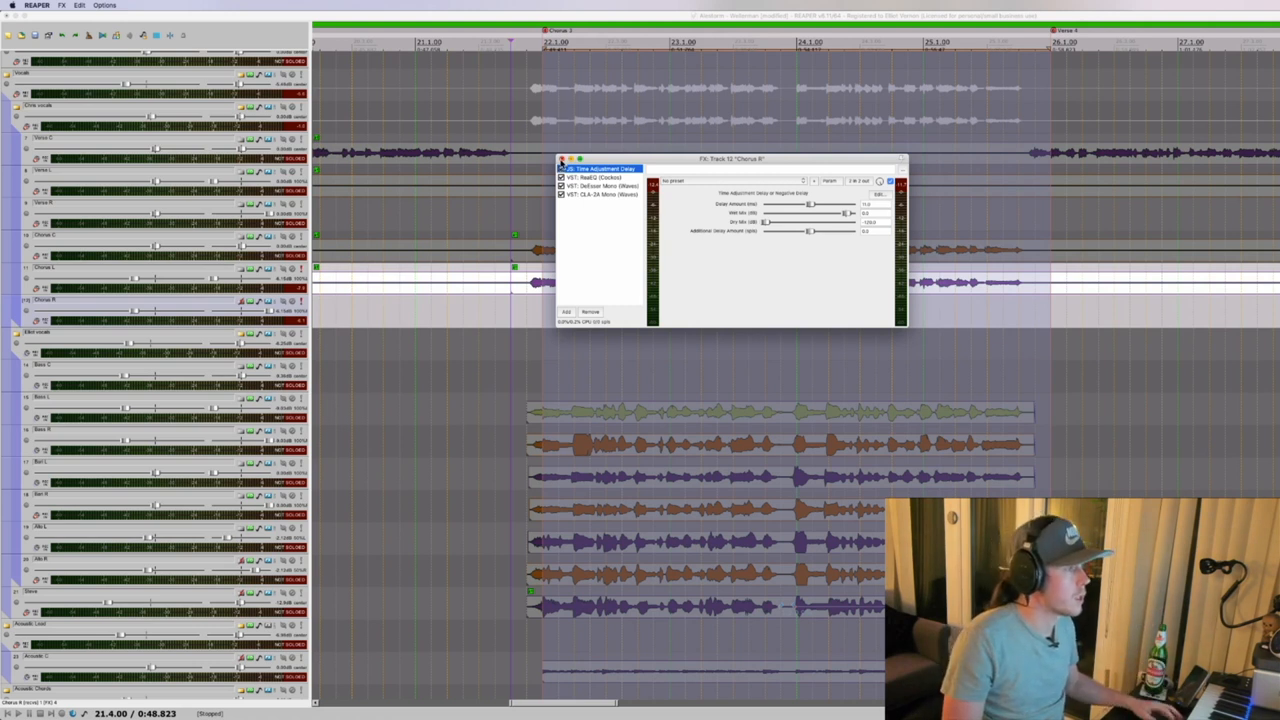
- View the chorus track's EQ and CLA-2A compressor, then close its plugin chain
{"action": "left_click", "coordinate": [596, 176]}
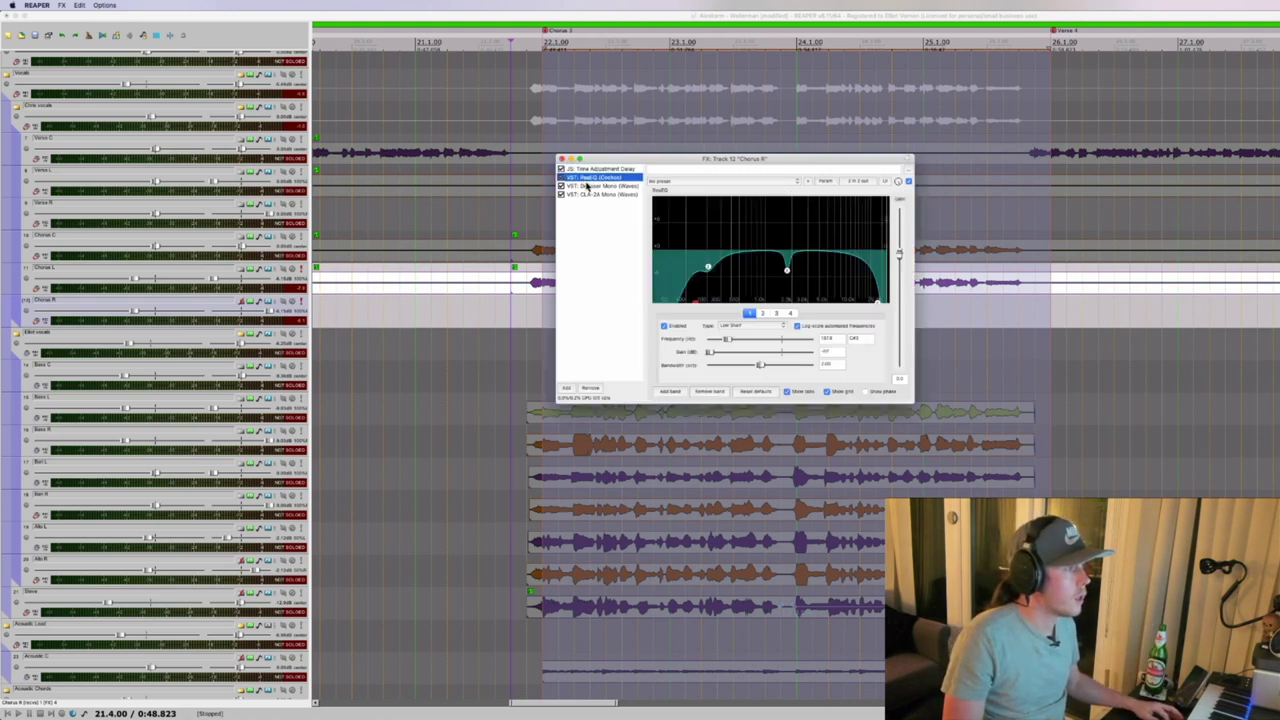
{"action": "left_click", "coordinate": [604, 194]}
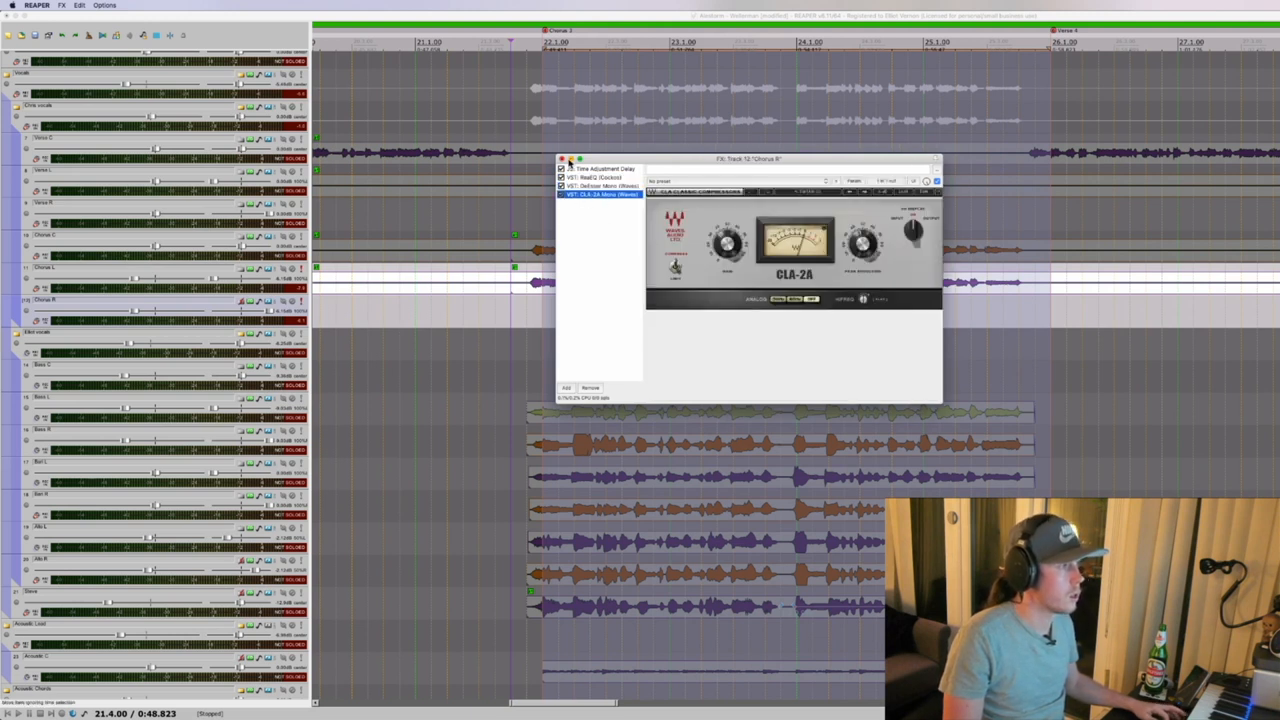
{"action": "left_click", "coordinate": [562, 160]}
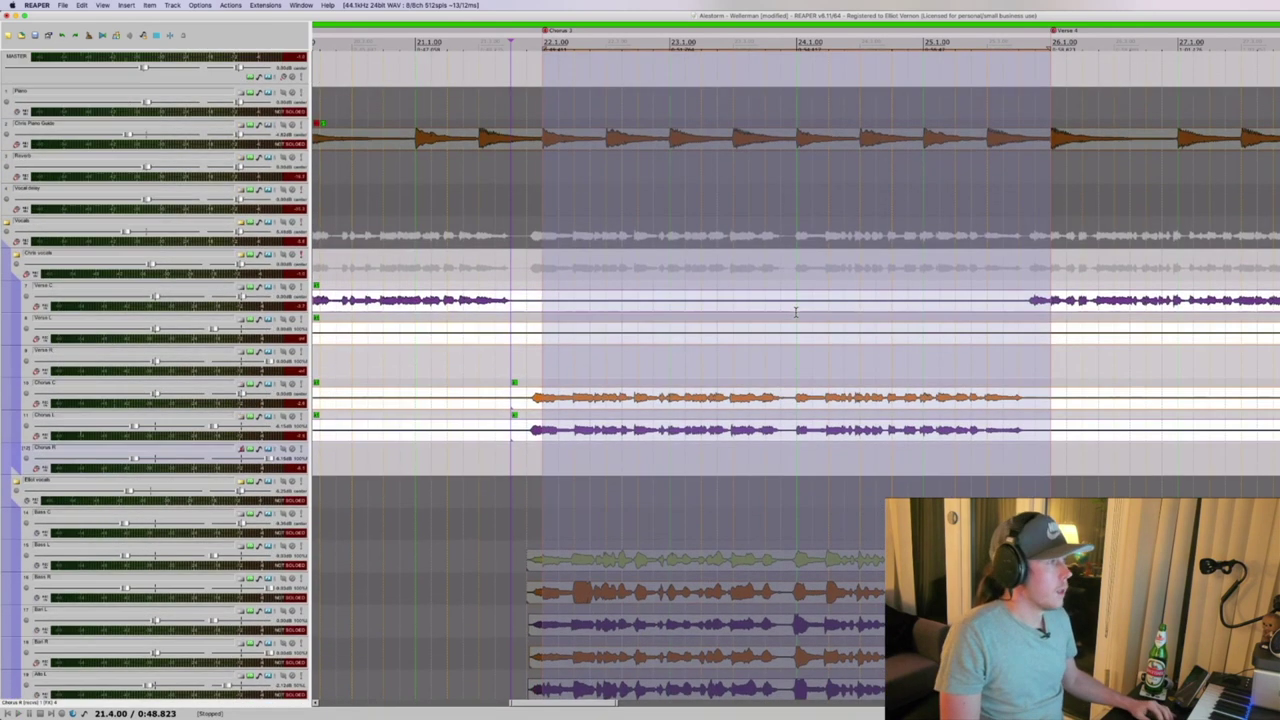
- Scroll the arrangement down to the stack of harmony vocal tracks
{"action": "scroll", "scroll_direction": "down", "scroll_amount": 3}
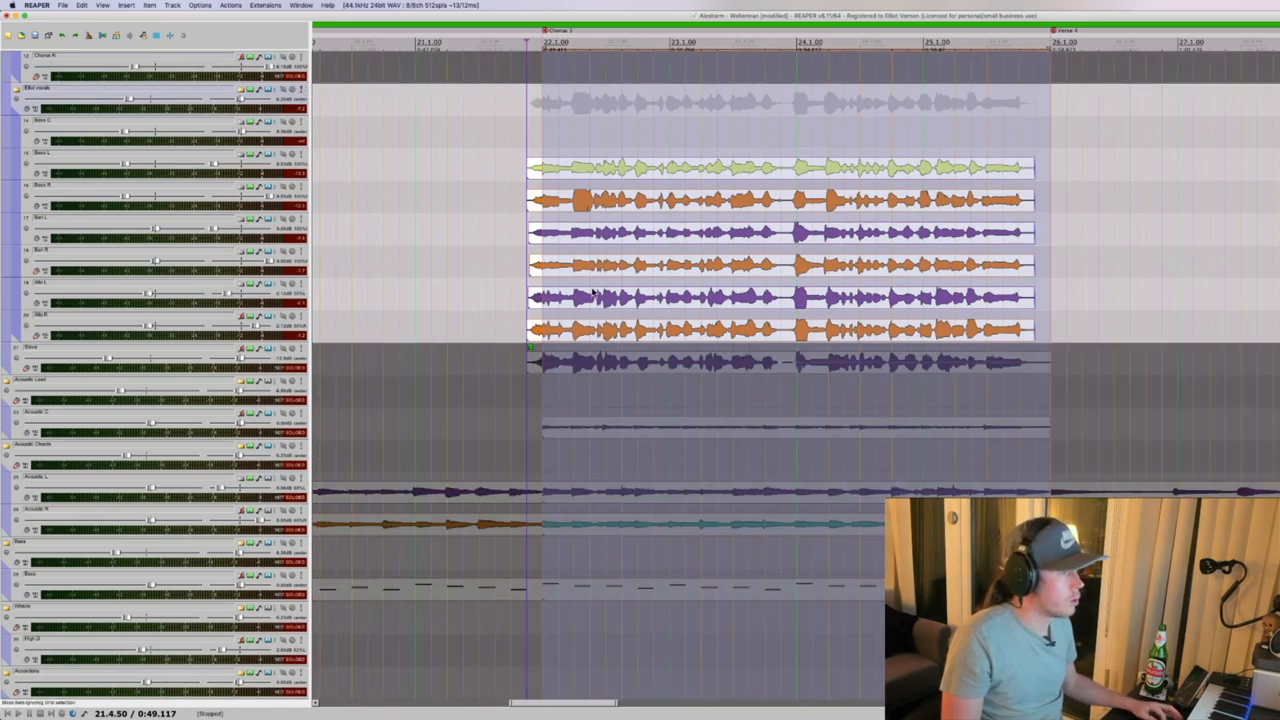
{"action": "mouse_move", "coordinate": [424, 160]}
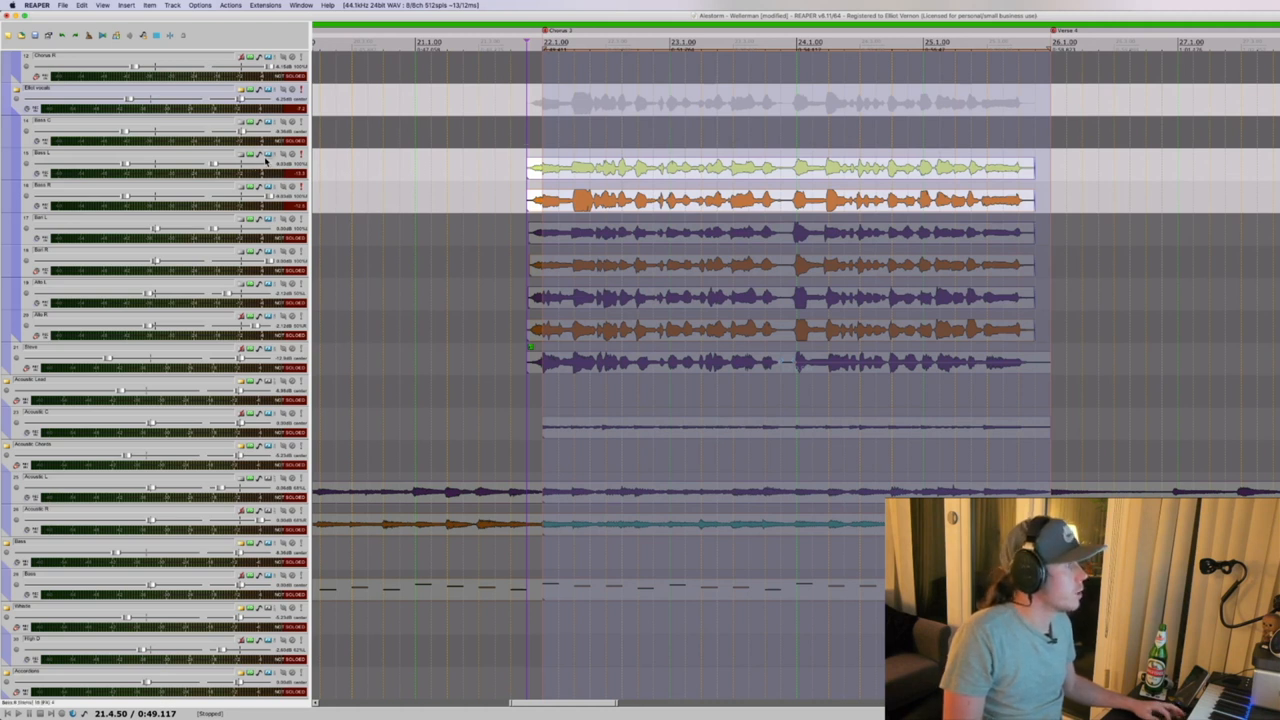
{"action": "mouse_move", "coordinate": [444, 190]}
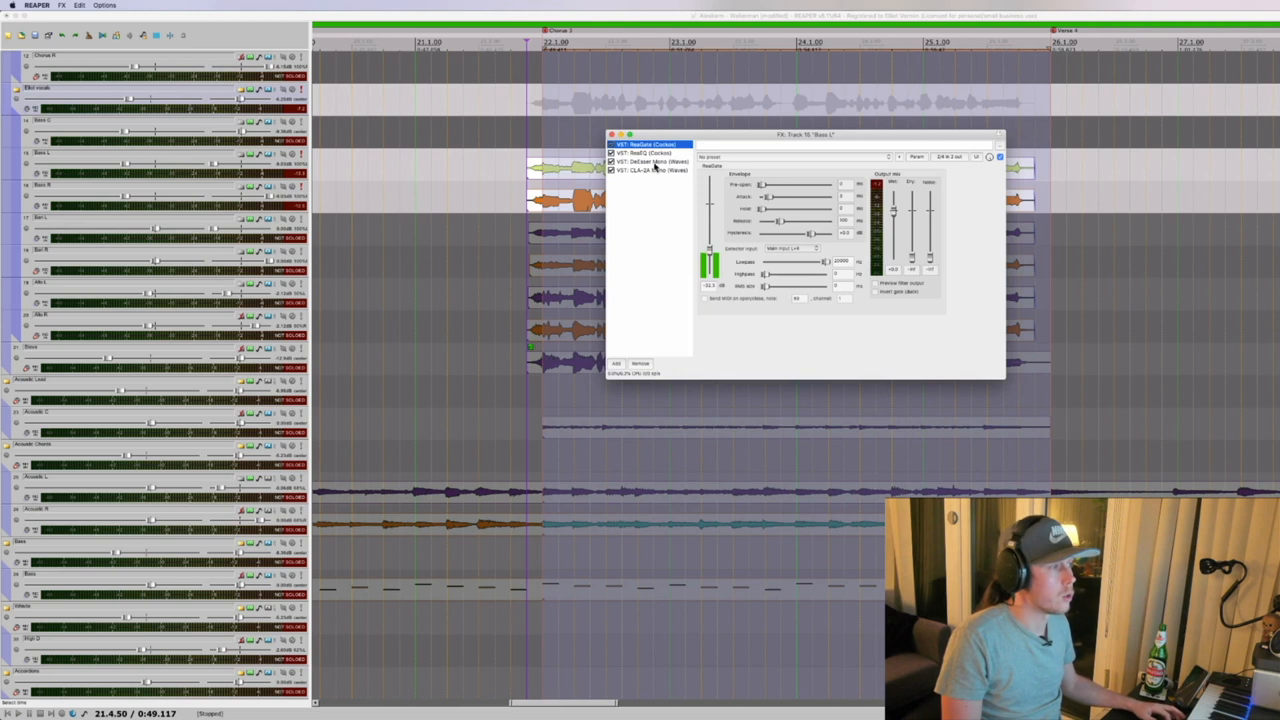
- Step through the harmony track's EQ, channel strip and CLA-2A, then close the effects window
{"action": "left_click", "coordinate": [648, 152]}
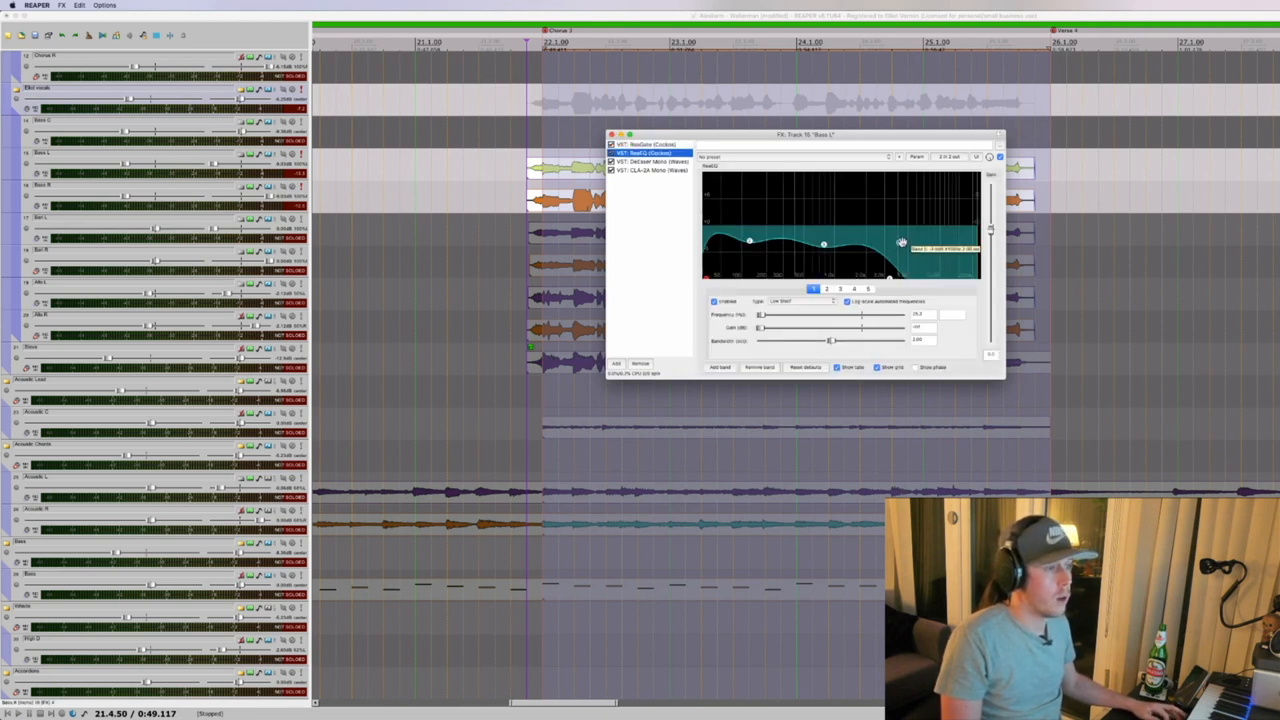
{"action": "left_click", "coordinate": [652, 160]}
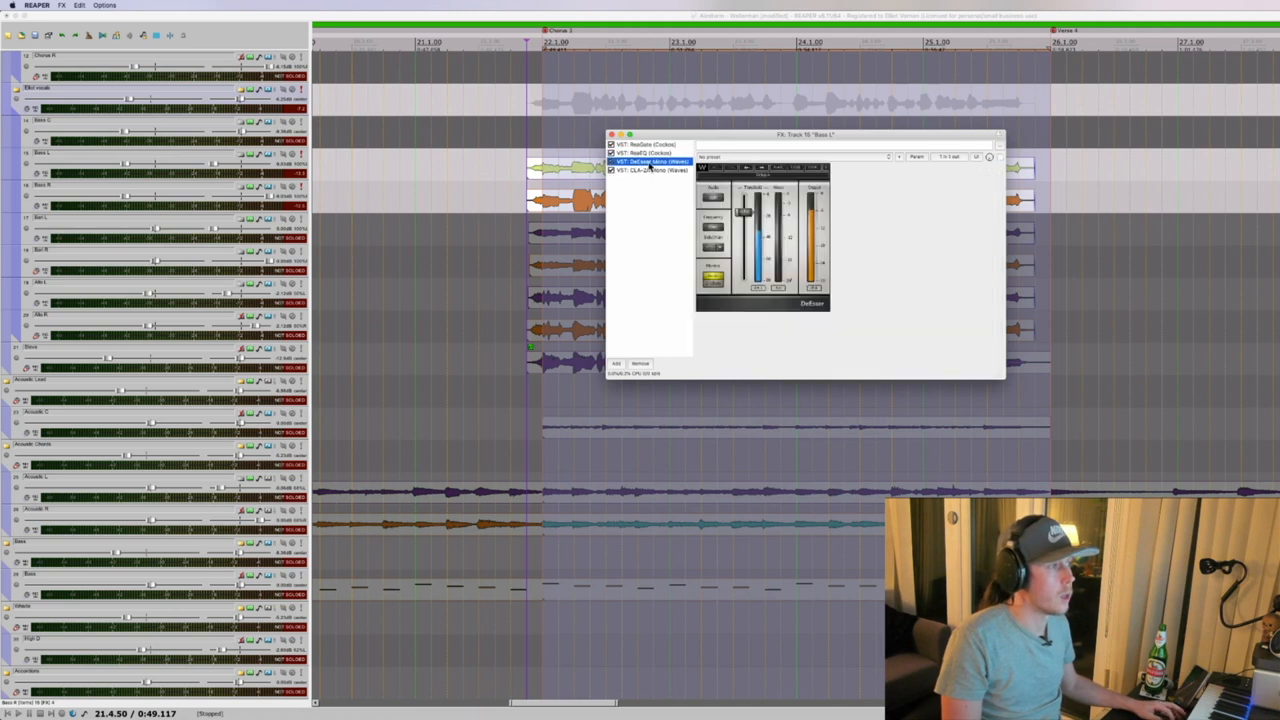
{"action": "left_click", "coordinate": [652, 170]}
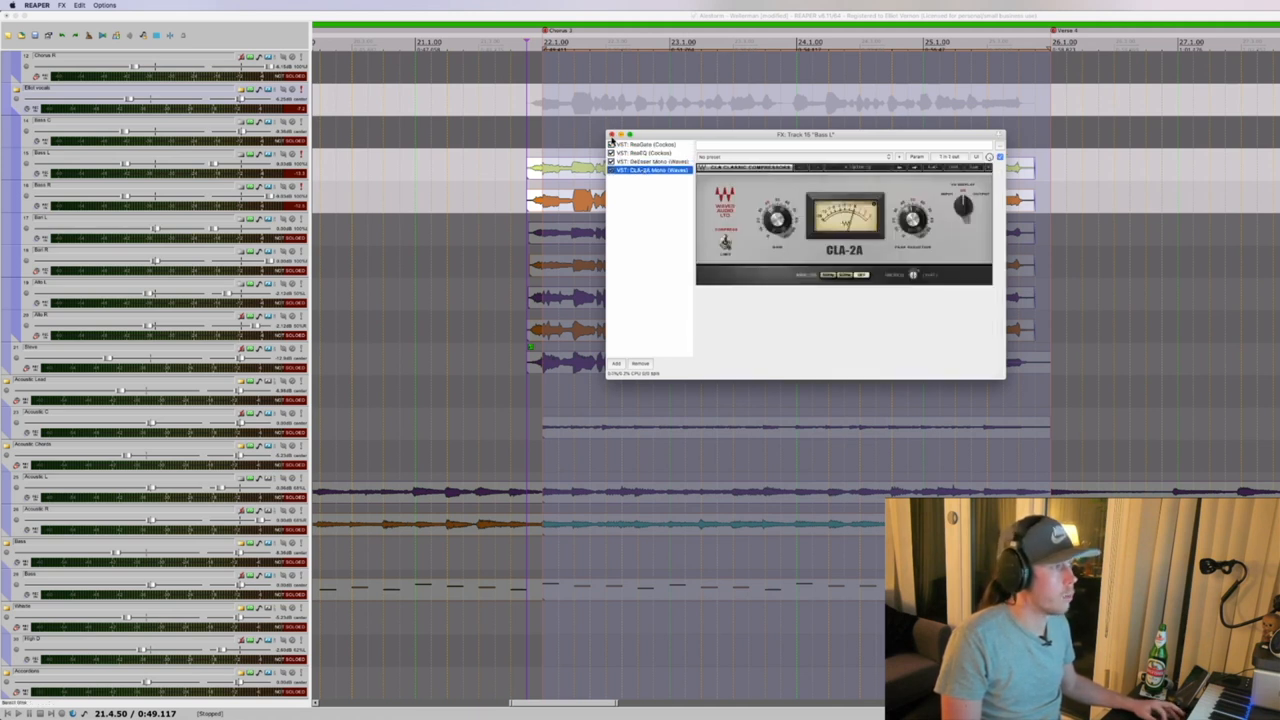
{"action": "left_click", "coordinate": [610, 136]}
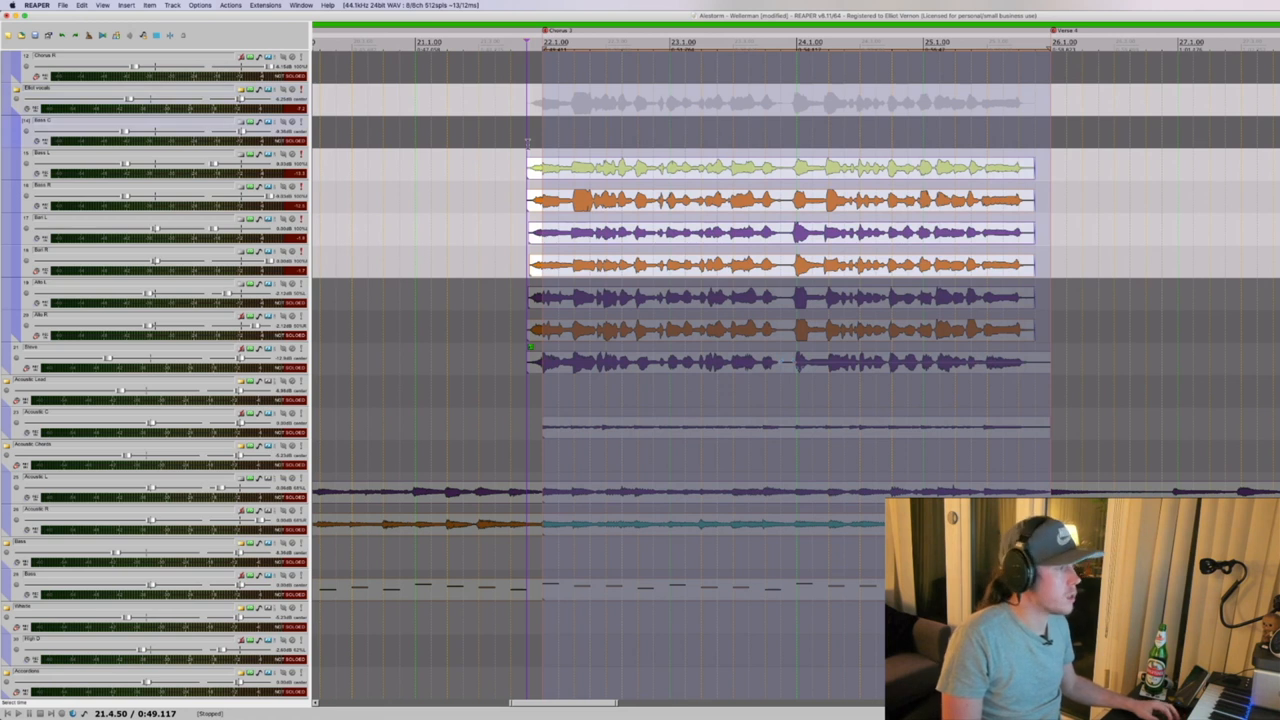
- Open the next vocal track's chain and view its EQ curve and CLA-2A compressor settings
{"action": "key", "text": "space"}
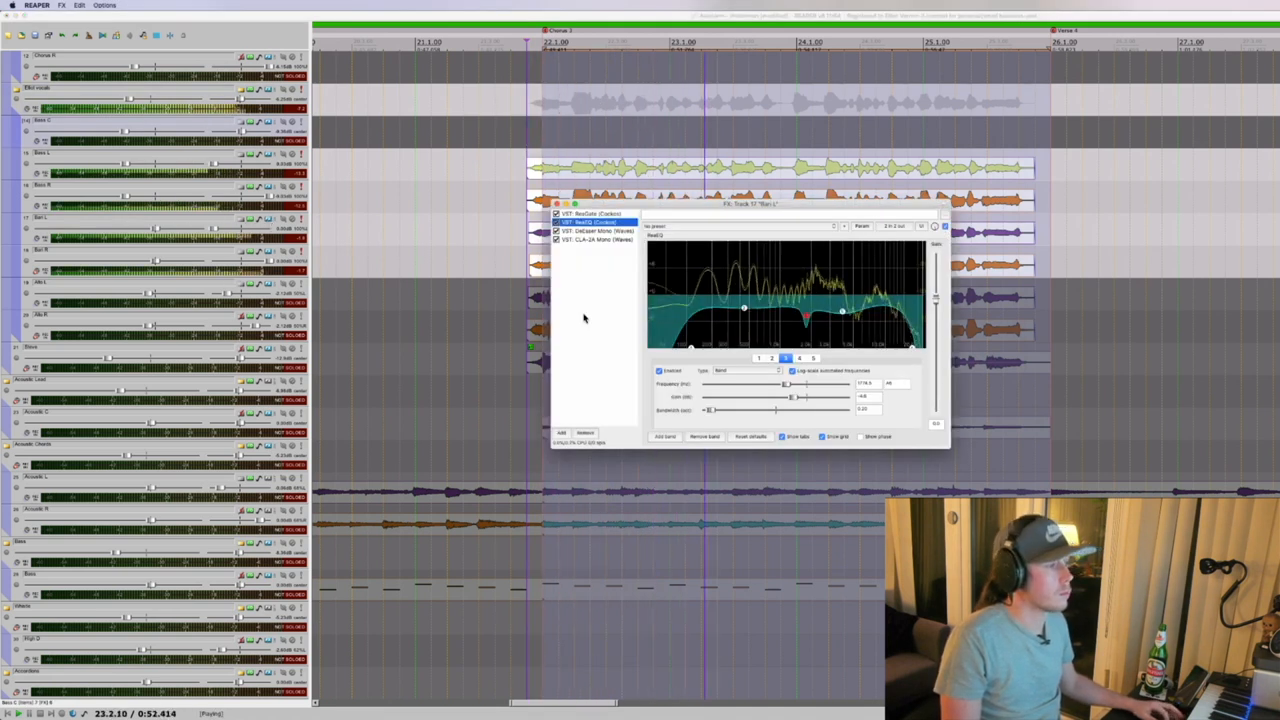
{"action": "left_click", "coordinate": [596, 232]}
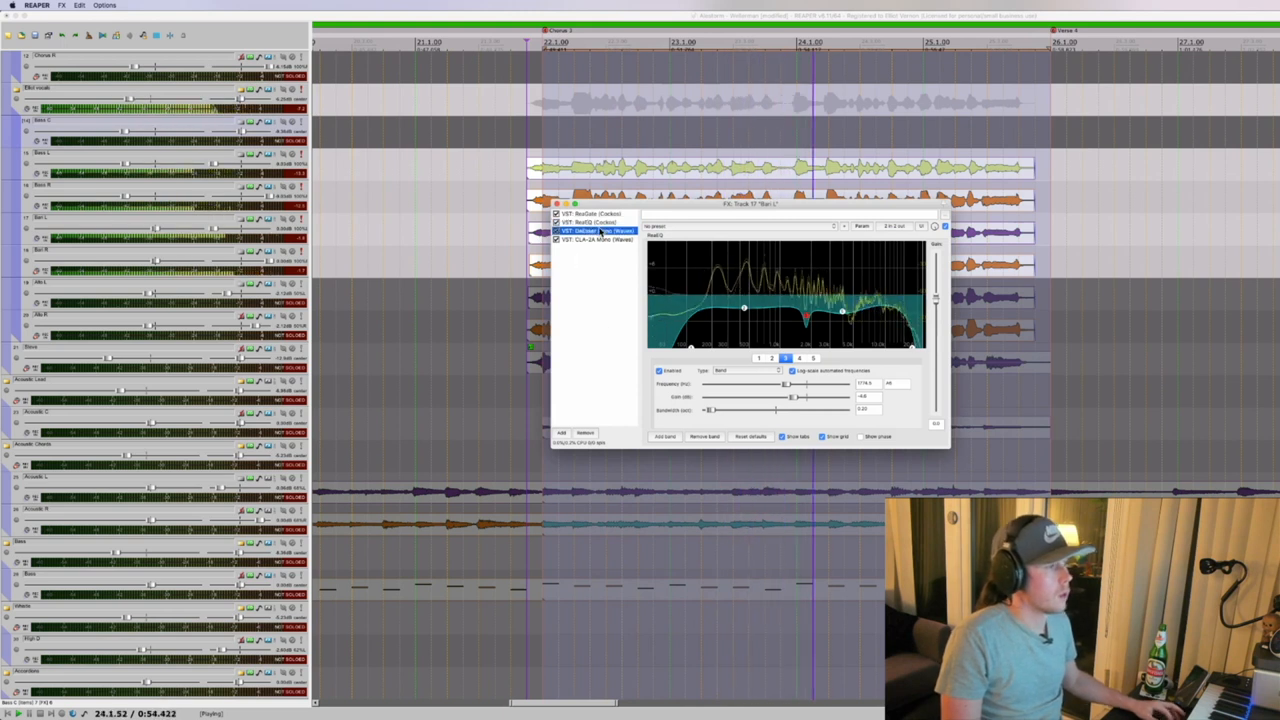
{"action": "left_click", "coordinate": [590, 220]}
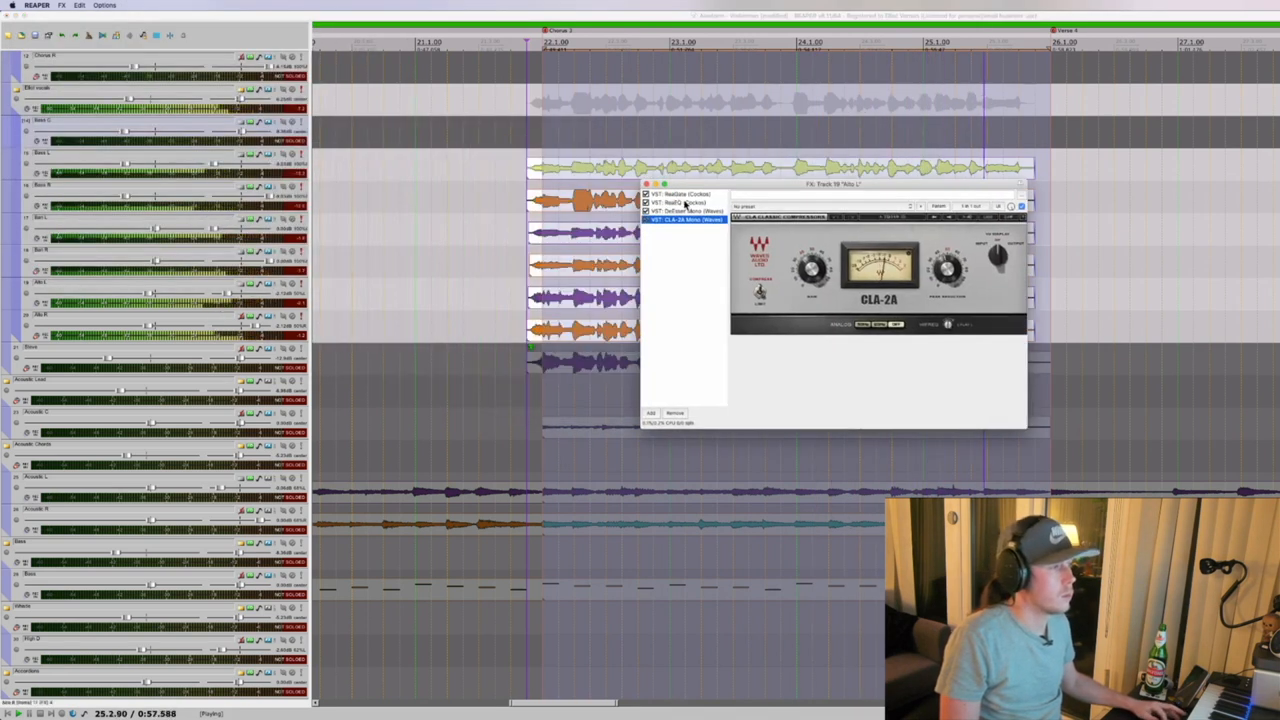
{"action": "left_click", "coordinate": [684, 202]}
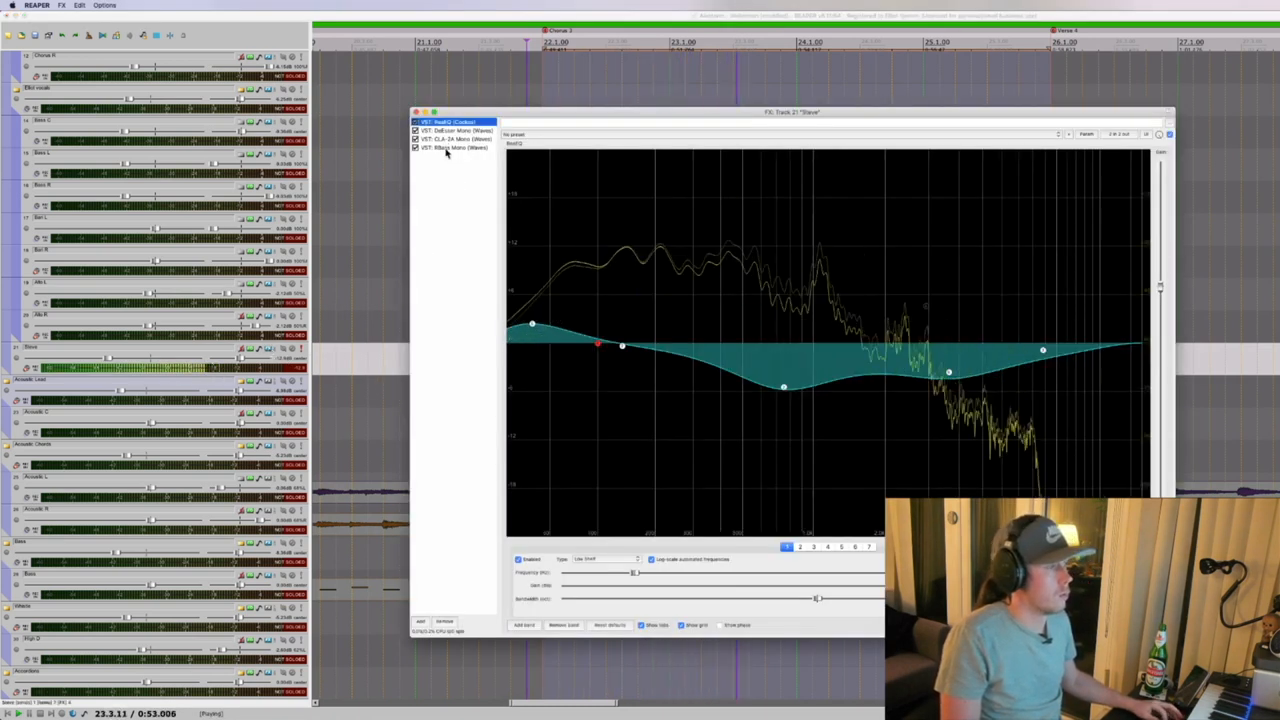
- Step through this track's EQ, CLA-2A and Waves channel-strip stages, then scroll the track list
{"action": "left_click", "coordinate": [456, 130]}
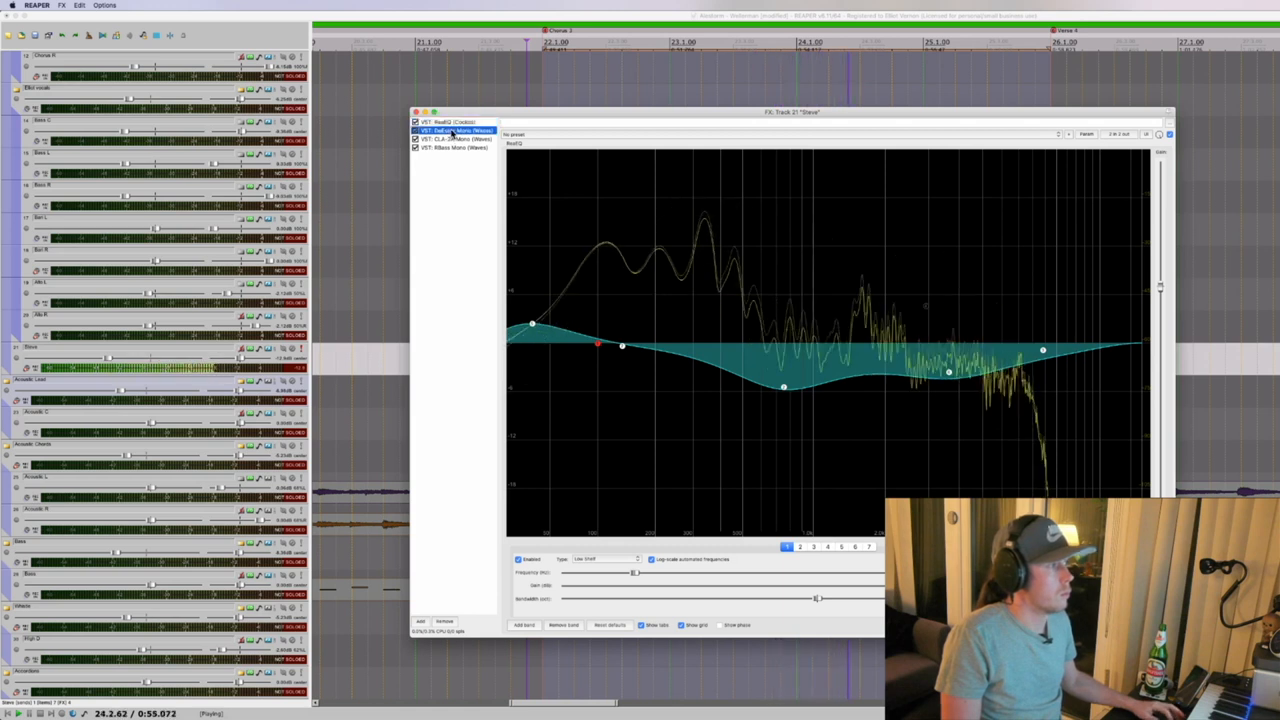
{"action": "left_click", "coordinate": [456, 138]}
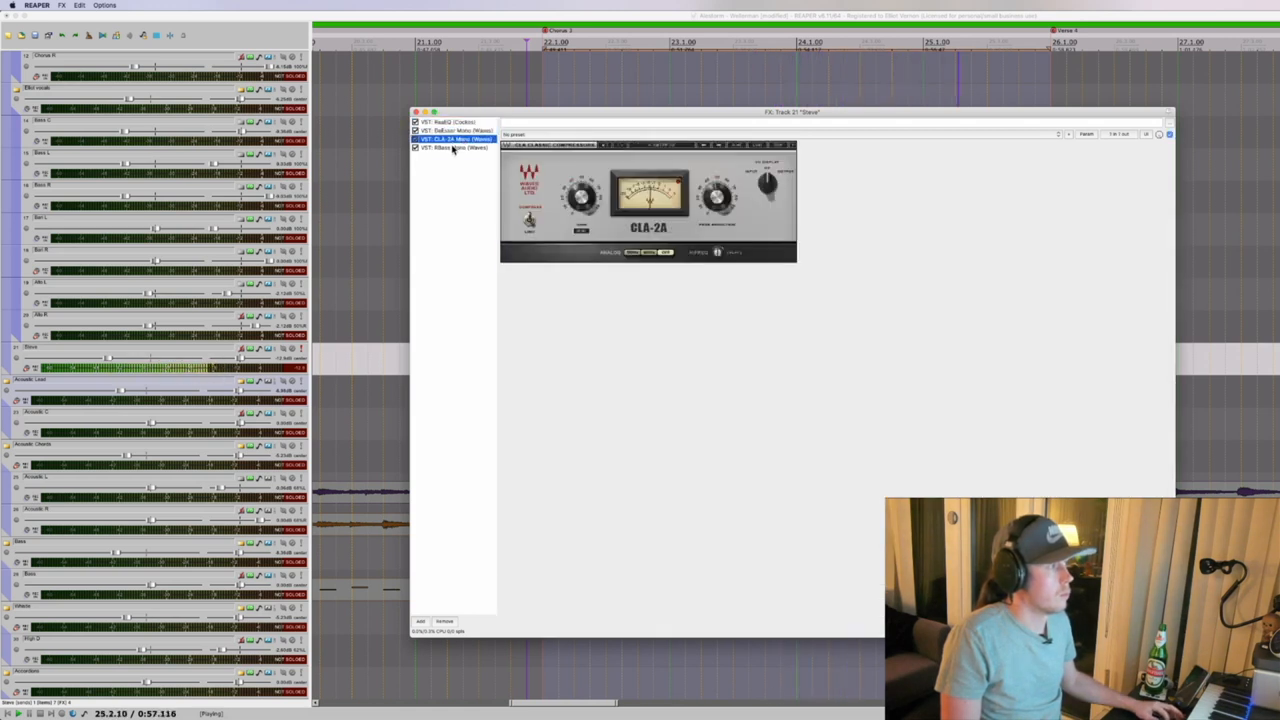
{"action": "left_click", "coordinate": [452, 148]}
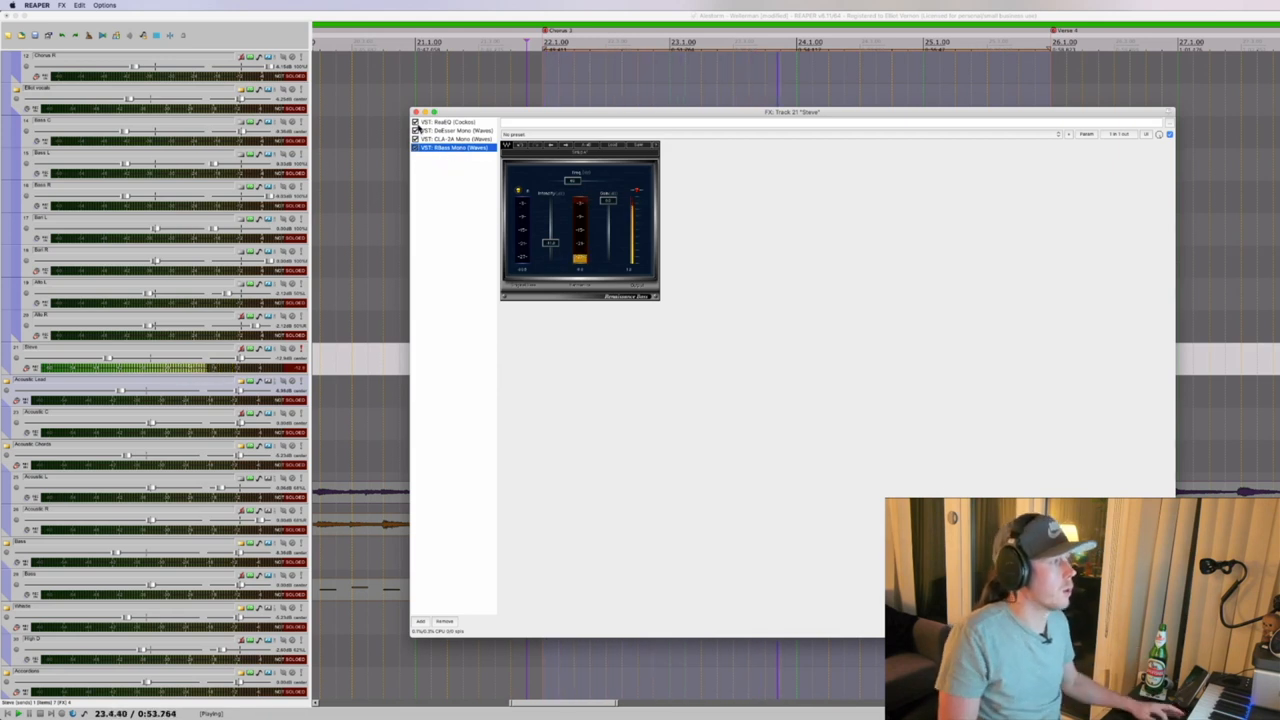
{"action": "left_click", "coordinate": [416, 112]}
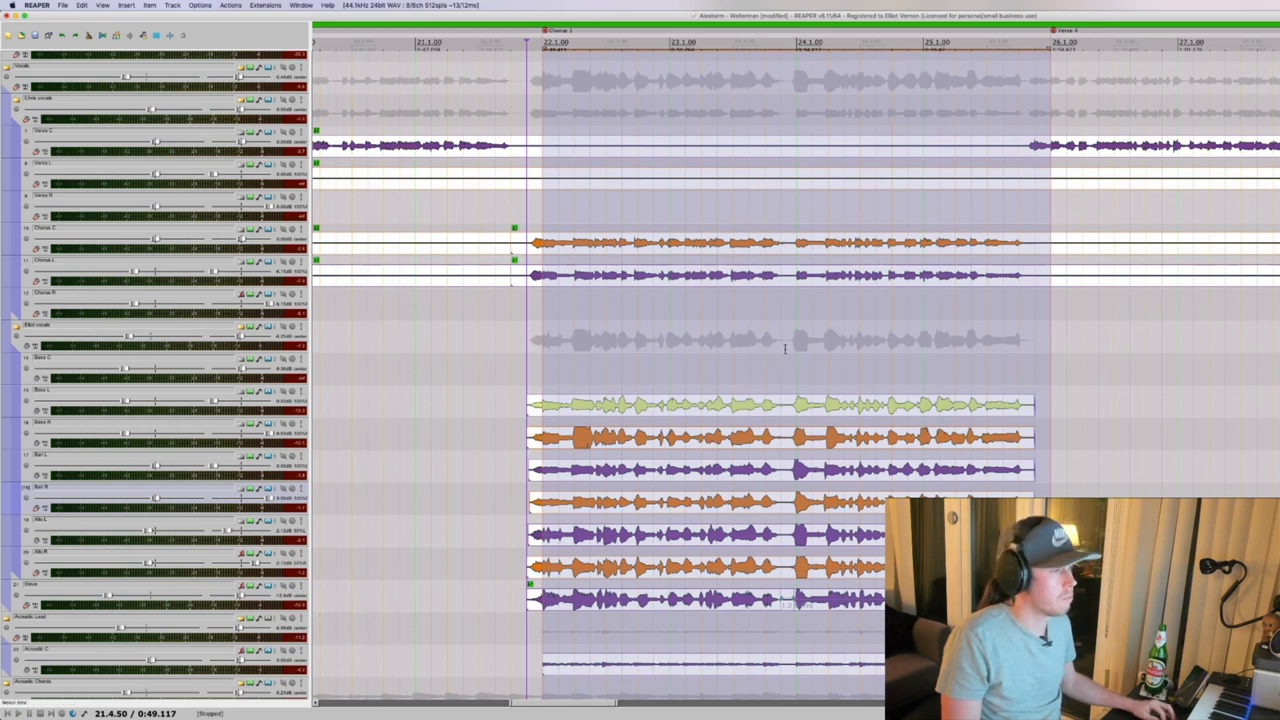
{"action": "mouse_move", "coordinate": [780, 352]}
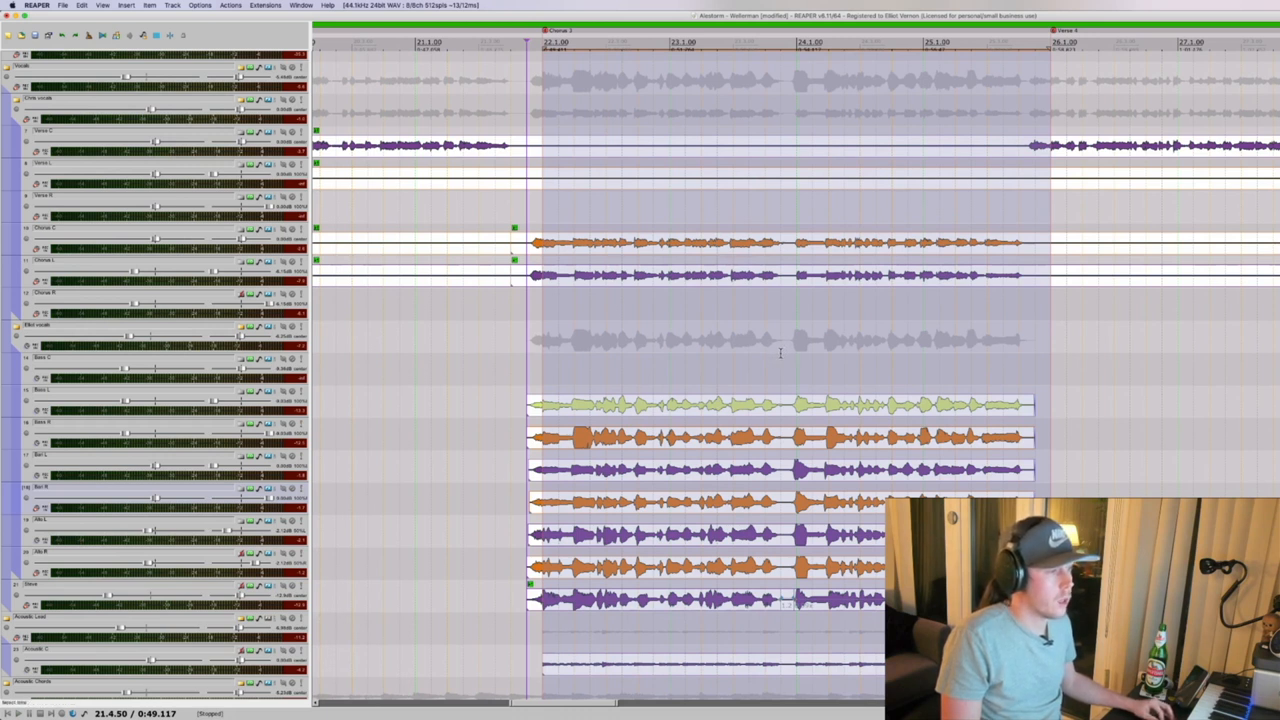
{"action": "scroll", "scroll_direction": "down", "scroll_amount": 3}
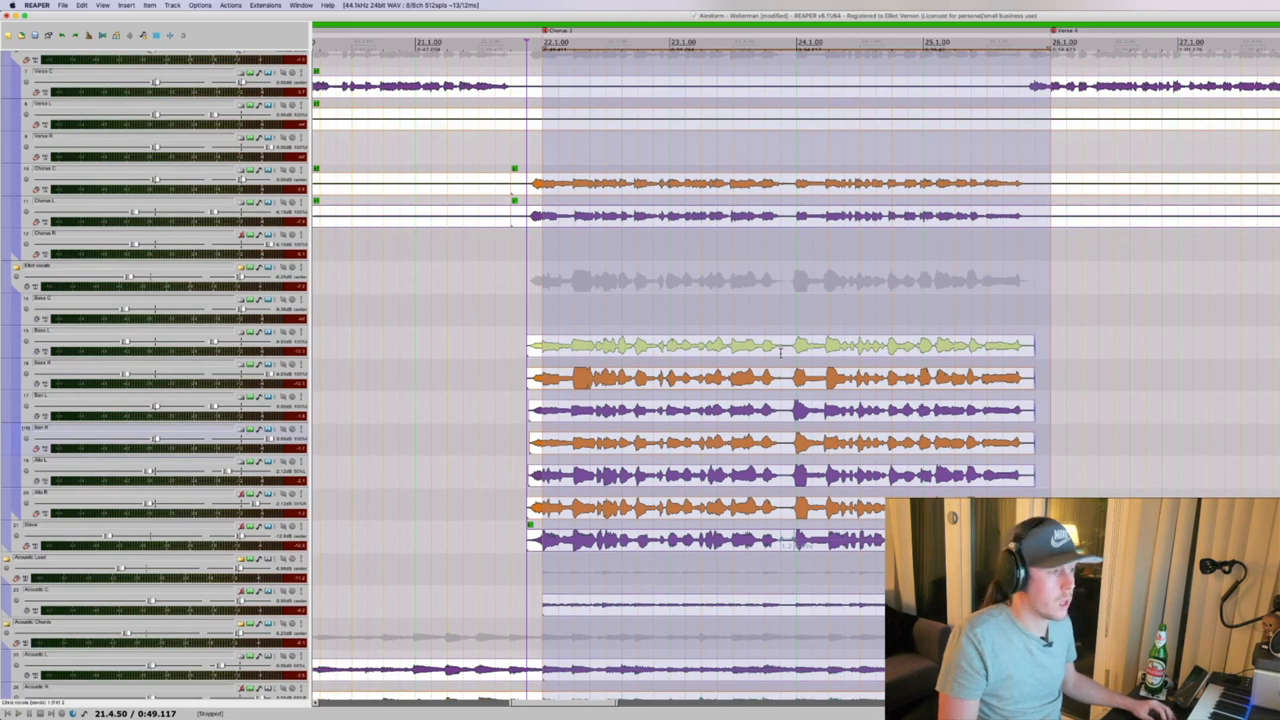
{"action": "scroll", "scroll_direction": "down", "scroll_amount": 3}
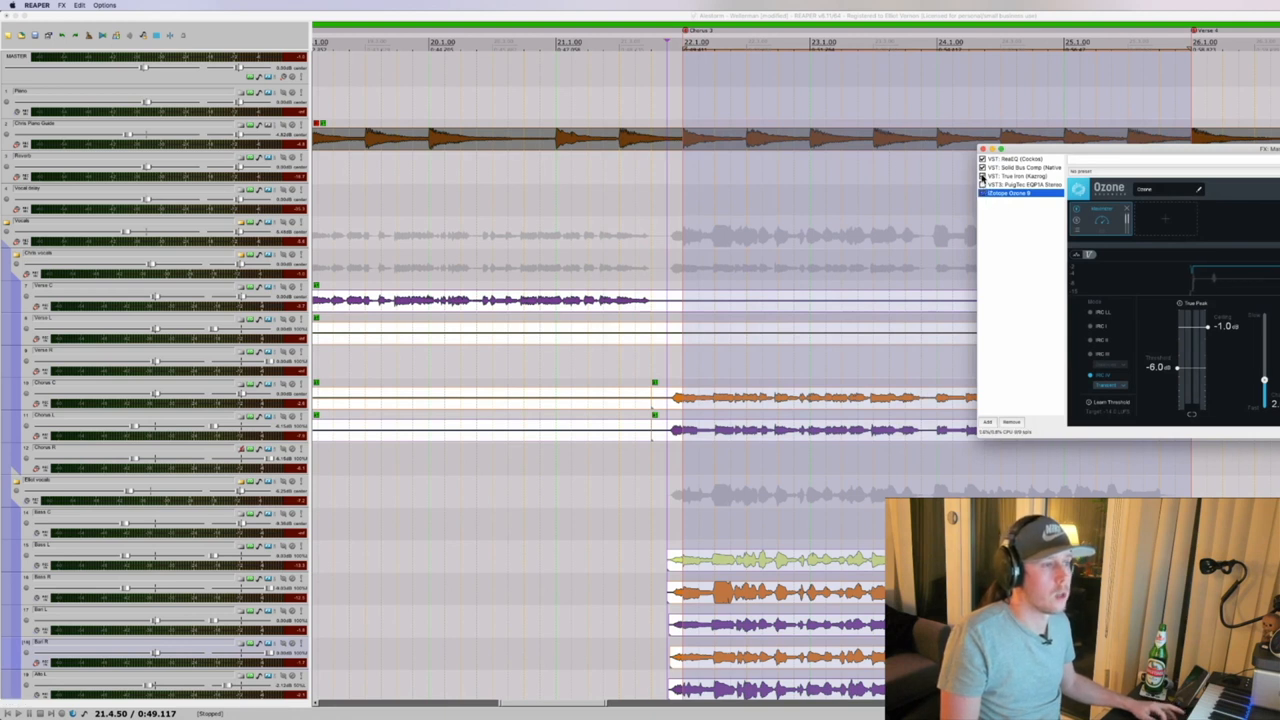
{"action": "mouse_move", "coordinate": [728, 222]}
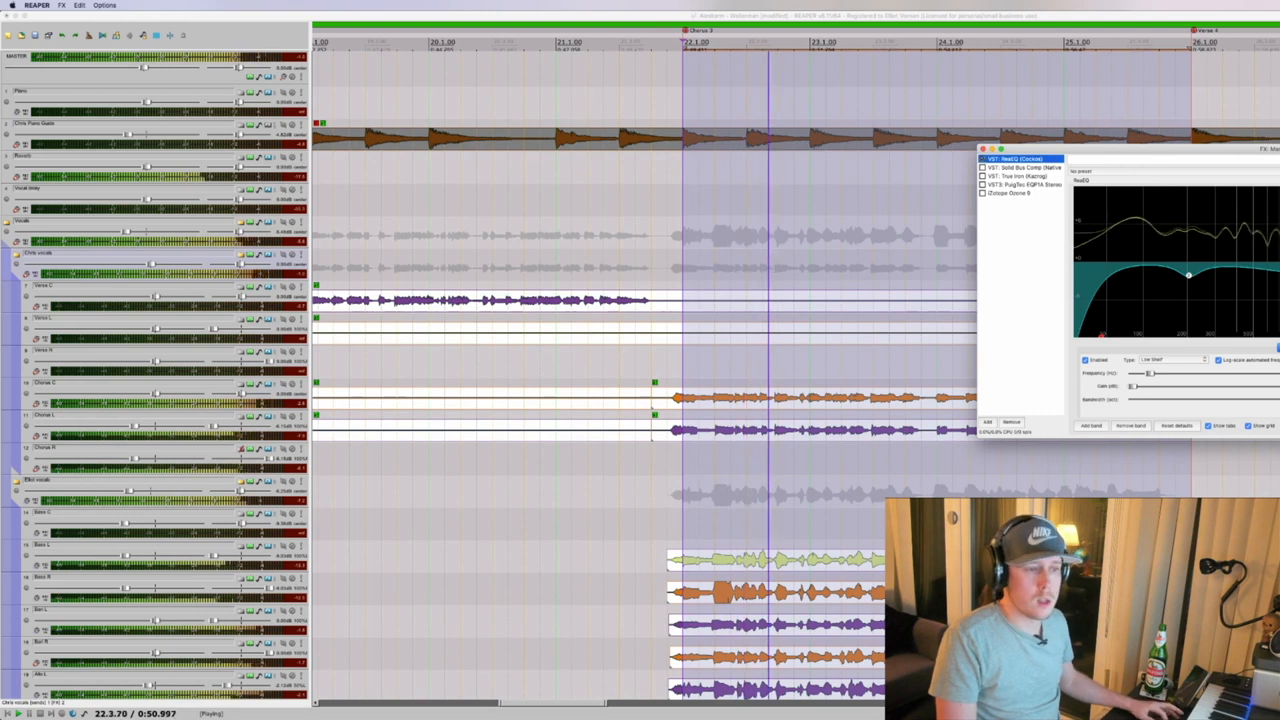
- Show the master bus EQ, then the saturation/crush plugin that follows it
{"action": "left_click", "coordinate": [1022, 168]}
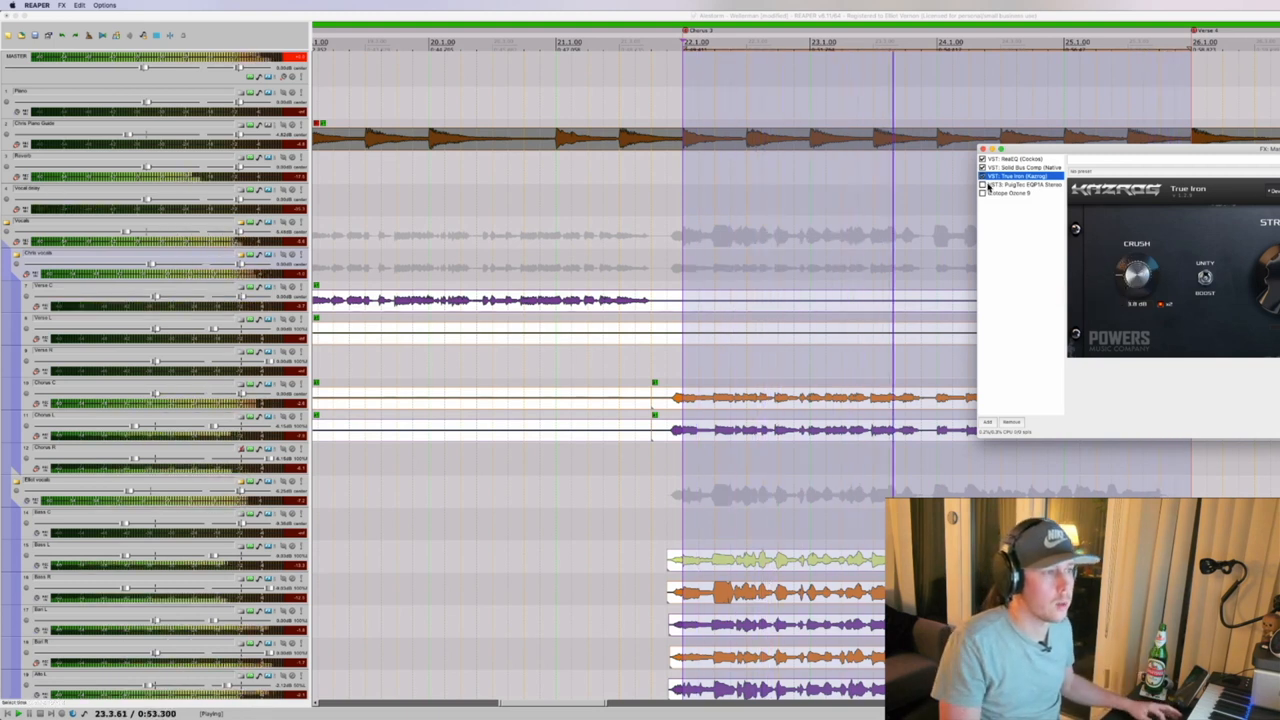
{"action": "left_click", "coordinate": [1020, 184]}
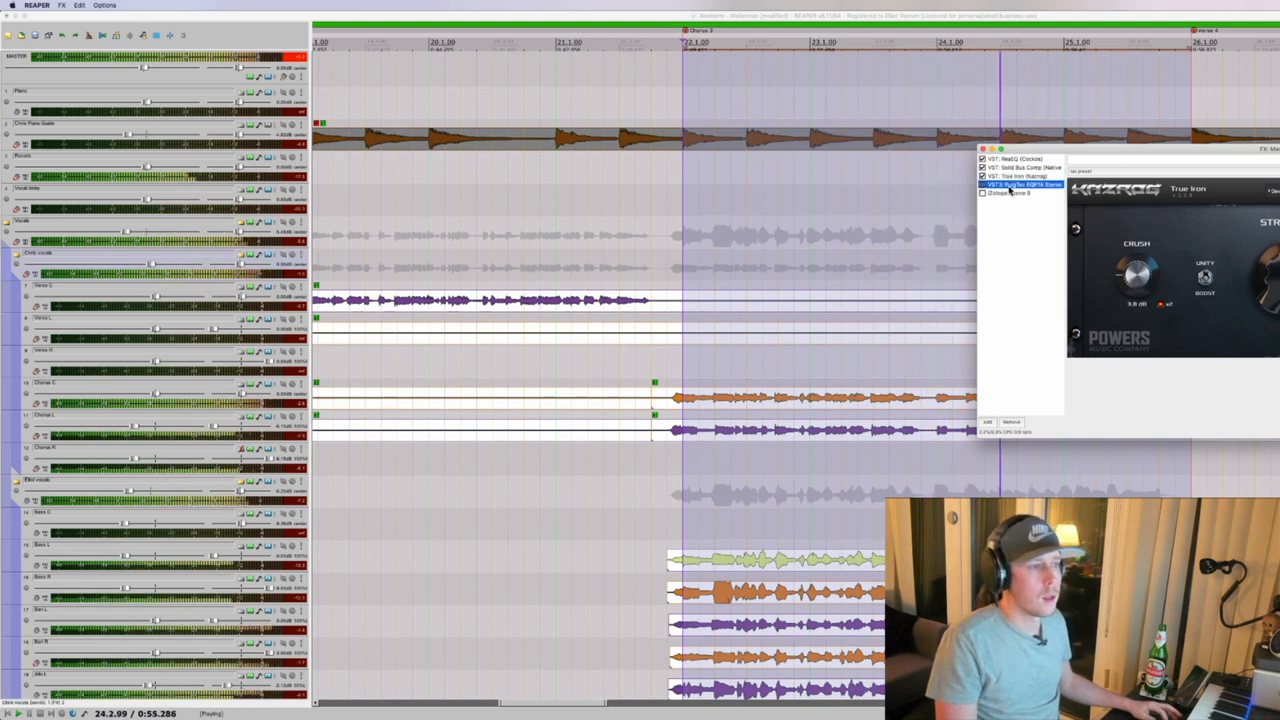
- Review the Pultec-style EQ and then the Ozone maximizer settings on the master chain
{"action": "left_click", "coordinate": [1020, 184]}
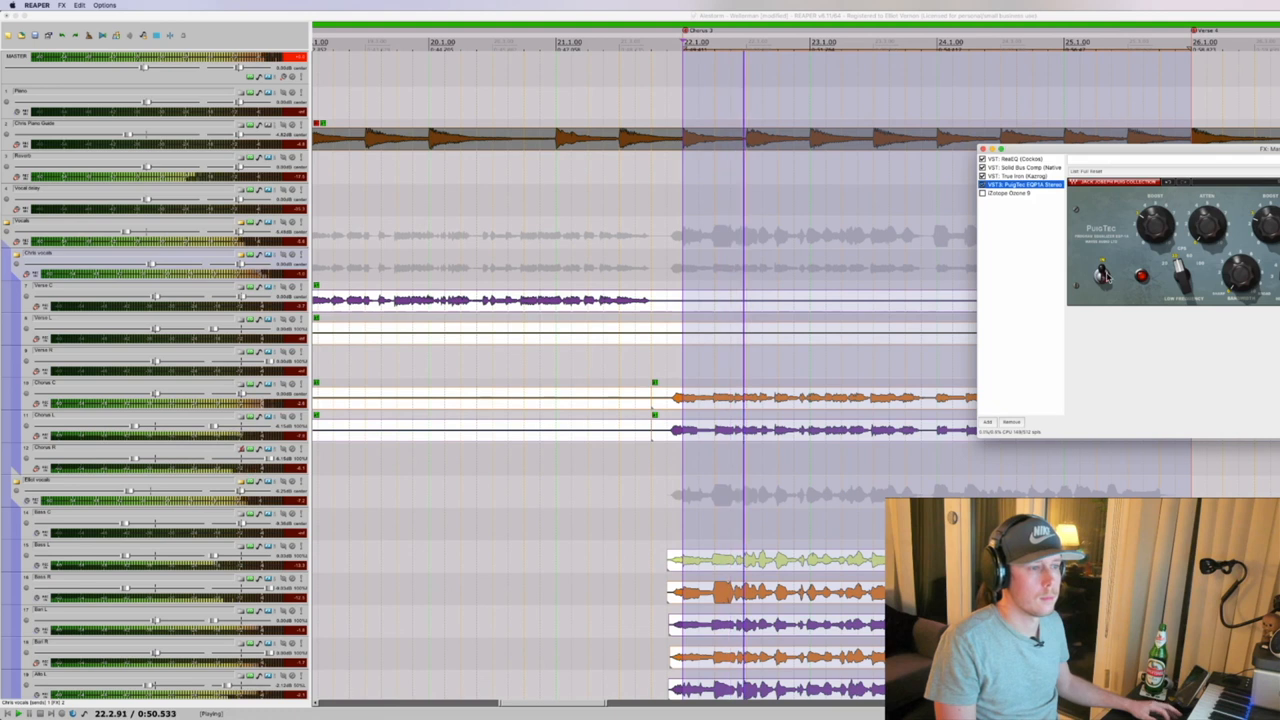
{"action": "mouse_move", "coordinate": [1176, 346]}
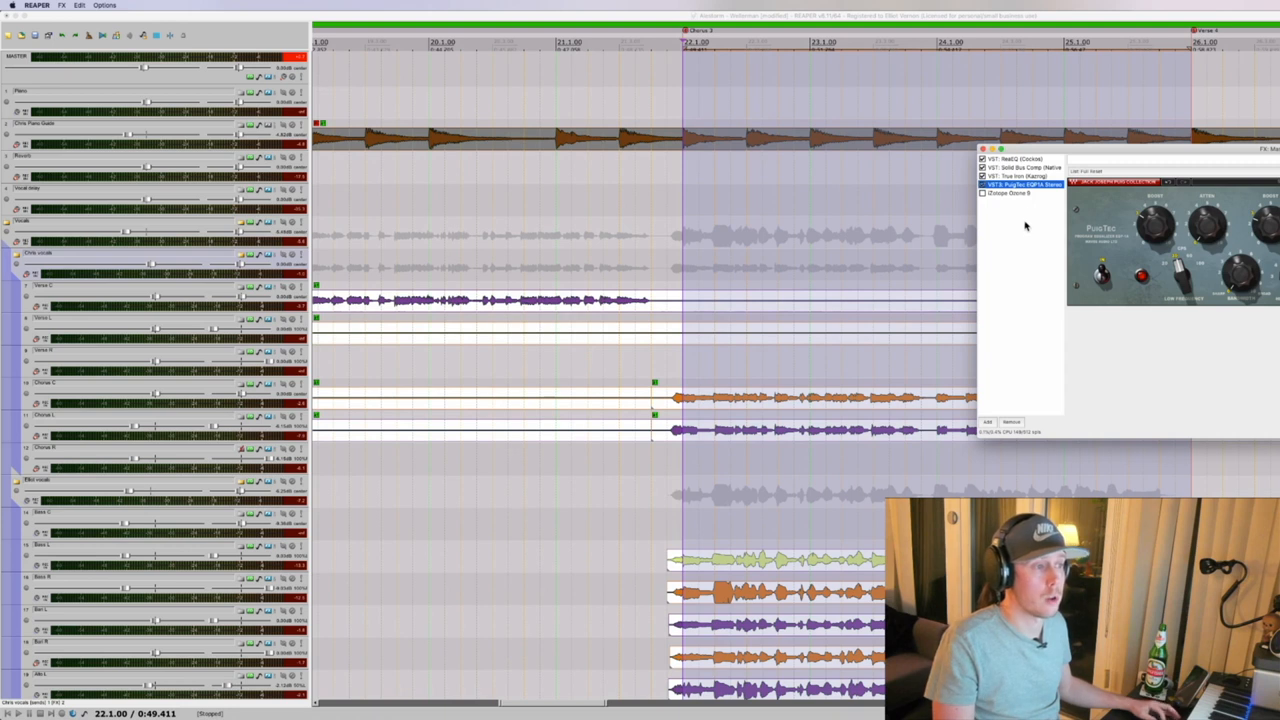
{"action": "mouse_move", "coordinate": [1024, 206]}
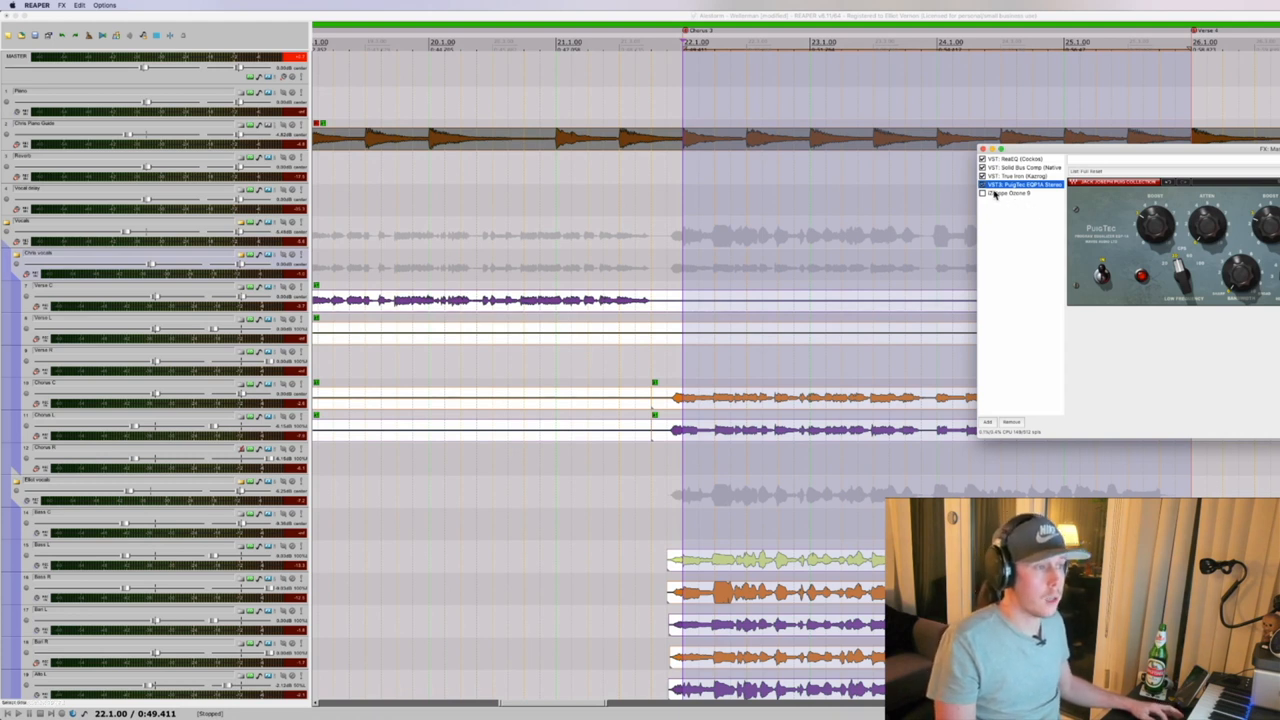
{"action": "left_click", "coordinate": [1020, 192]}
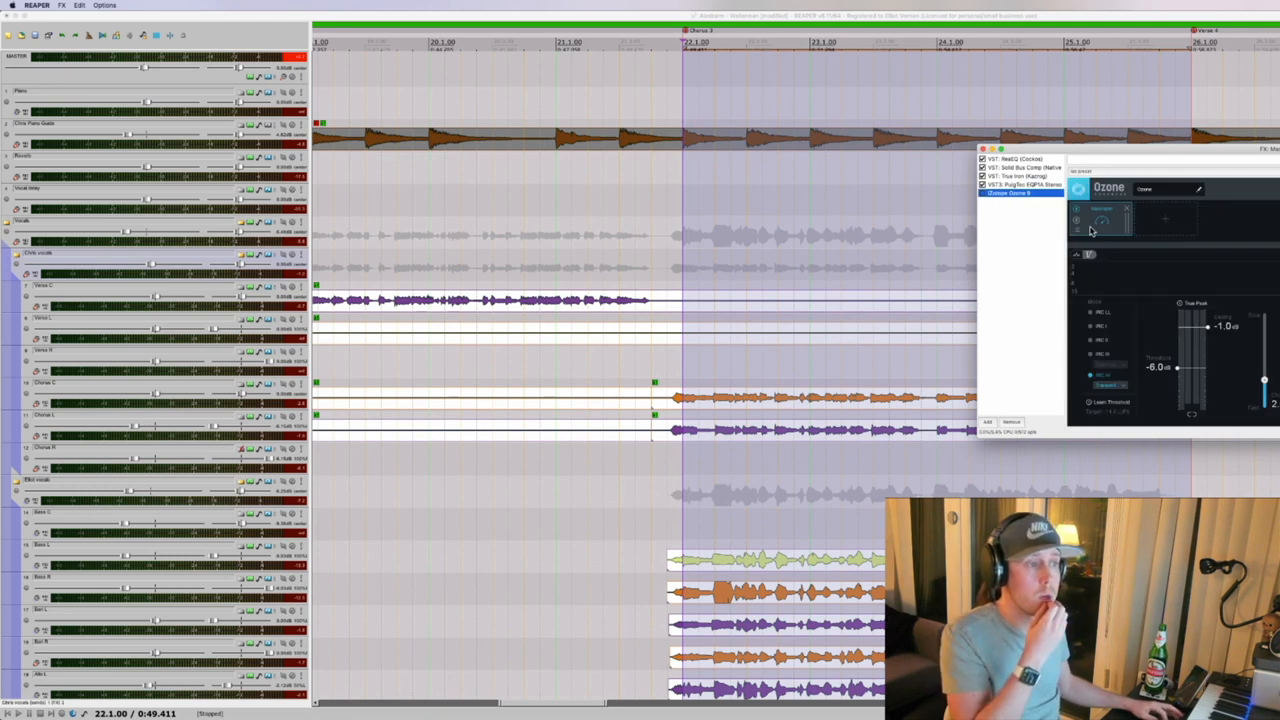
{"action": "mouse_move", "coordinate": [1042, 320]}
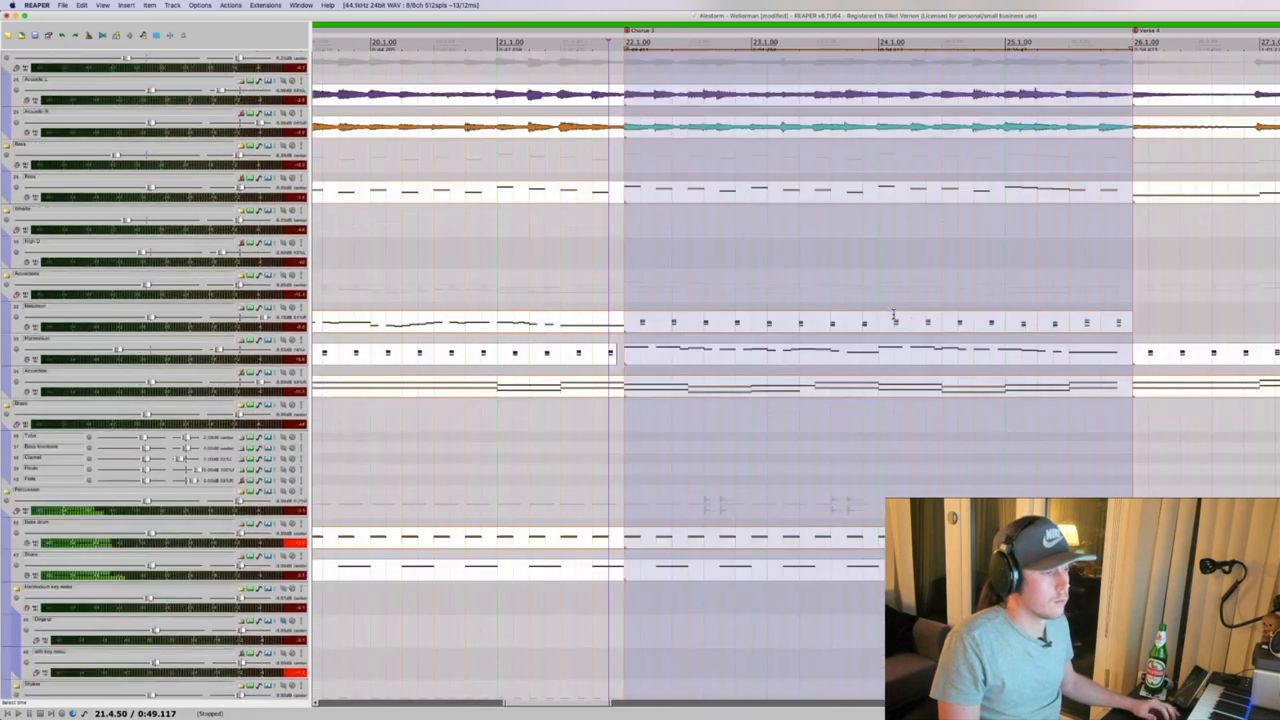
- Zoom the arrange view out horizontally so the whole song's waveforms are visible
{"action": "scroll", "scroll_direction": "down", "scroll_amount": 3}
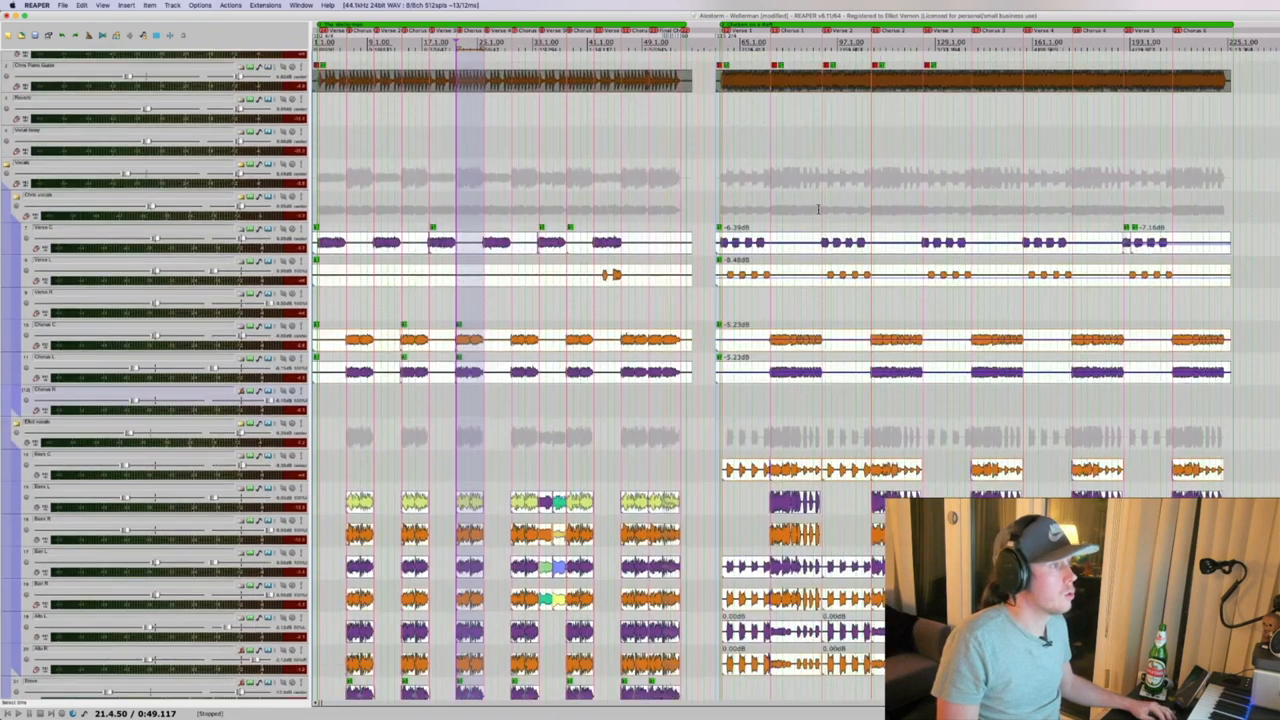
{"action": "scroll", "scroll_direction": "up", "scroll_amount": 3}
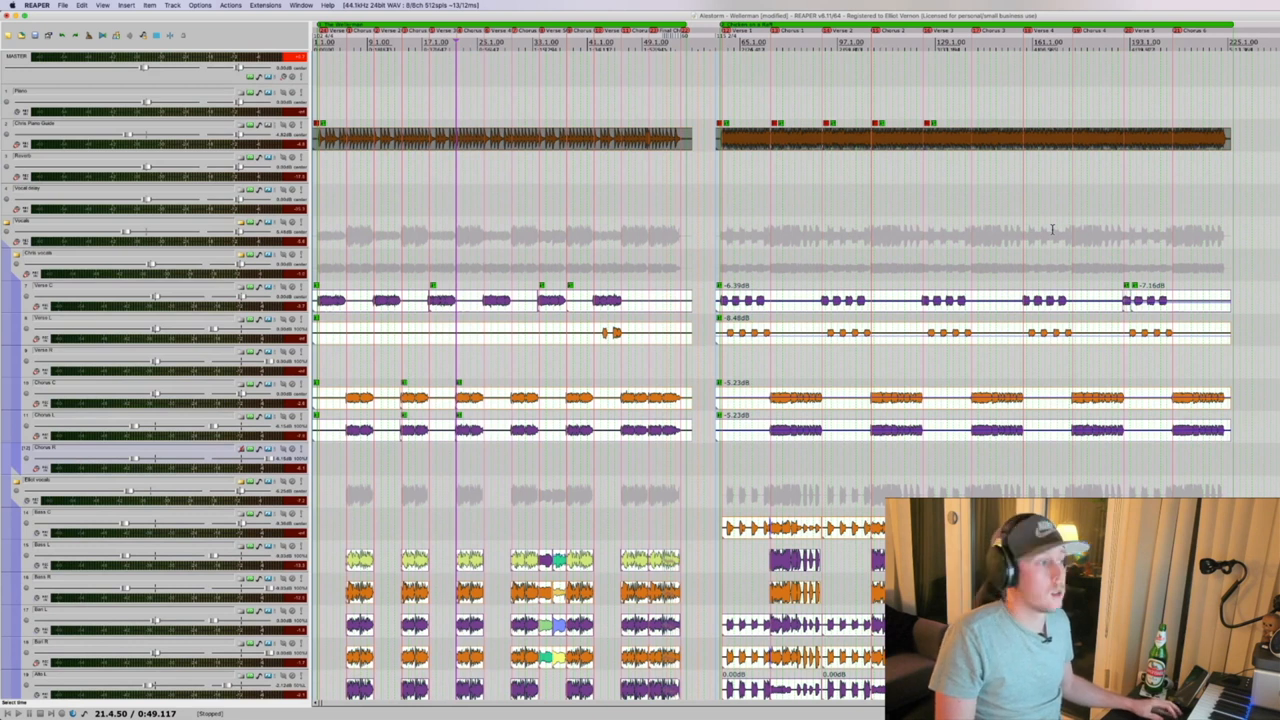
{"action": "mouse_move", "coordinate": [952, 4]}
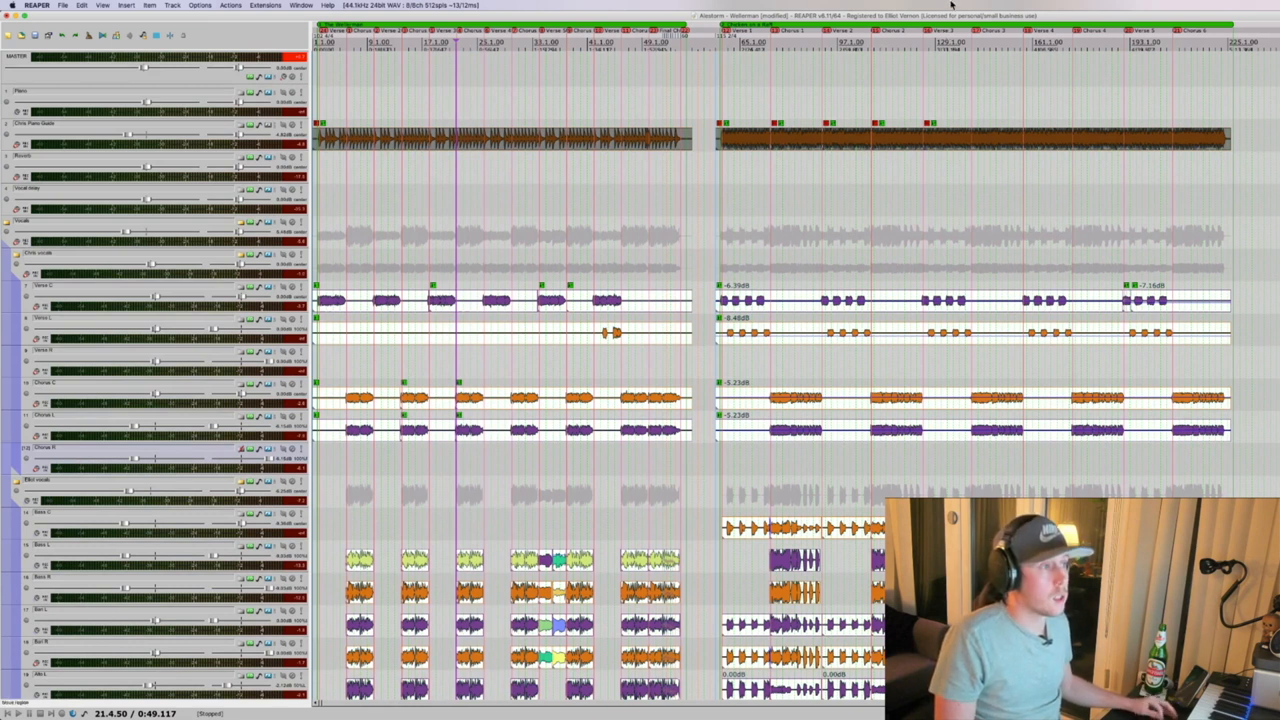
{"action": "mouse_move", "coordinate": [516, 160]}
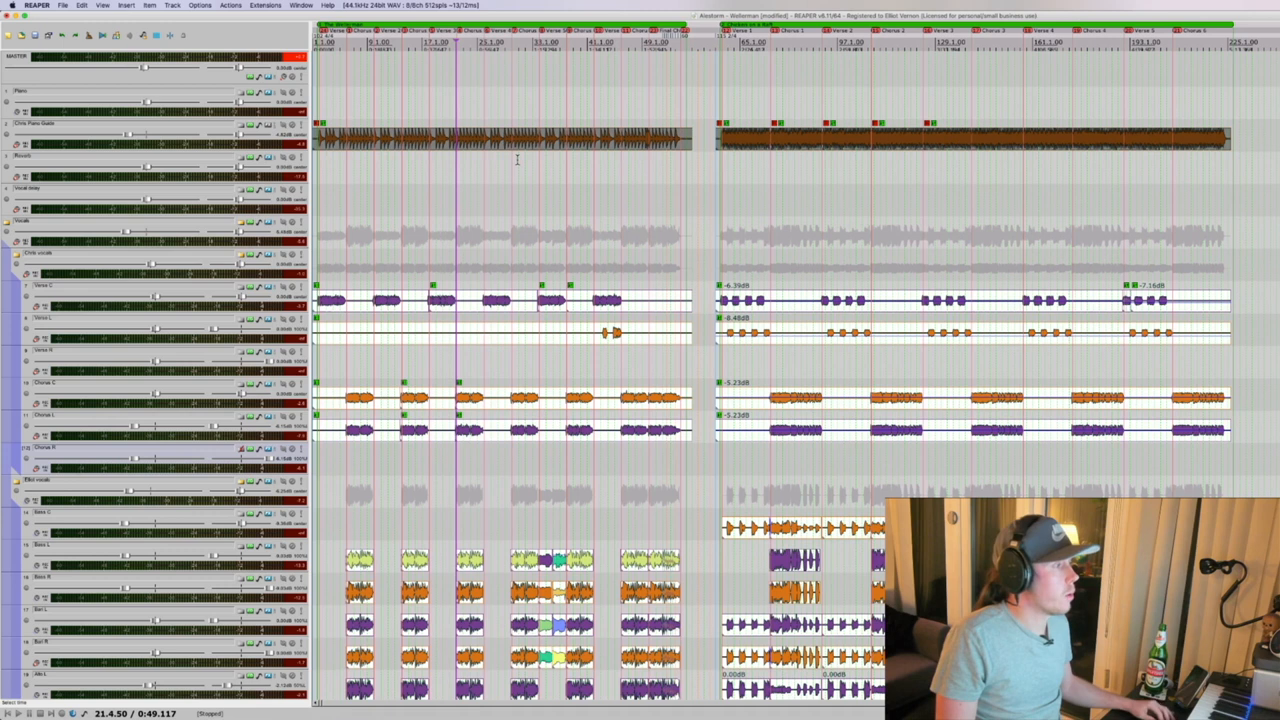